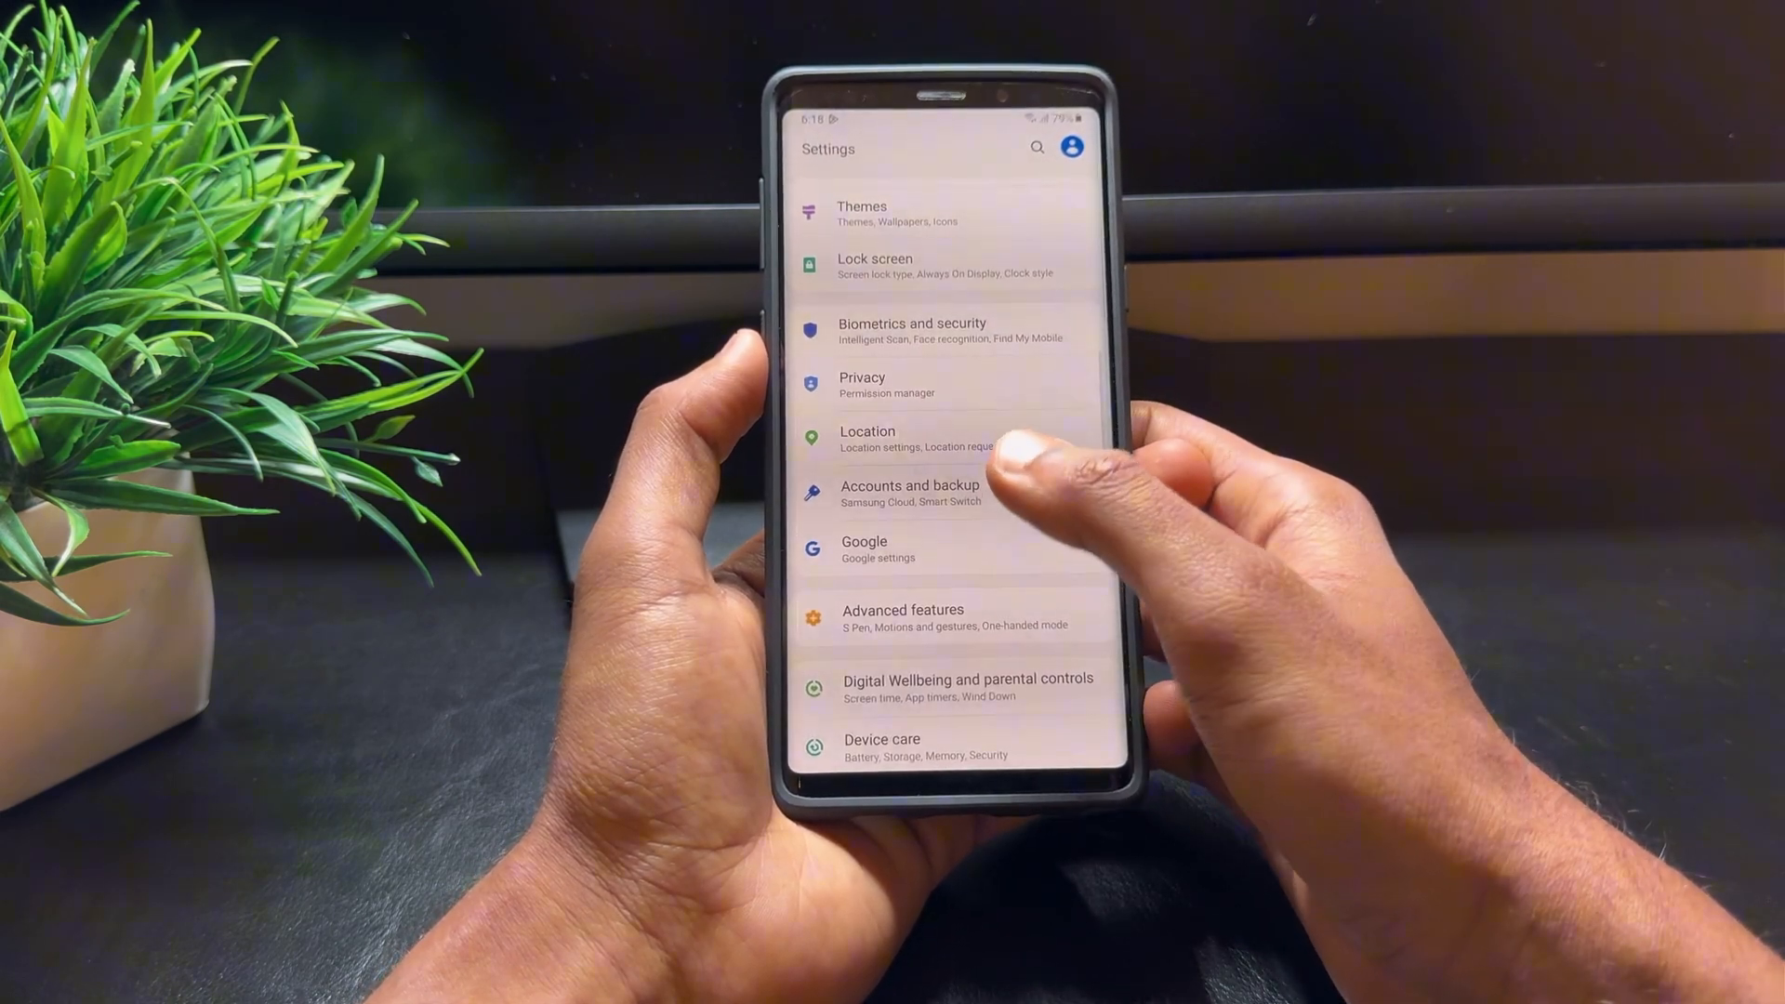
# Scroll the Settings list and bring up About phone for the Galaxy Note 9.
pyautogui.click(911, 492)
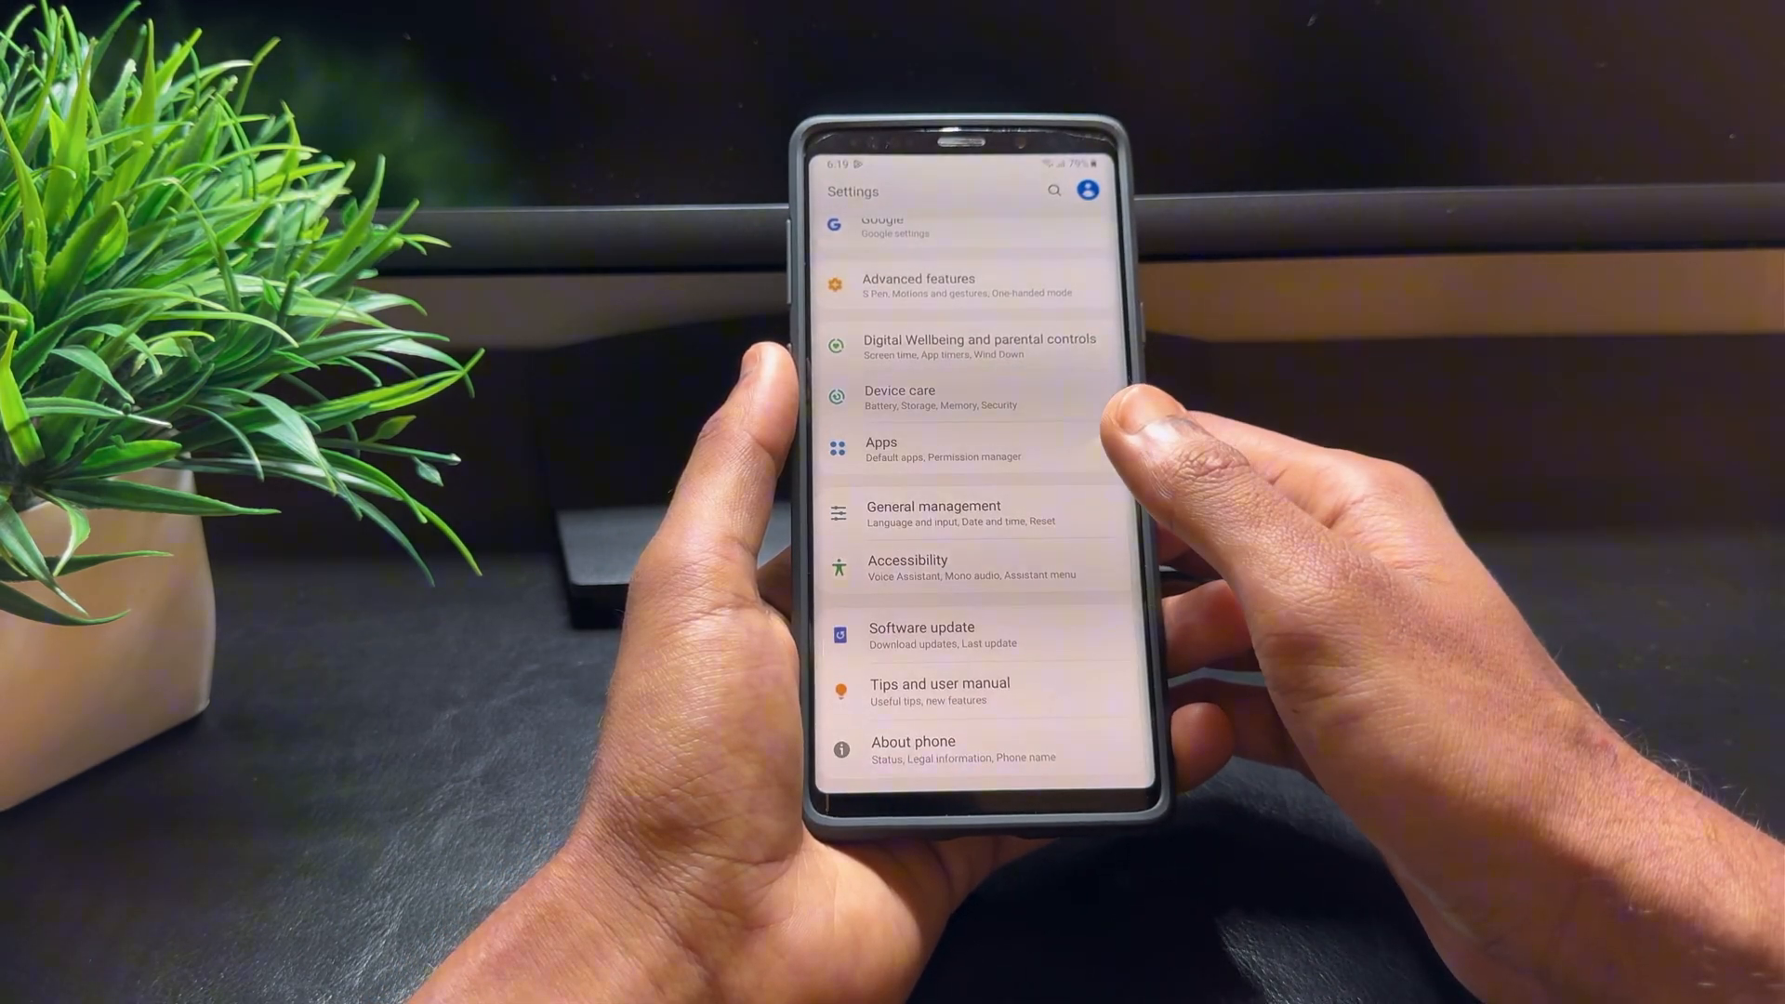
pyautogui.click(913, 747)
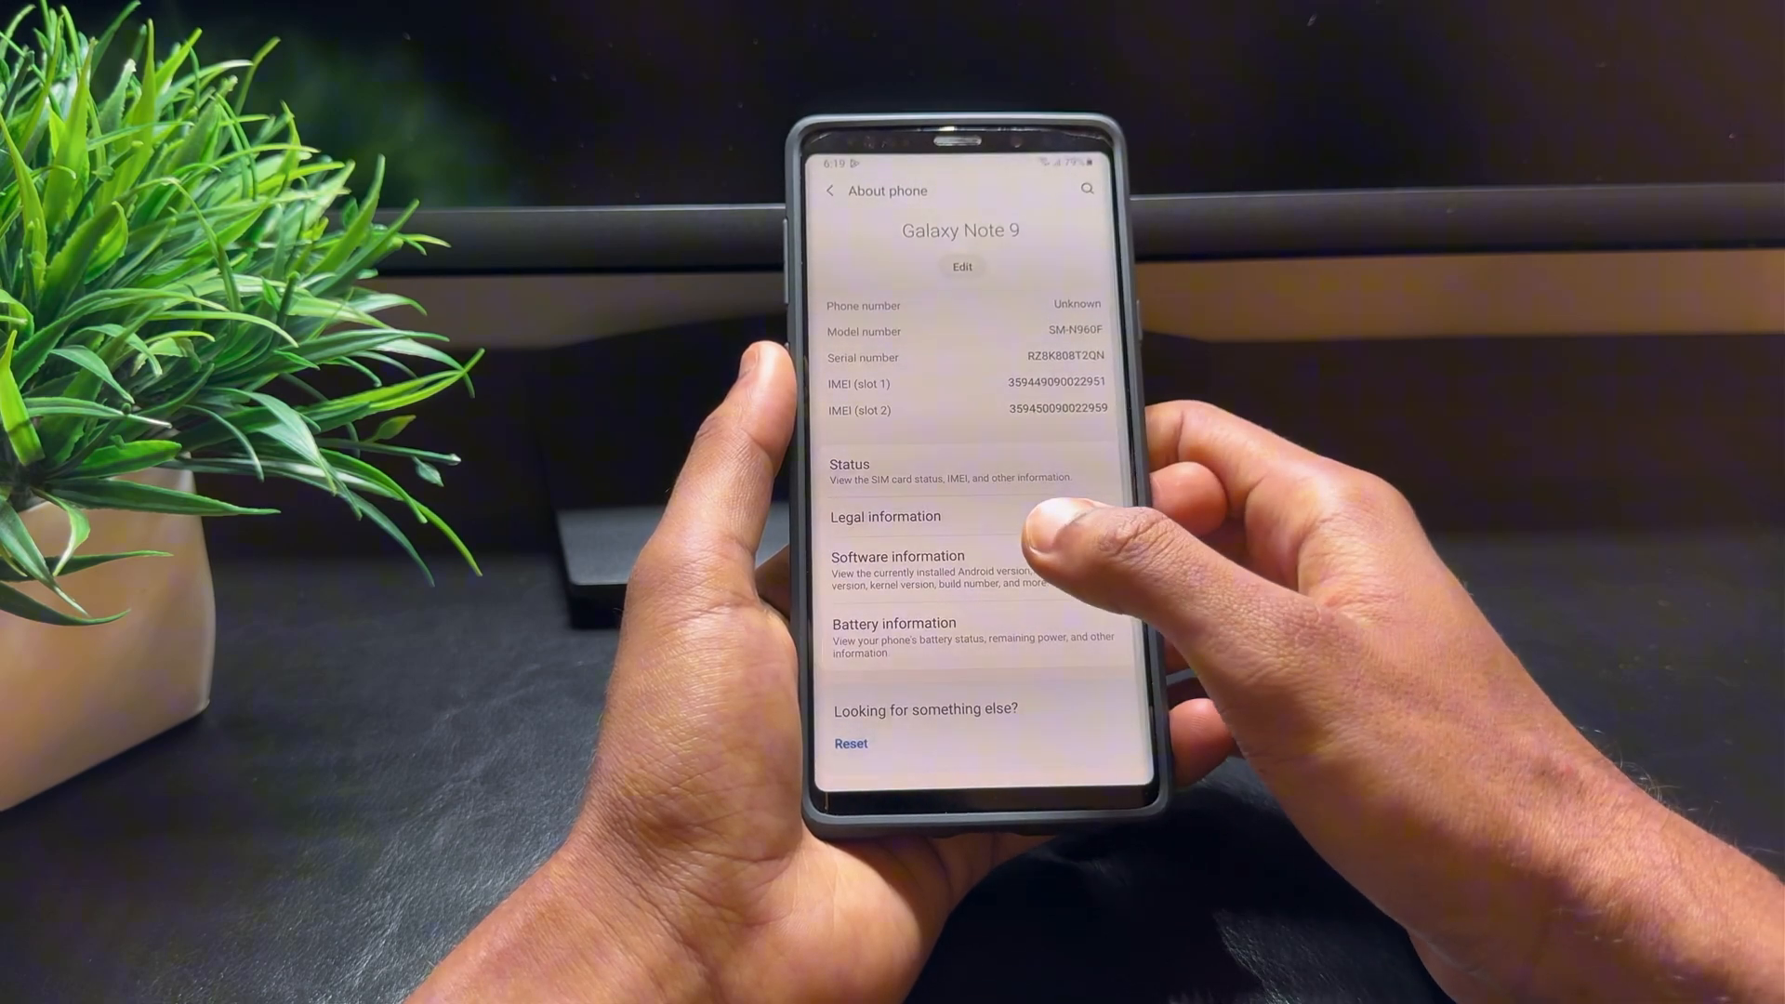
# Enable developer mode by tapping Build number in Software information, then return to Settings.
pyautogui.click(898, 556)
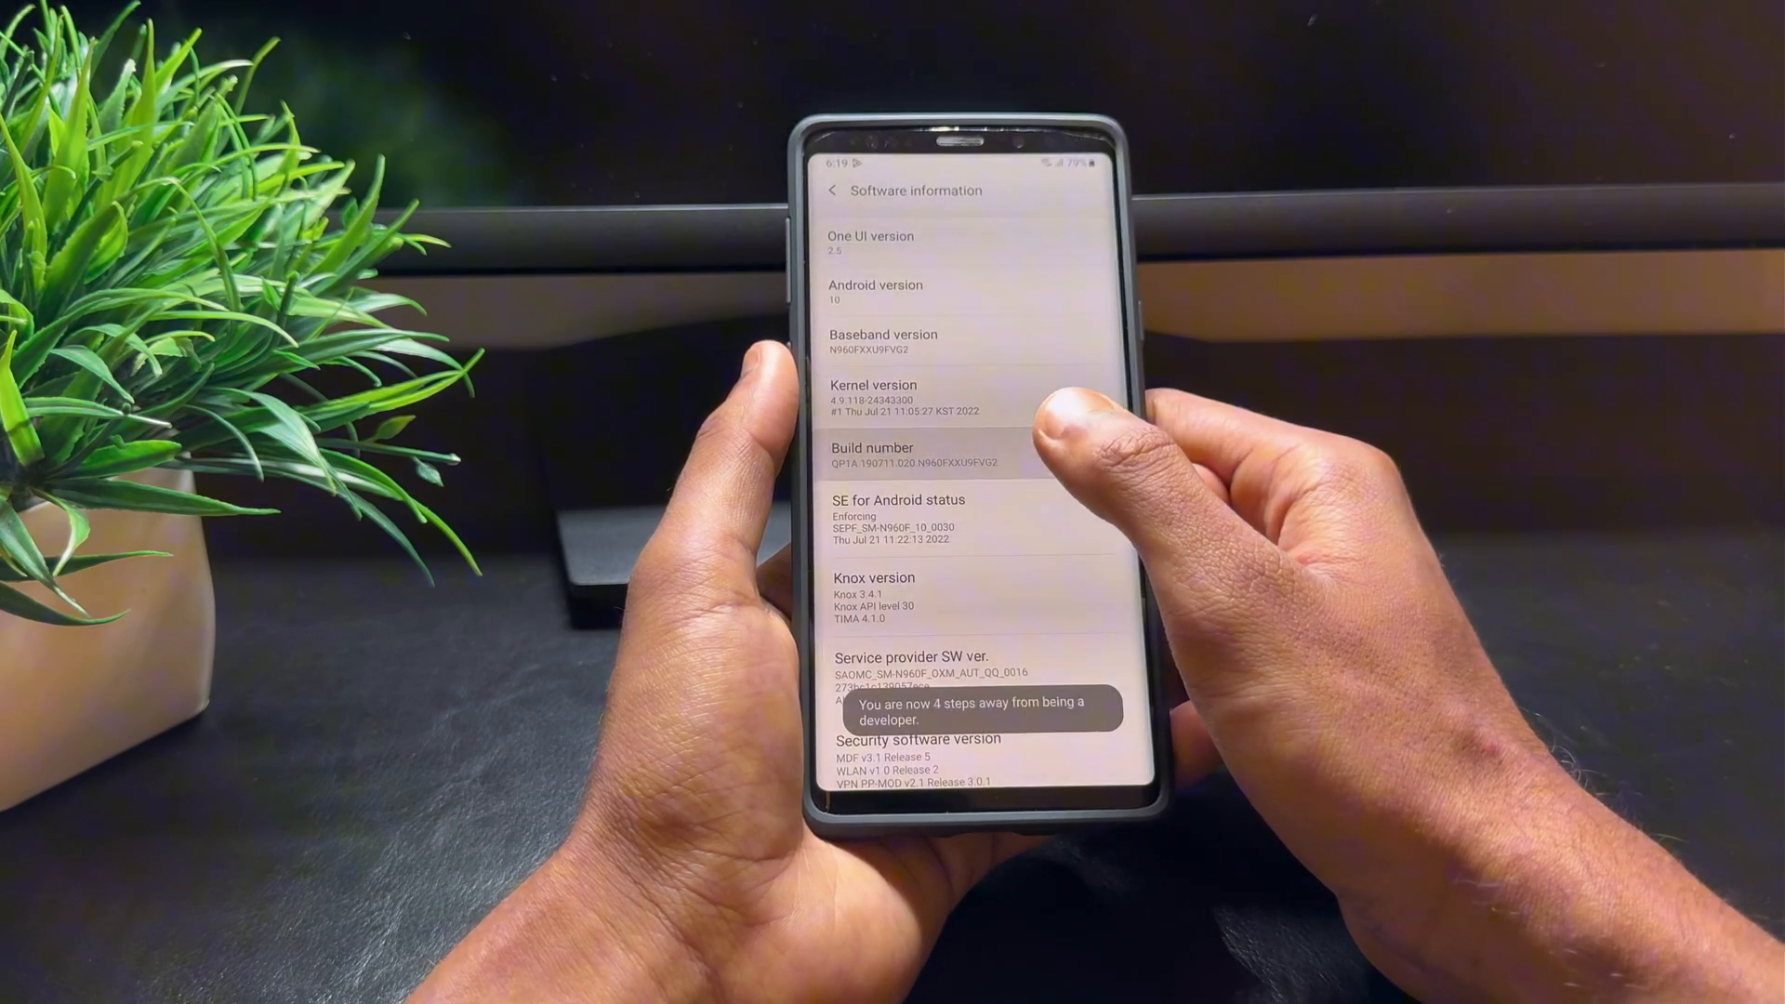
pyautogui.click(911, 456)
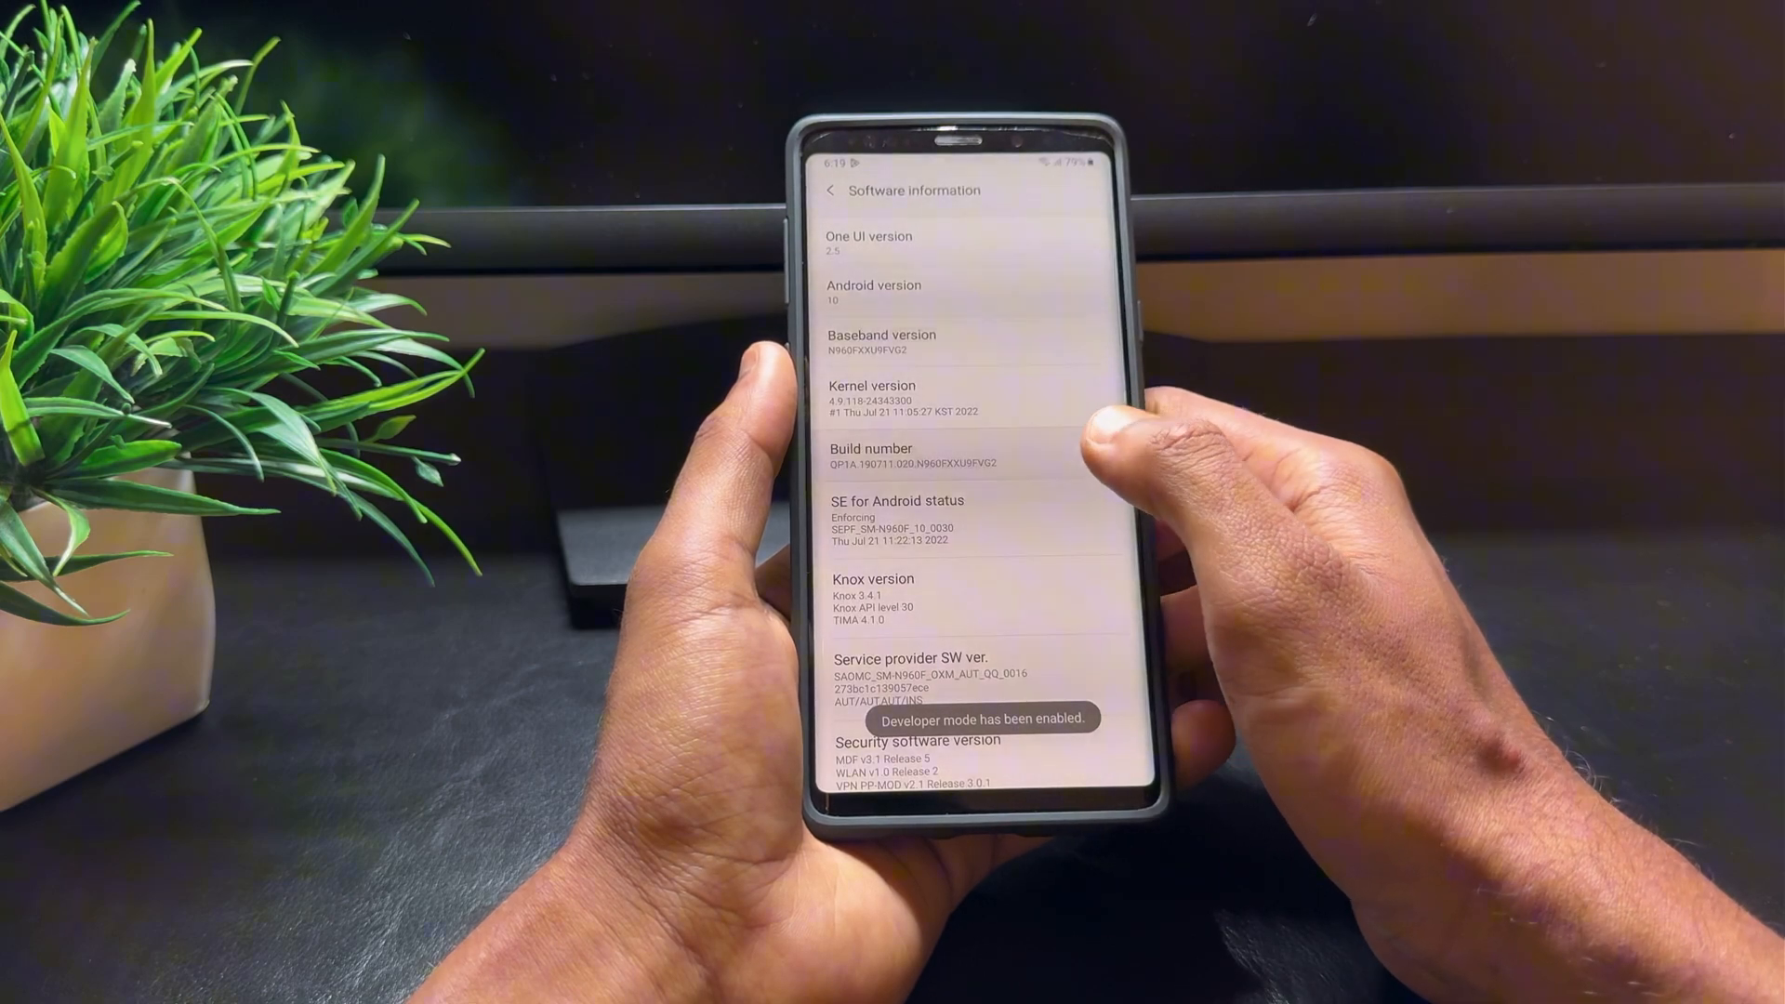
pyautogui.click(831, 190)
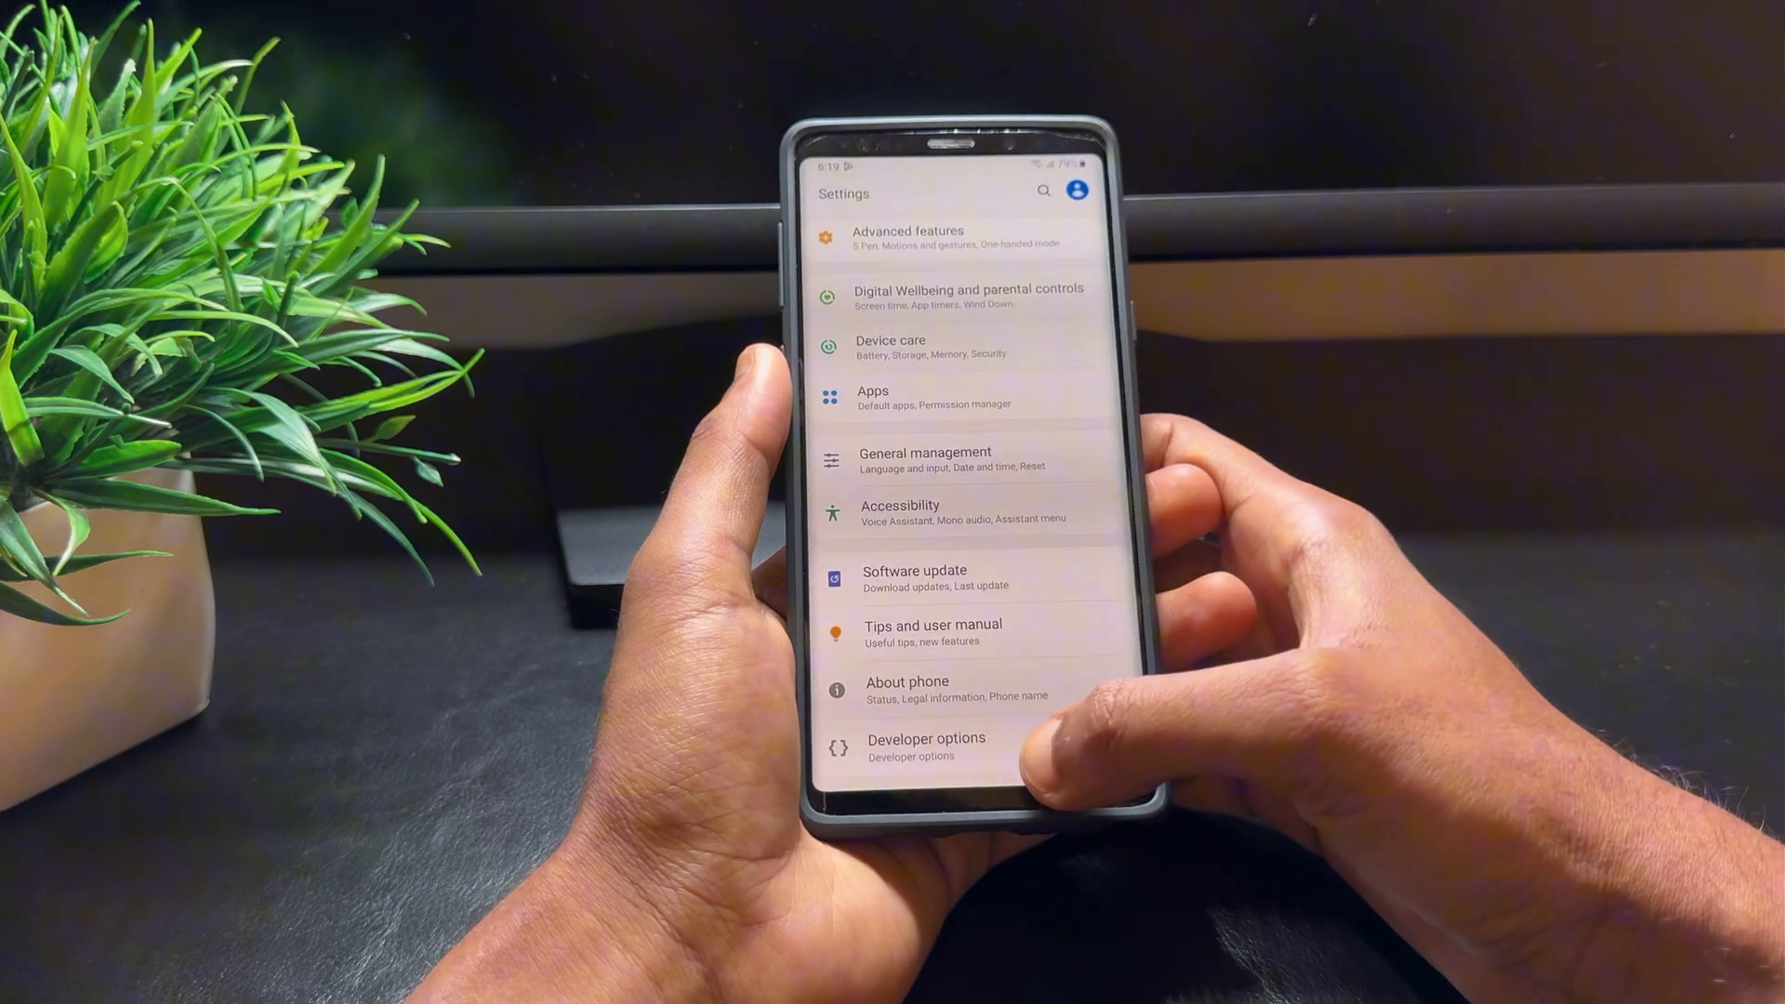
# Switch on OEM unlocking in Developer options and bring up the phone's power menu.
pyautogui.click(926, 746)
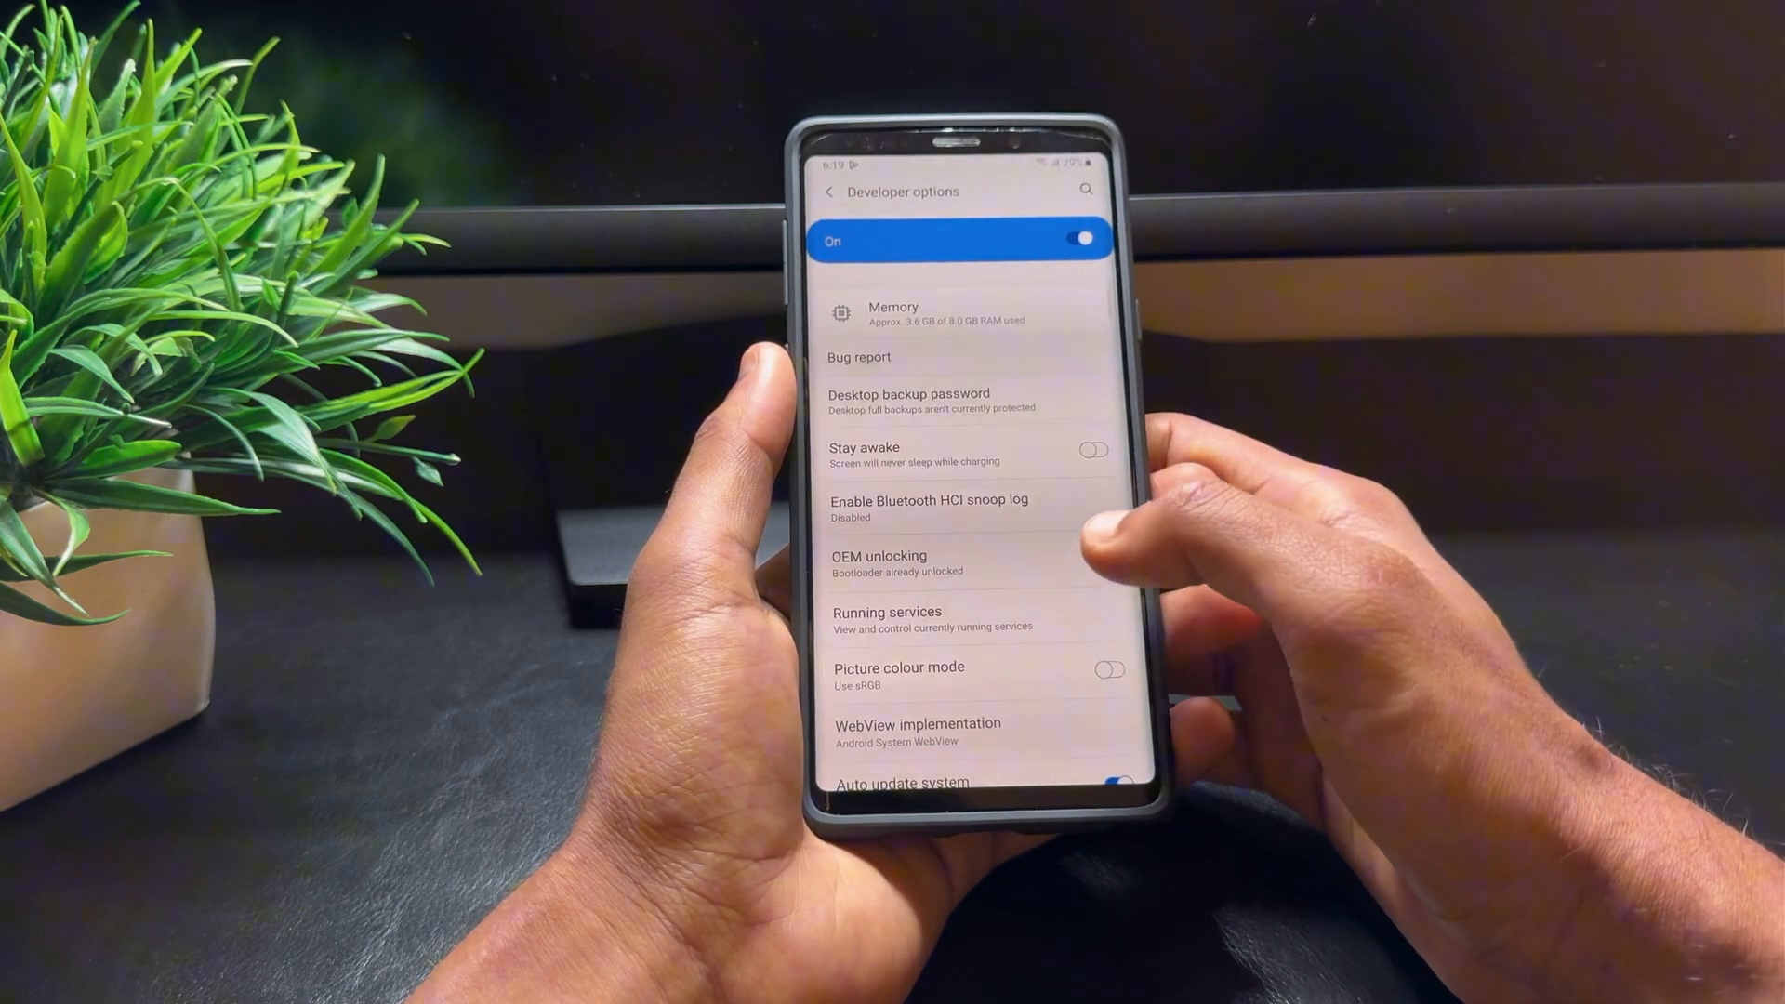
pyautogui.click(1093, 560)
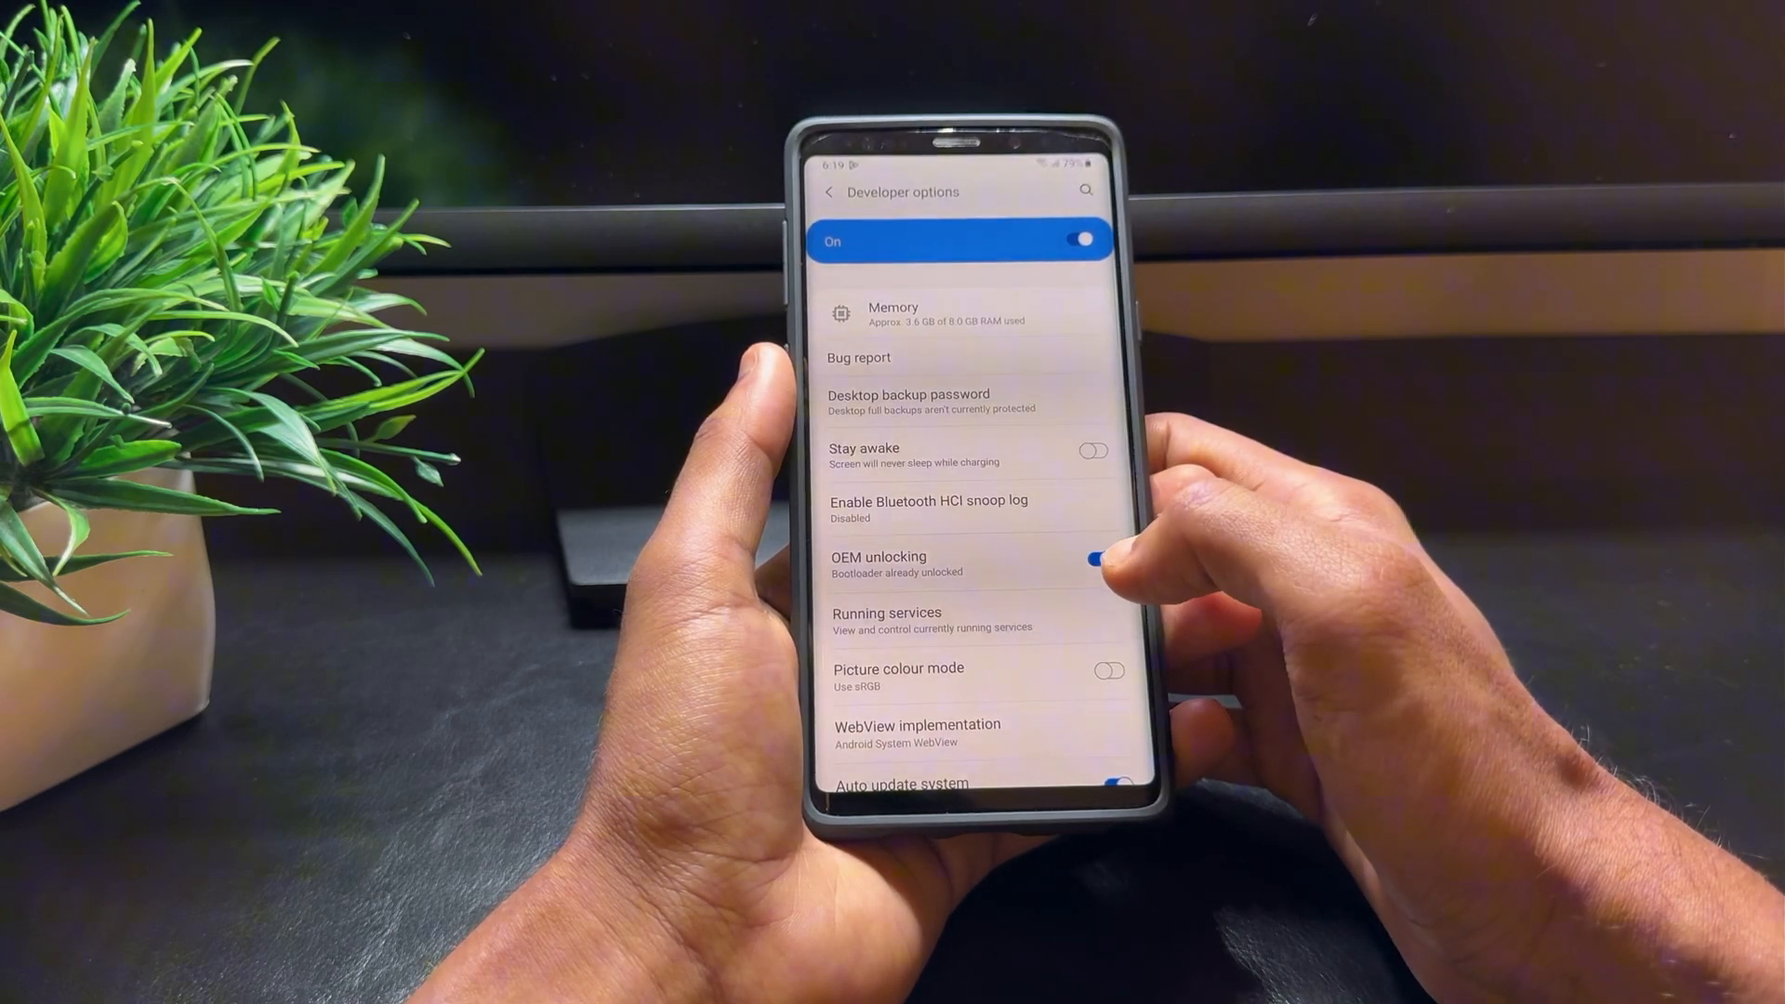
pyautogui.scroll(-3)
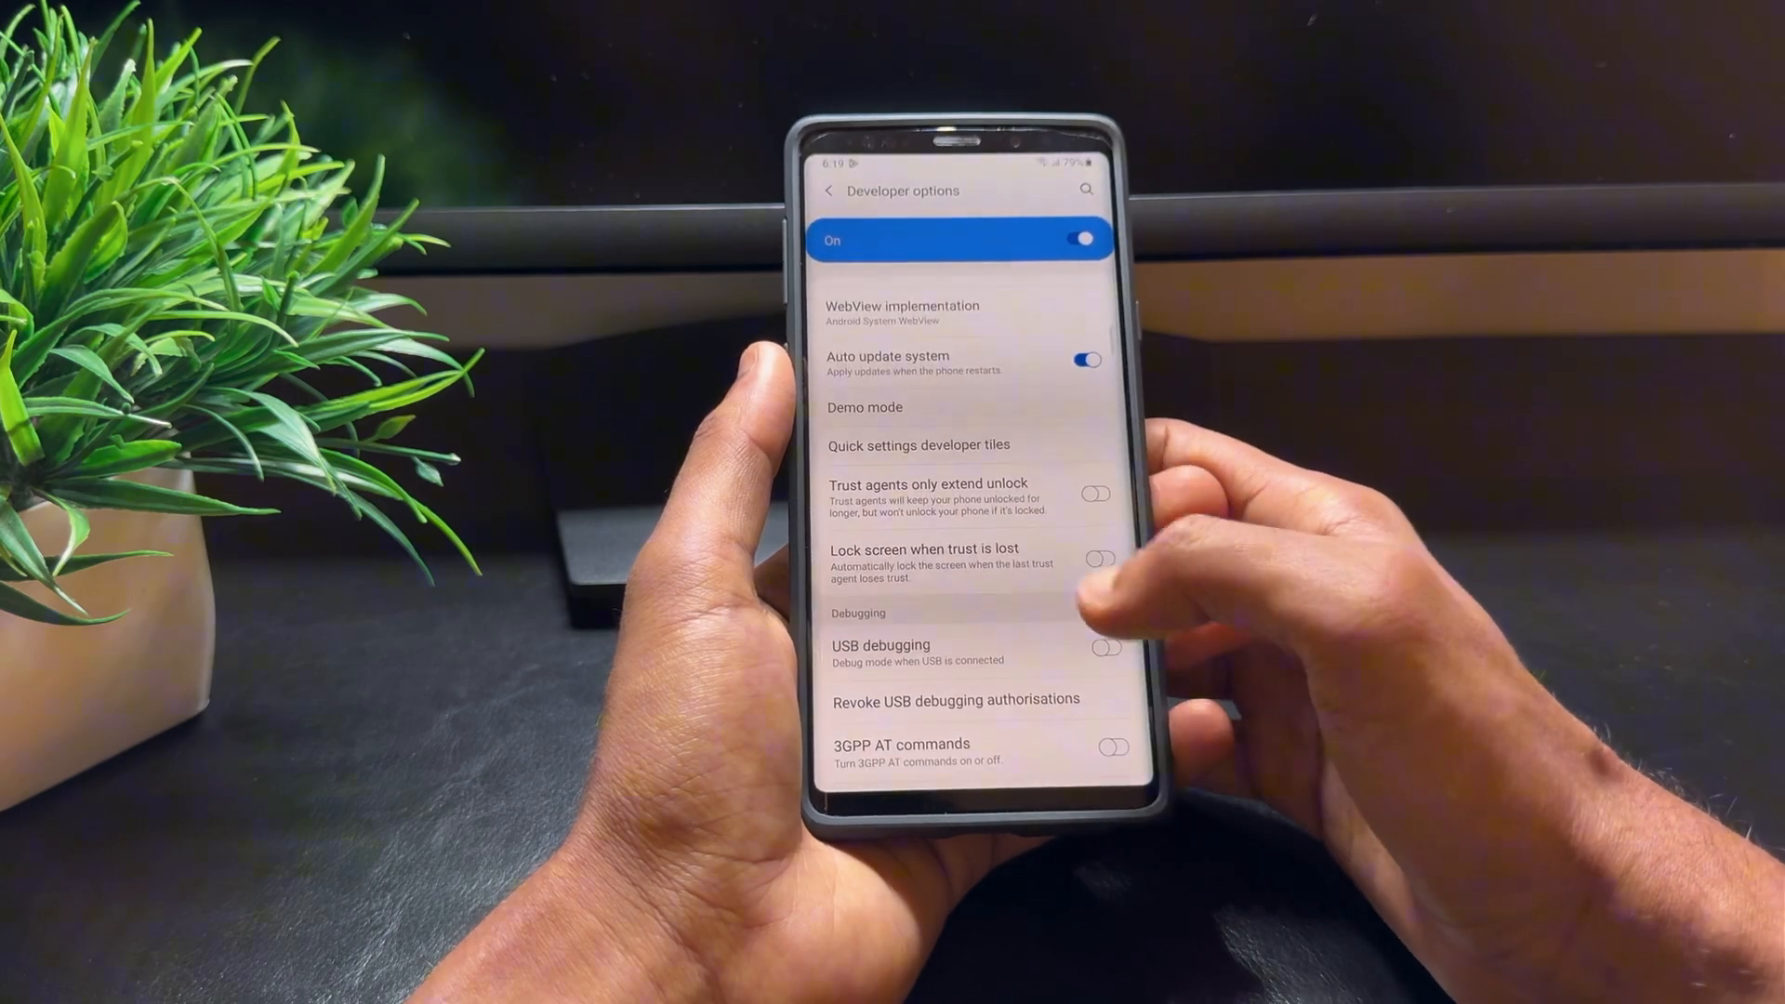
pyautogui.click(1108, 647)
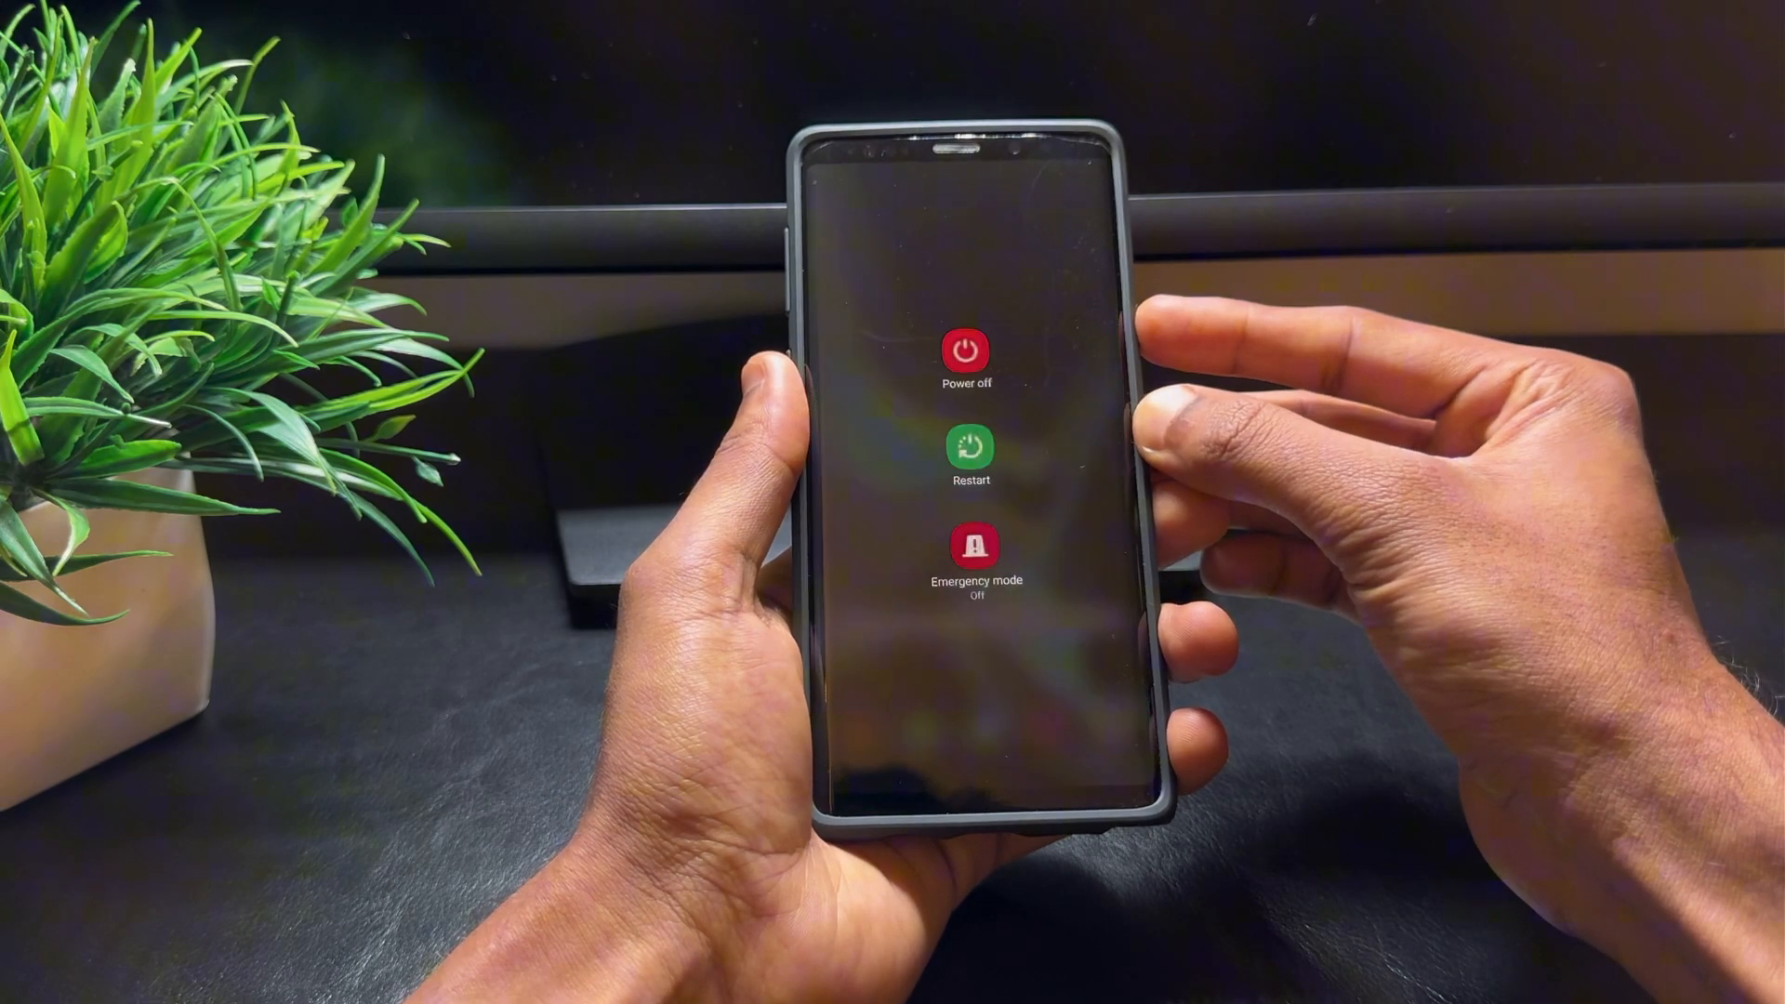
# Power the phone off and continue past the custom OS warning with Volume Up.
pyautogui.click(966, 348)
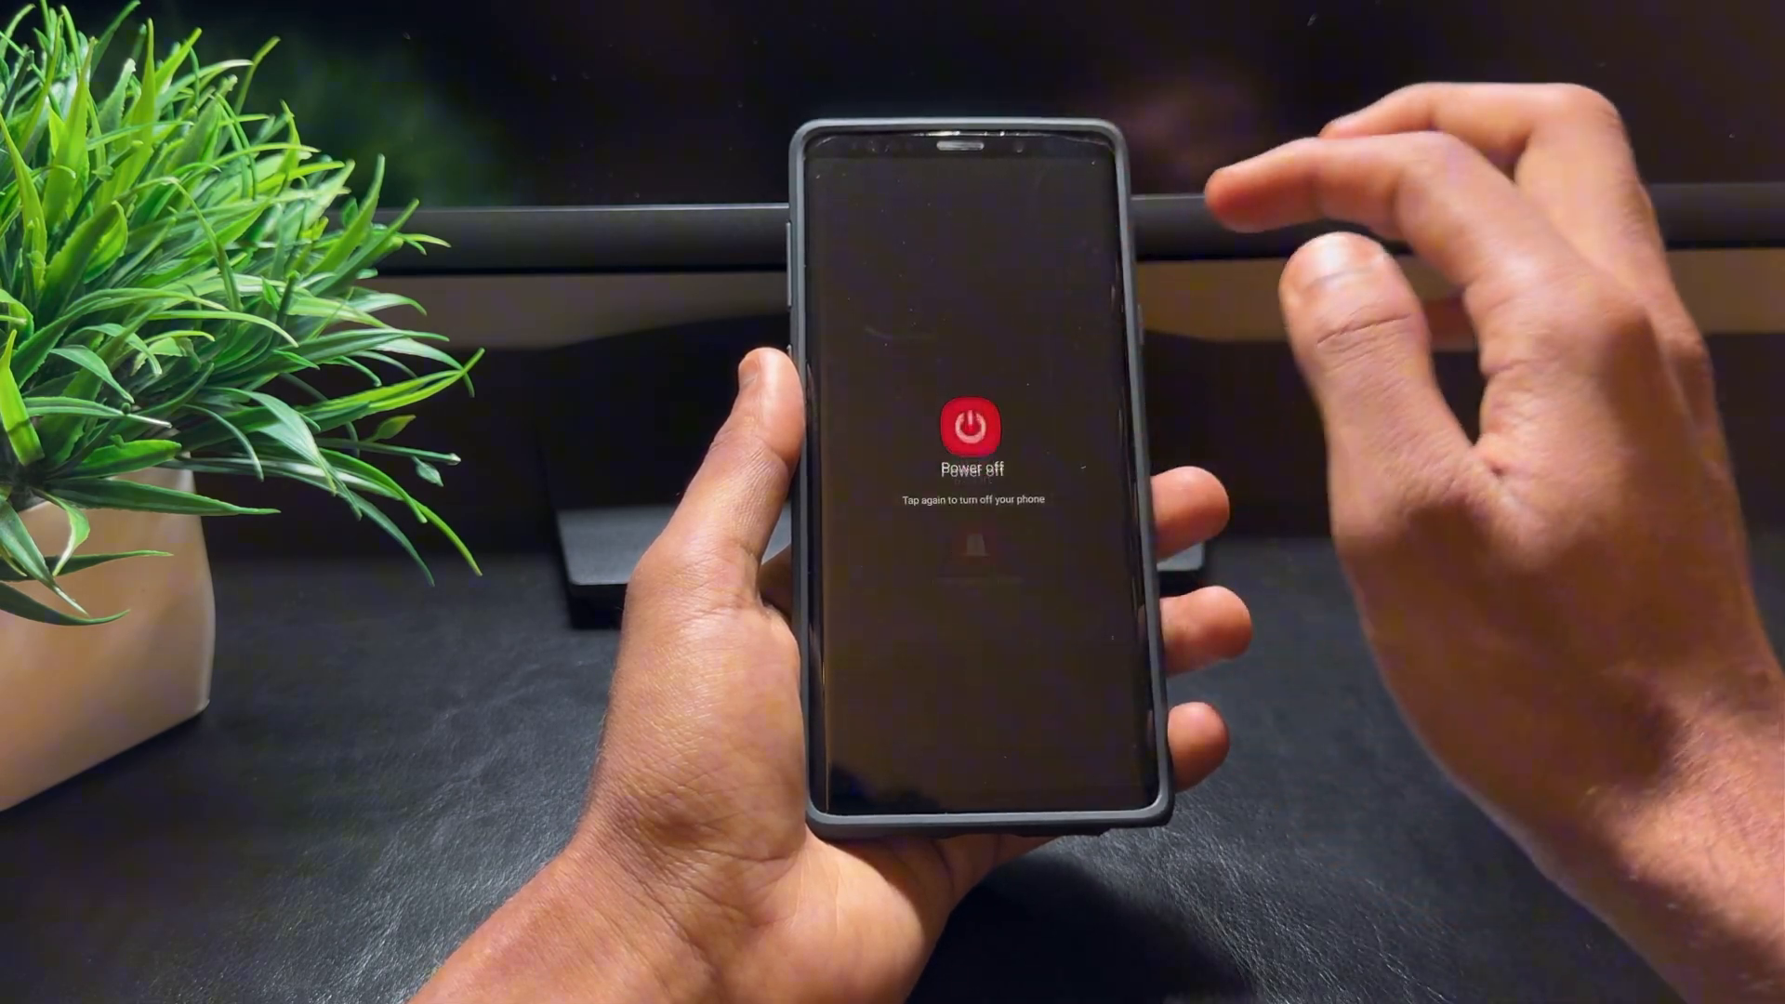
pyautogui.click(971, 427)
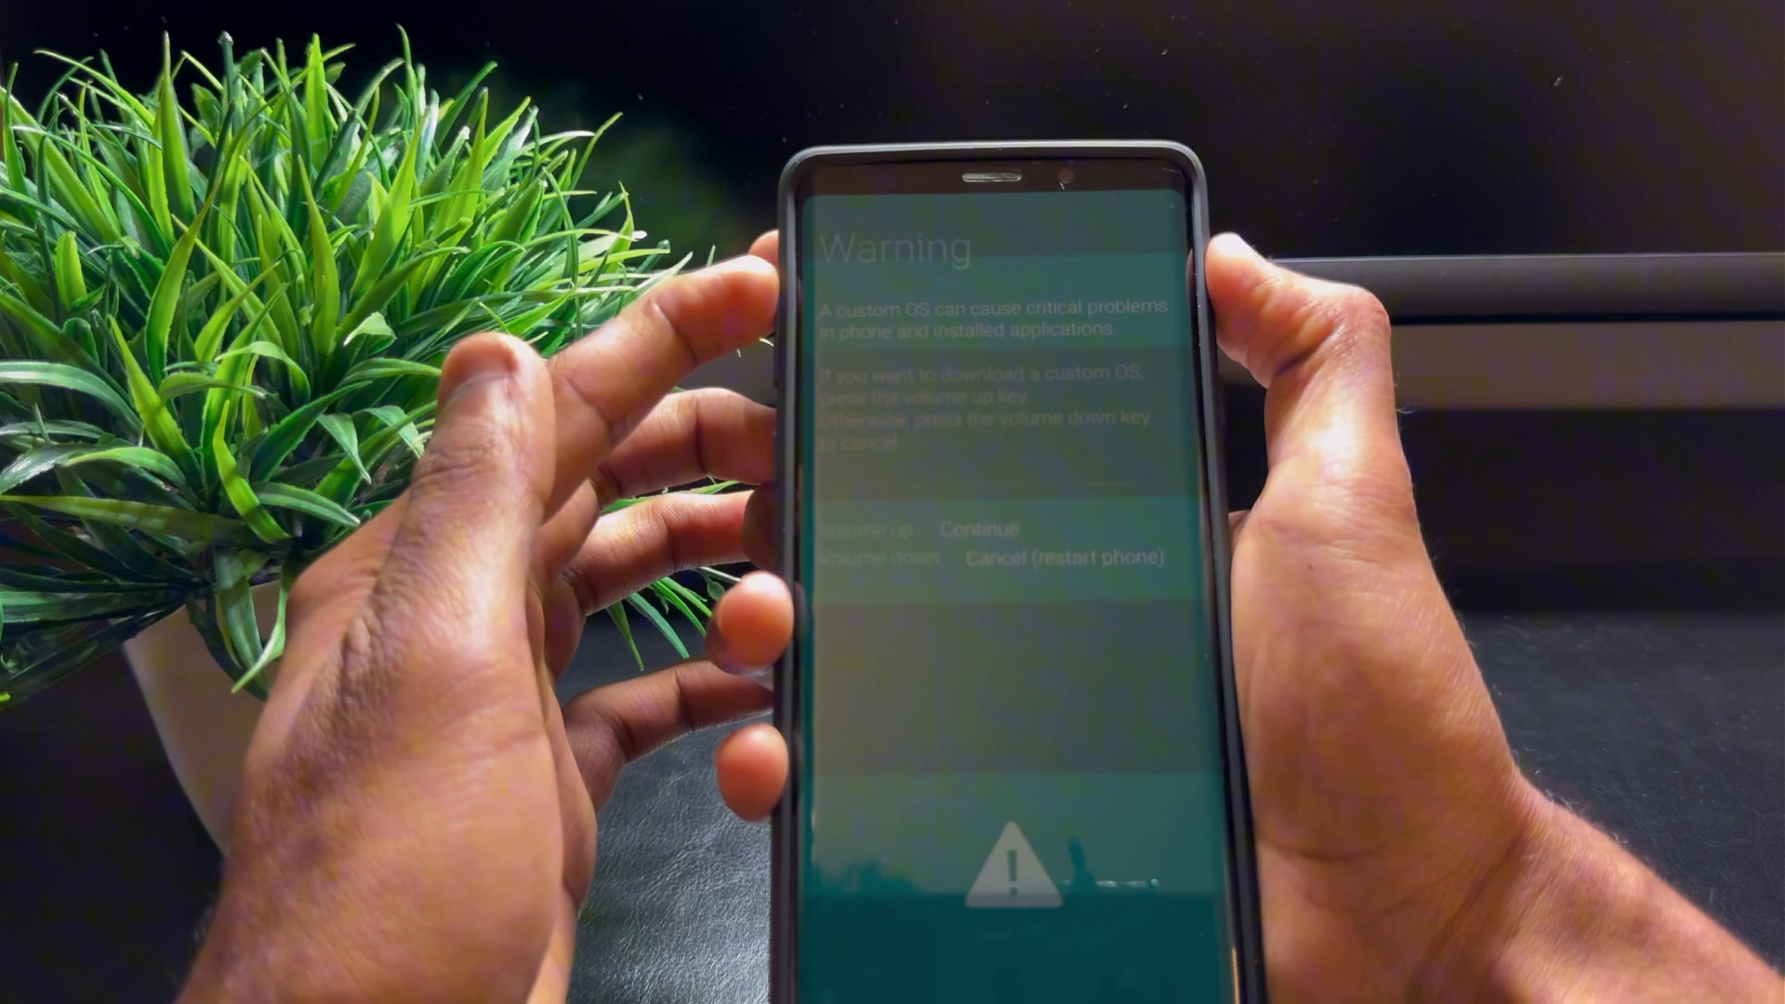
pyautogui.press('VolumeUp')
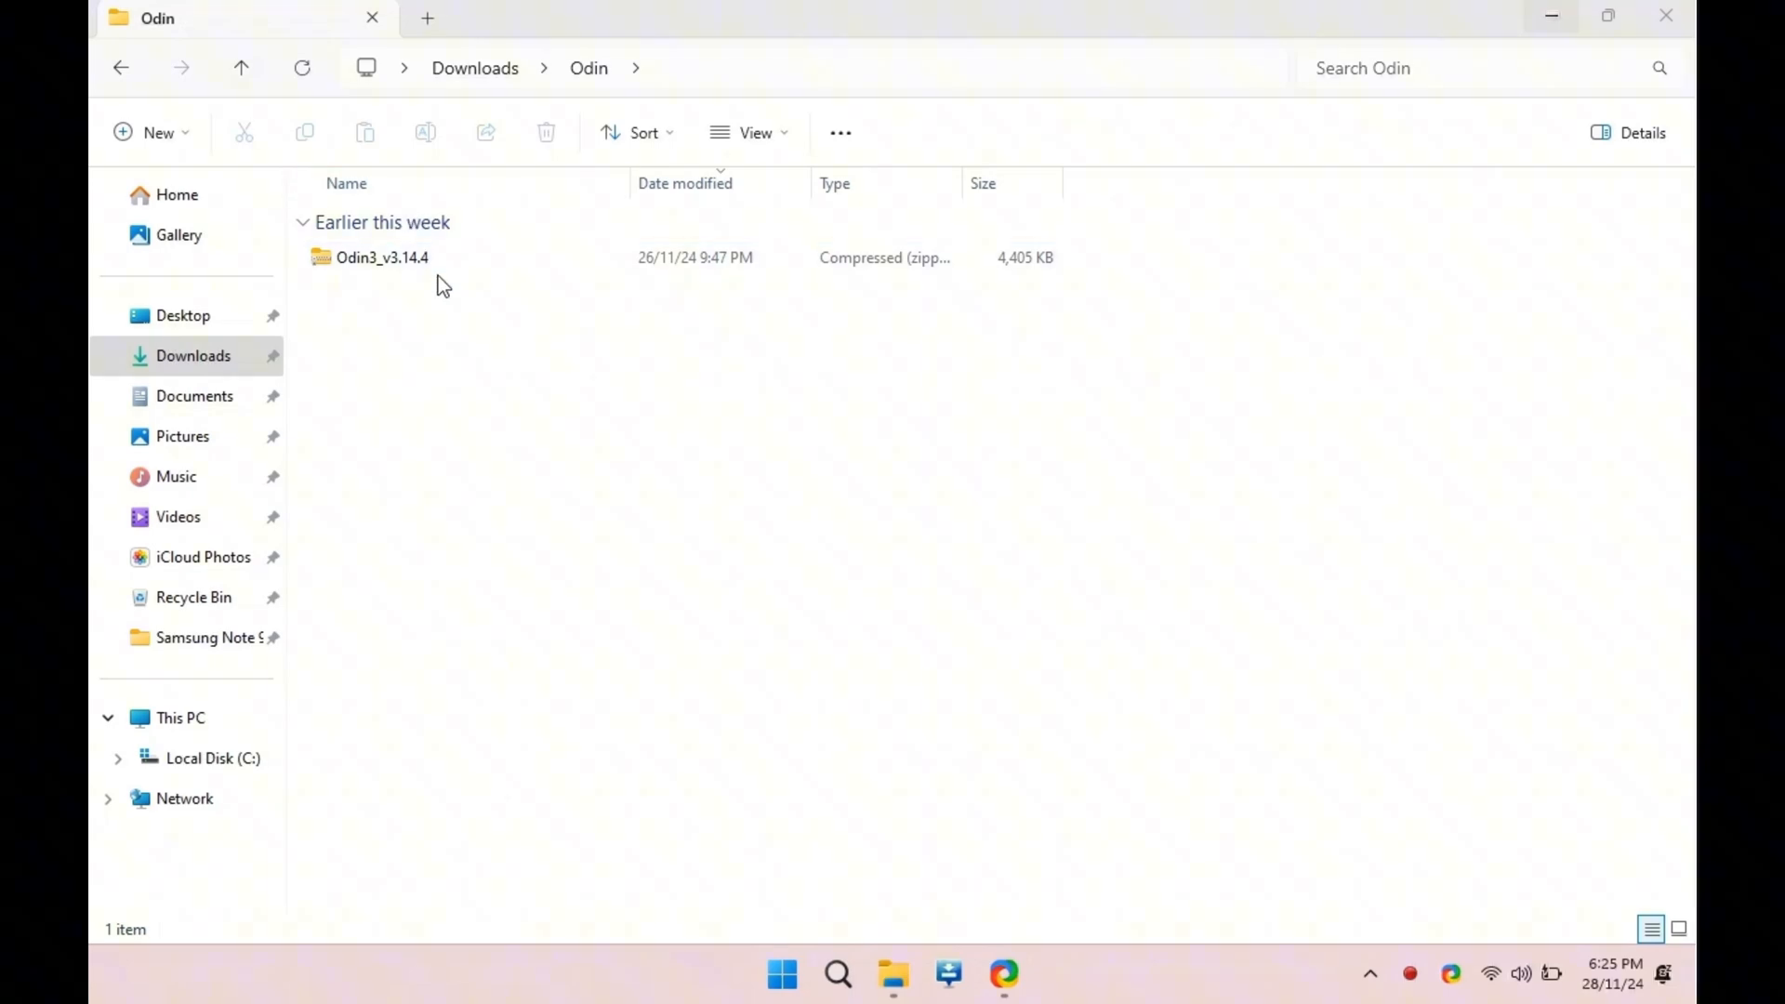
# Extract Odin3_v3.14.4.zip and enter the extracted Odin3_v3.14.4 folder.
pyautogui.click(381, 256)
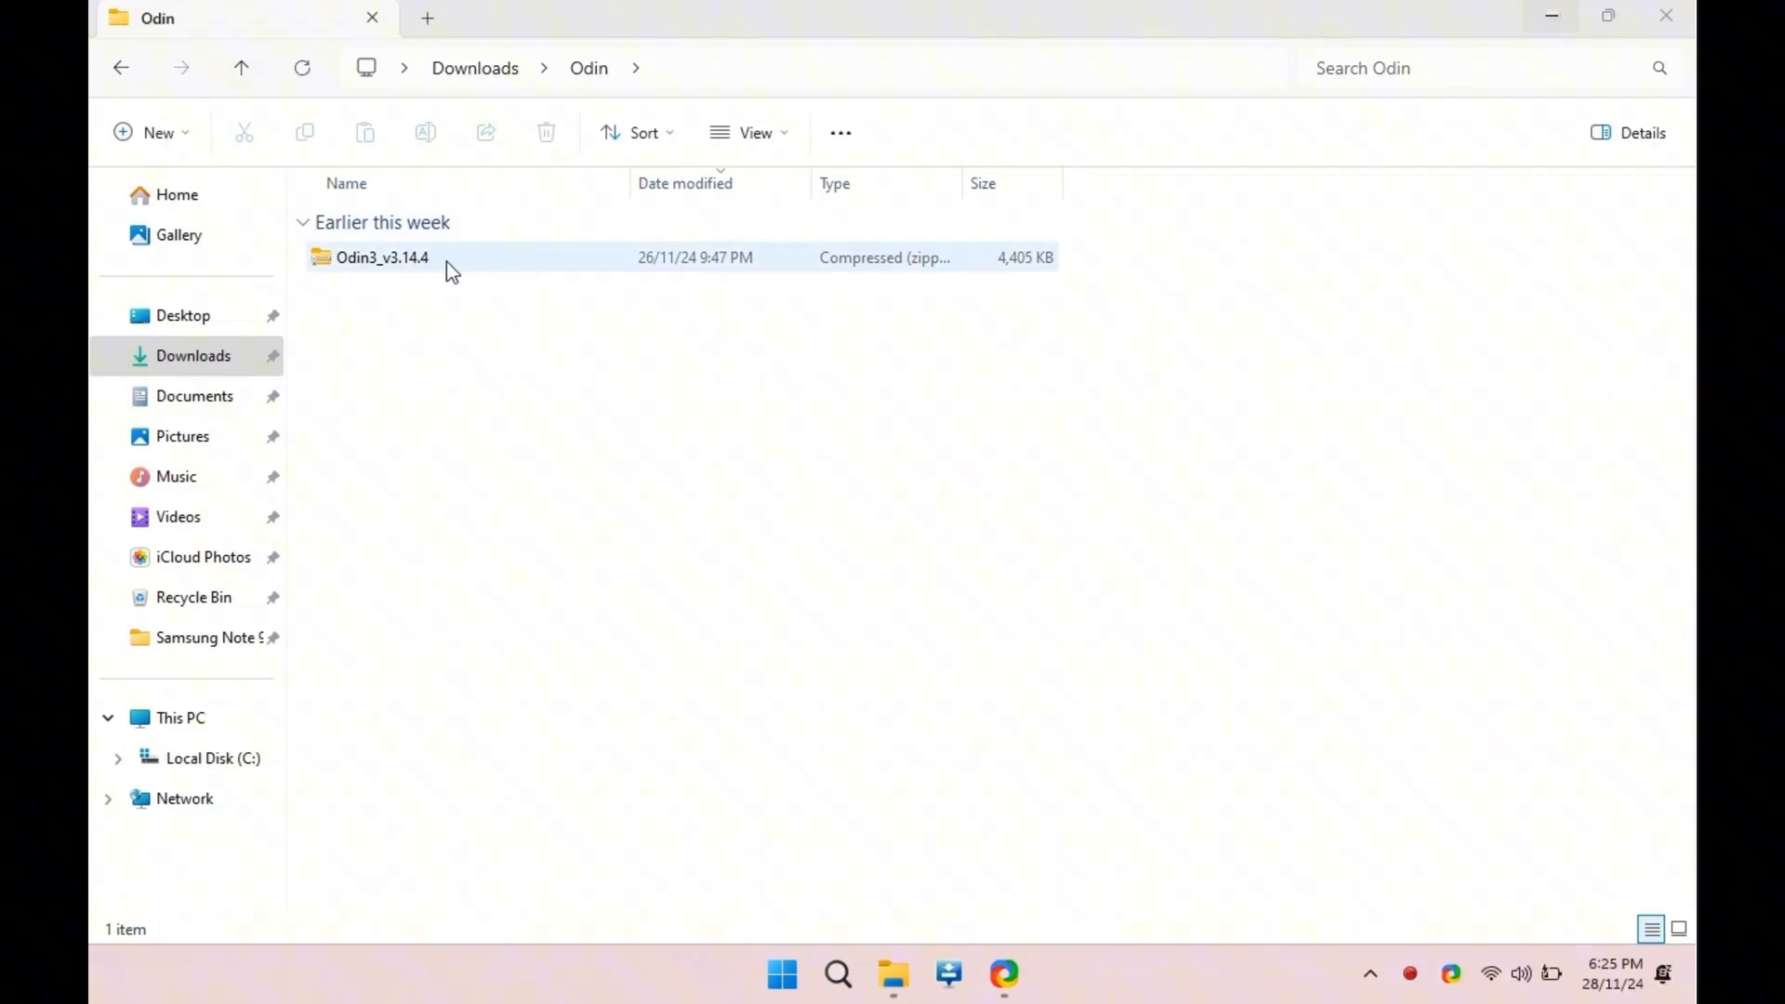
pyautogui.rightClick(450, 271)
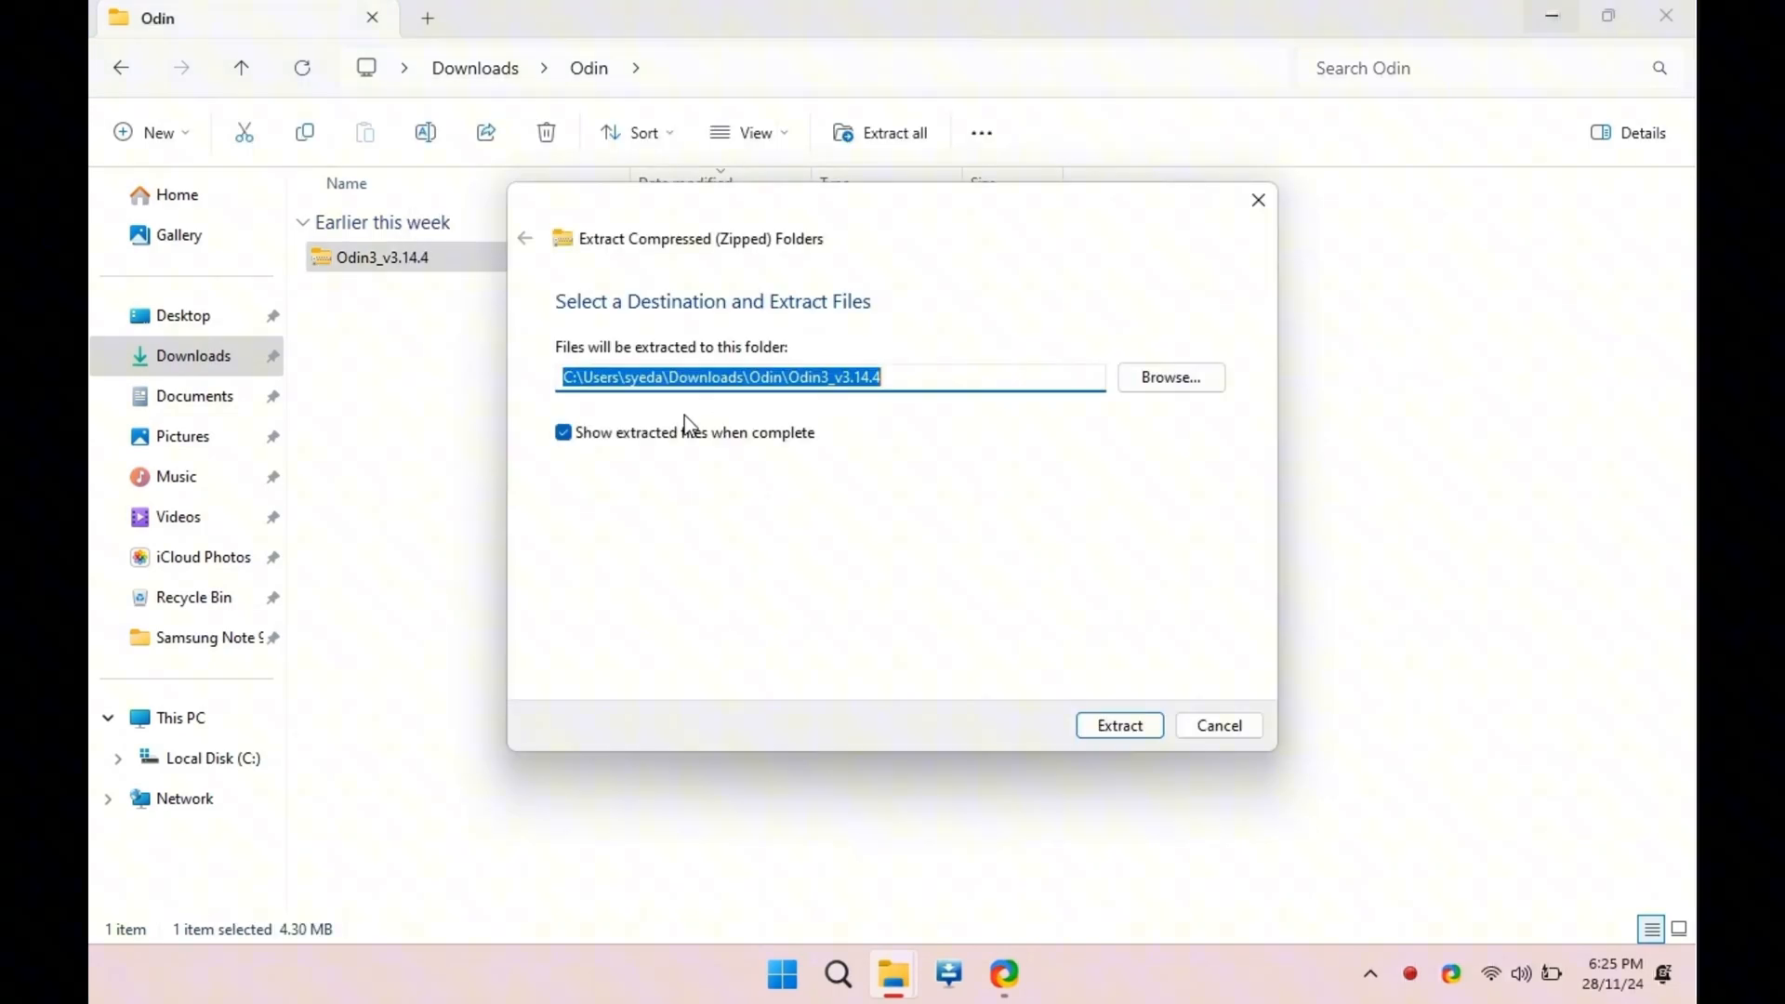
pyautogui.click(1118, 725)
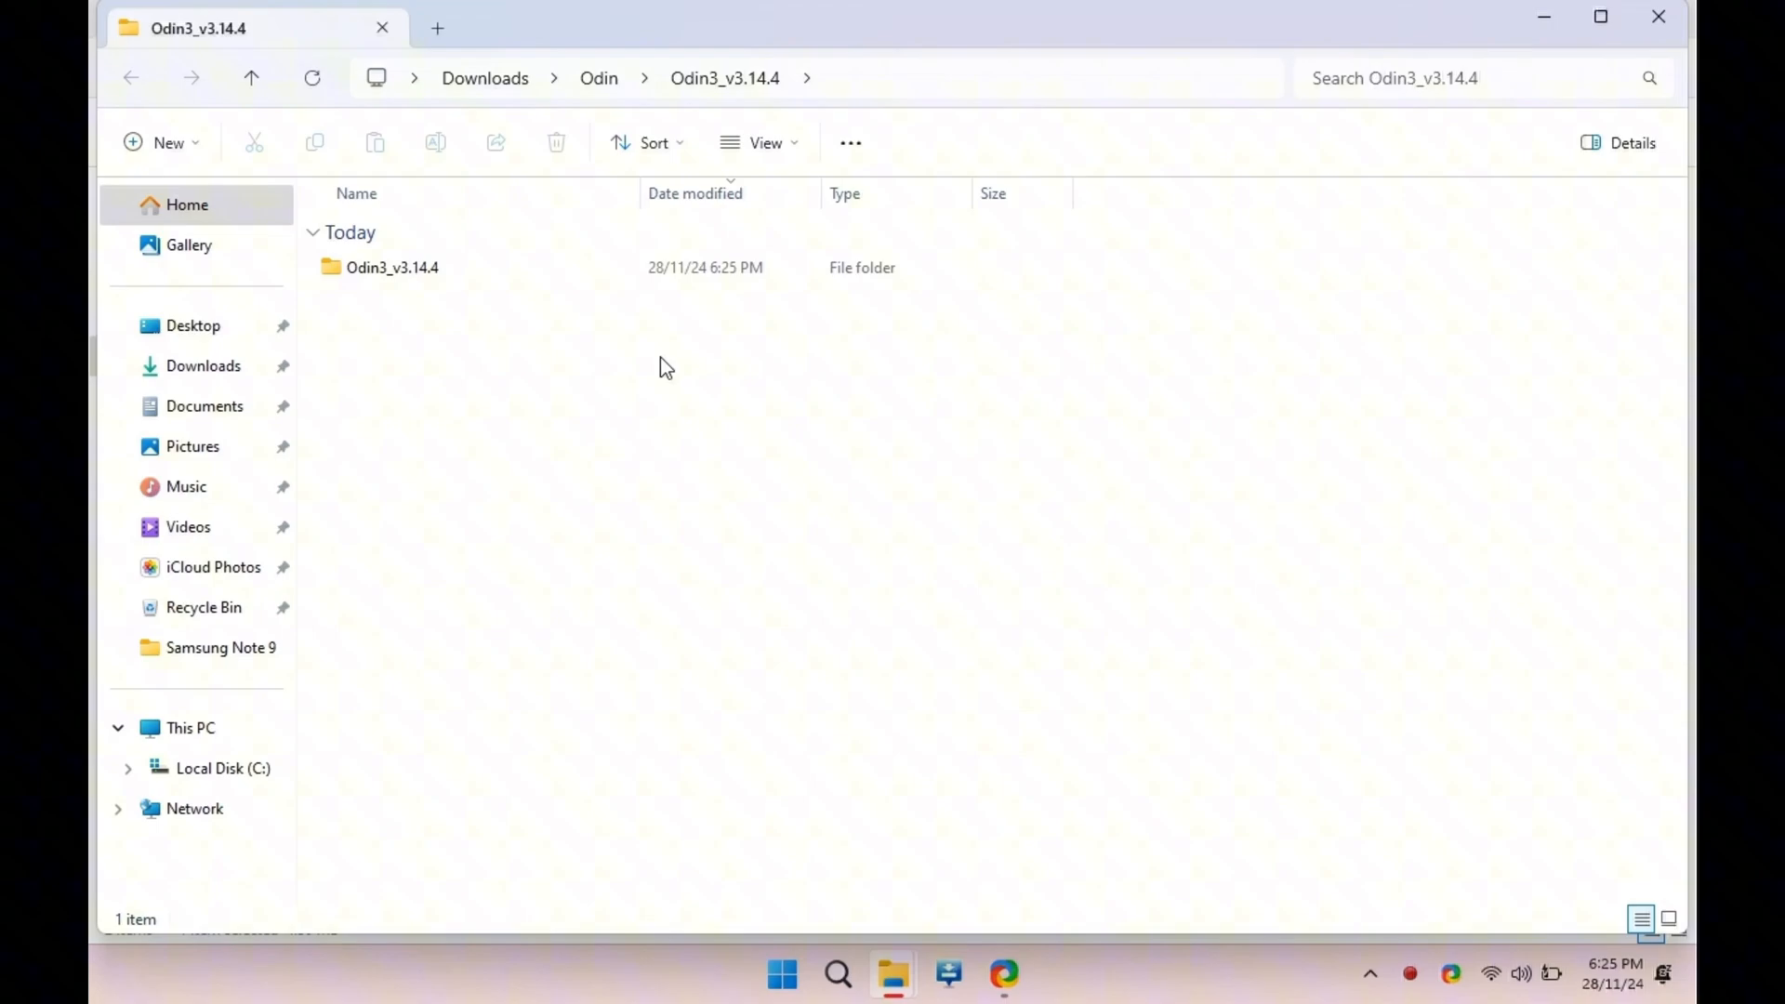
pyautogui.doubleClick(392, 266)
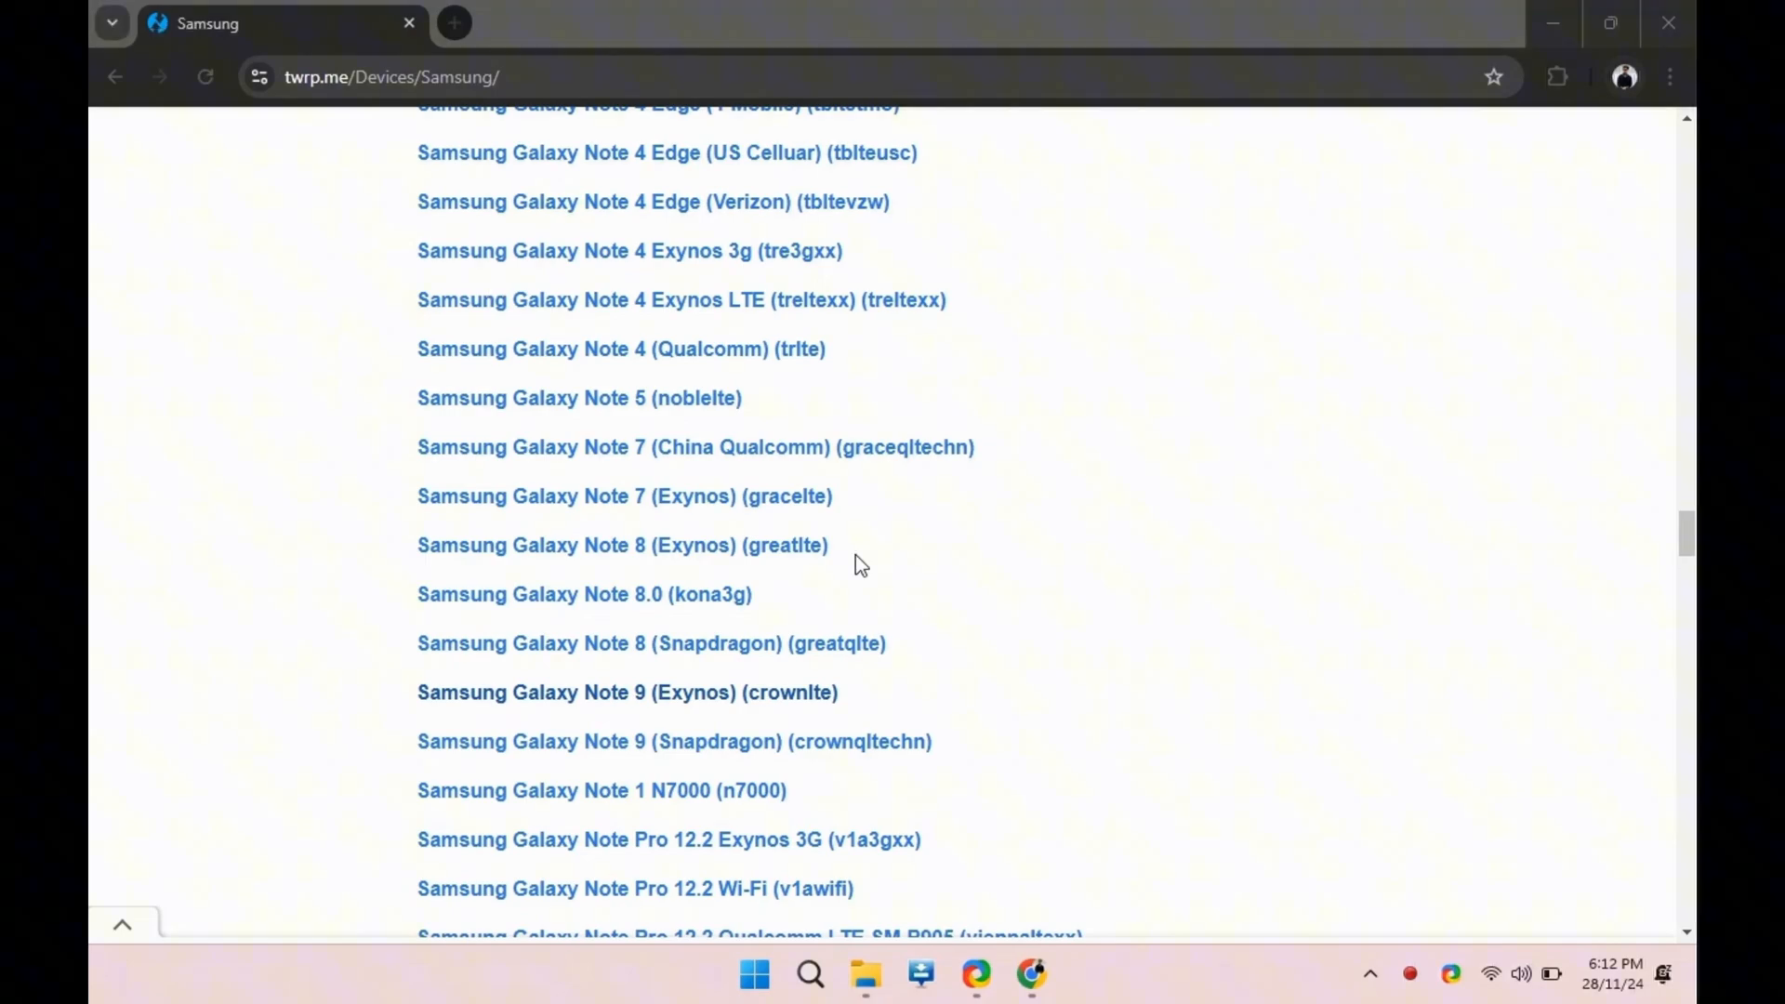
# Go to the Galaxy Note 8 (Exynos) TWRP page and its Primary (Americas) mirror.
pyautogui.click(621, 545)
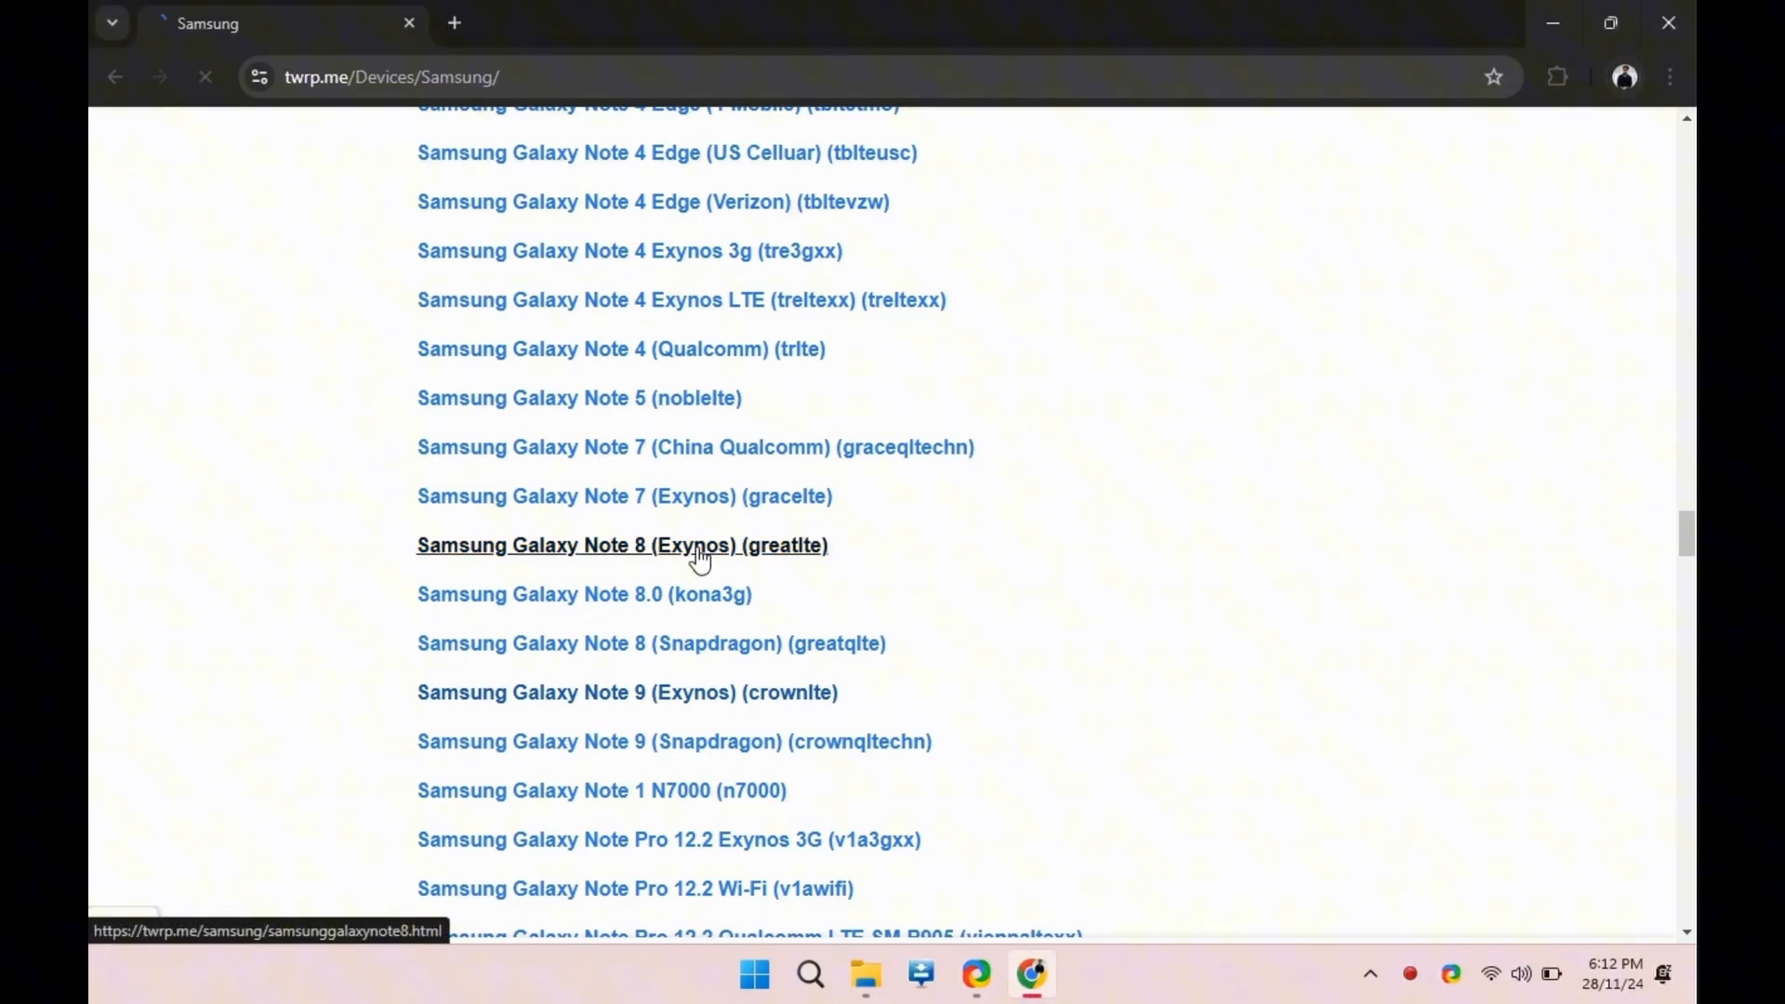
pyautogui.click(621, 544)
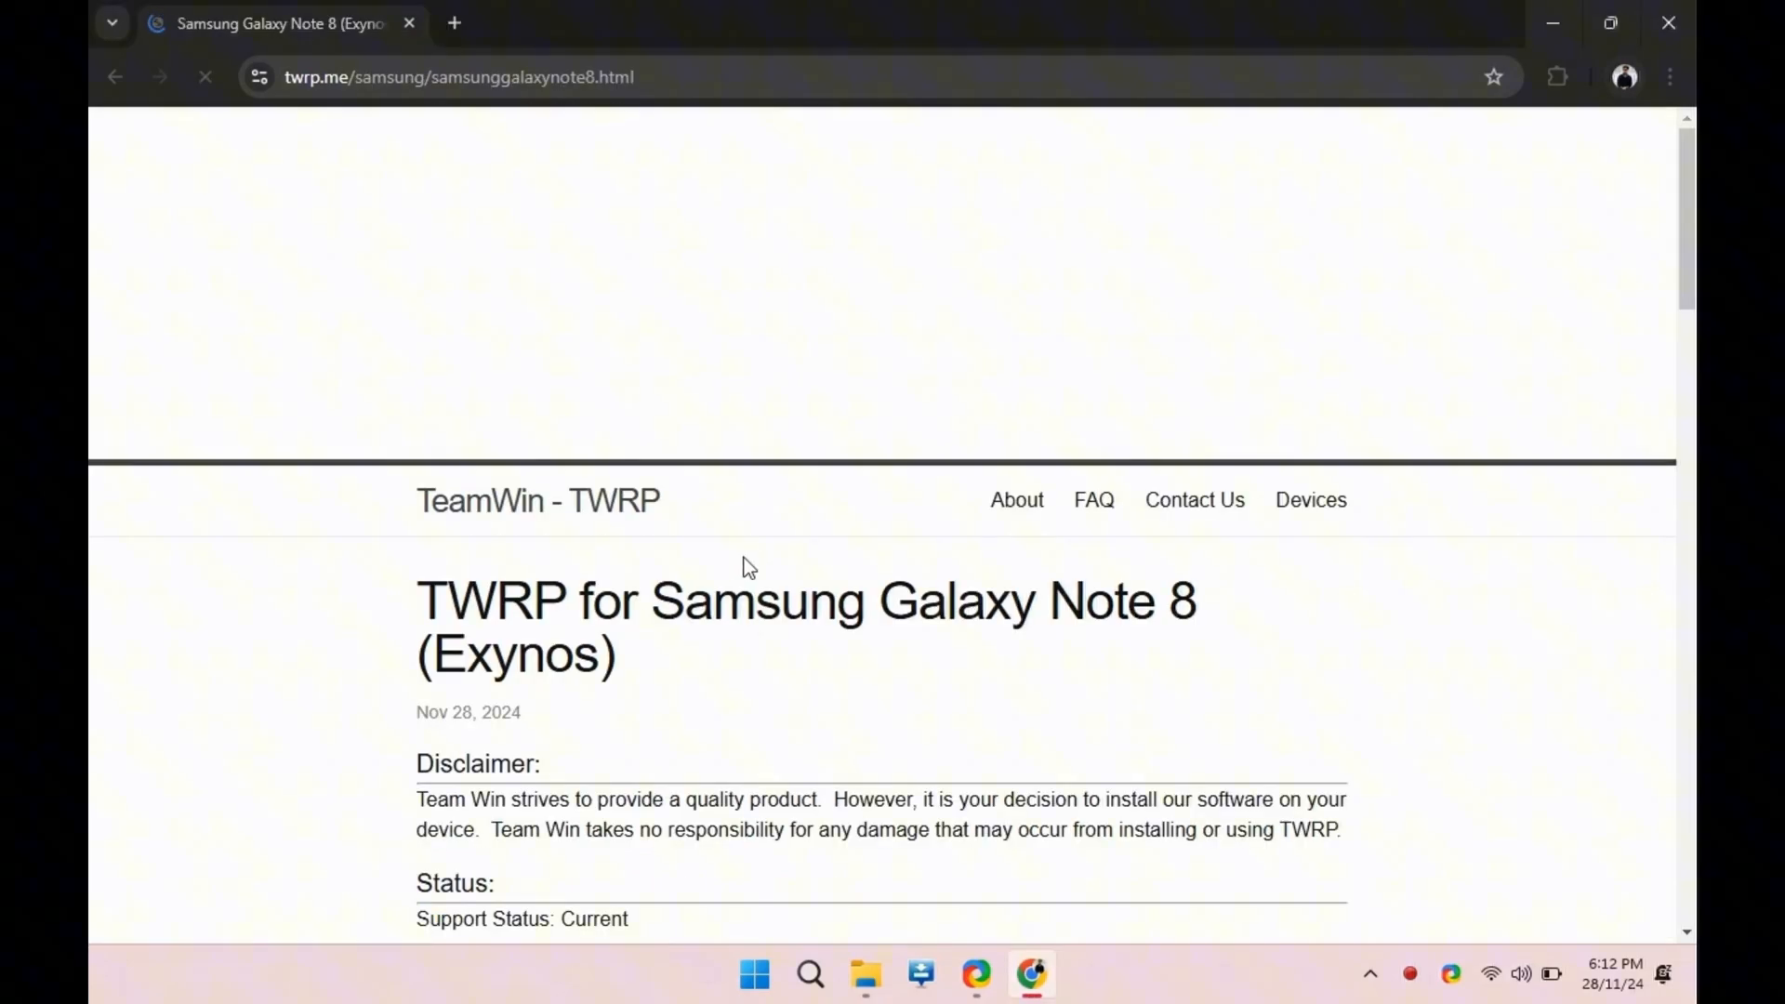
pyautogui.scroll(-3)
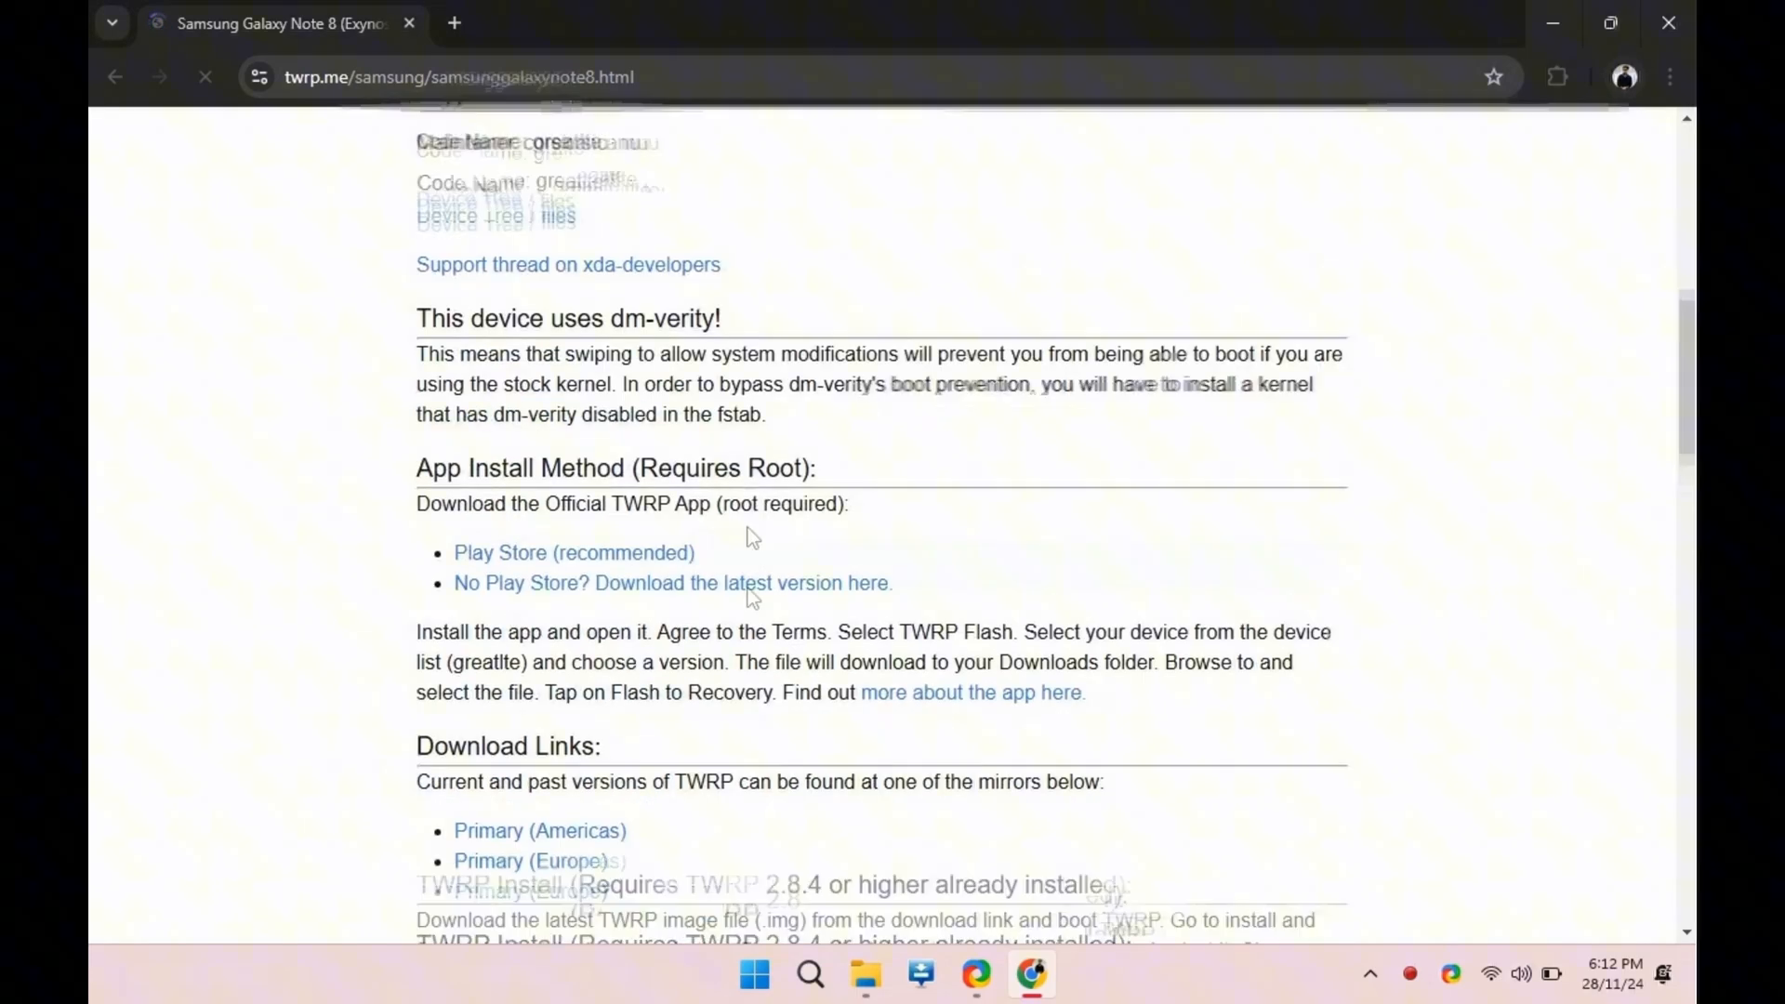
pyautogui.scroll(-3)
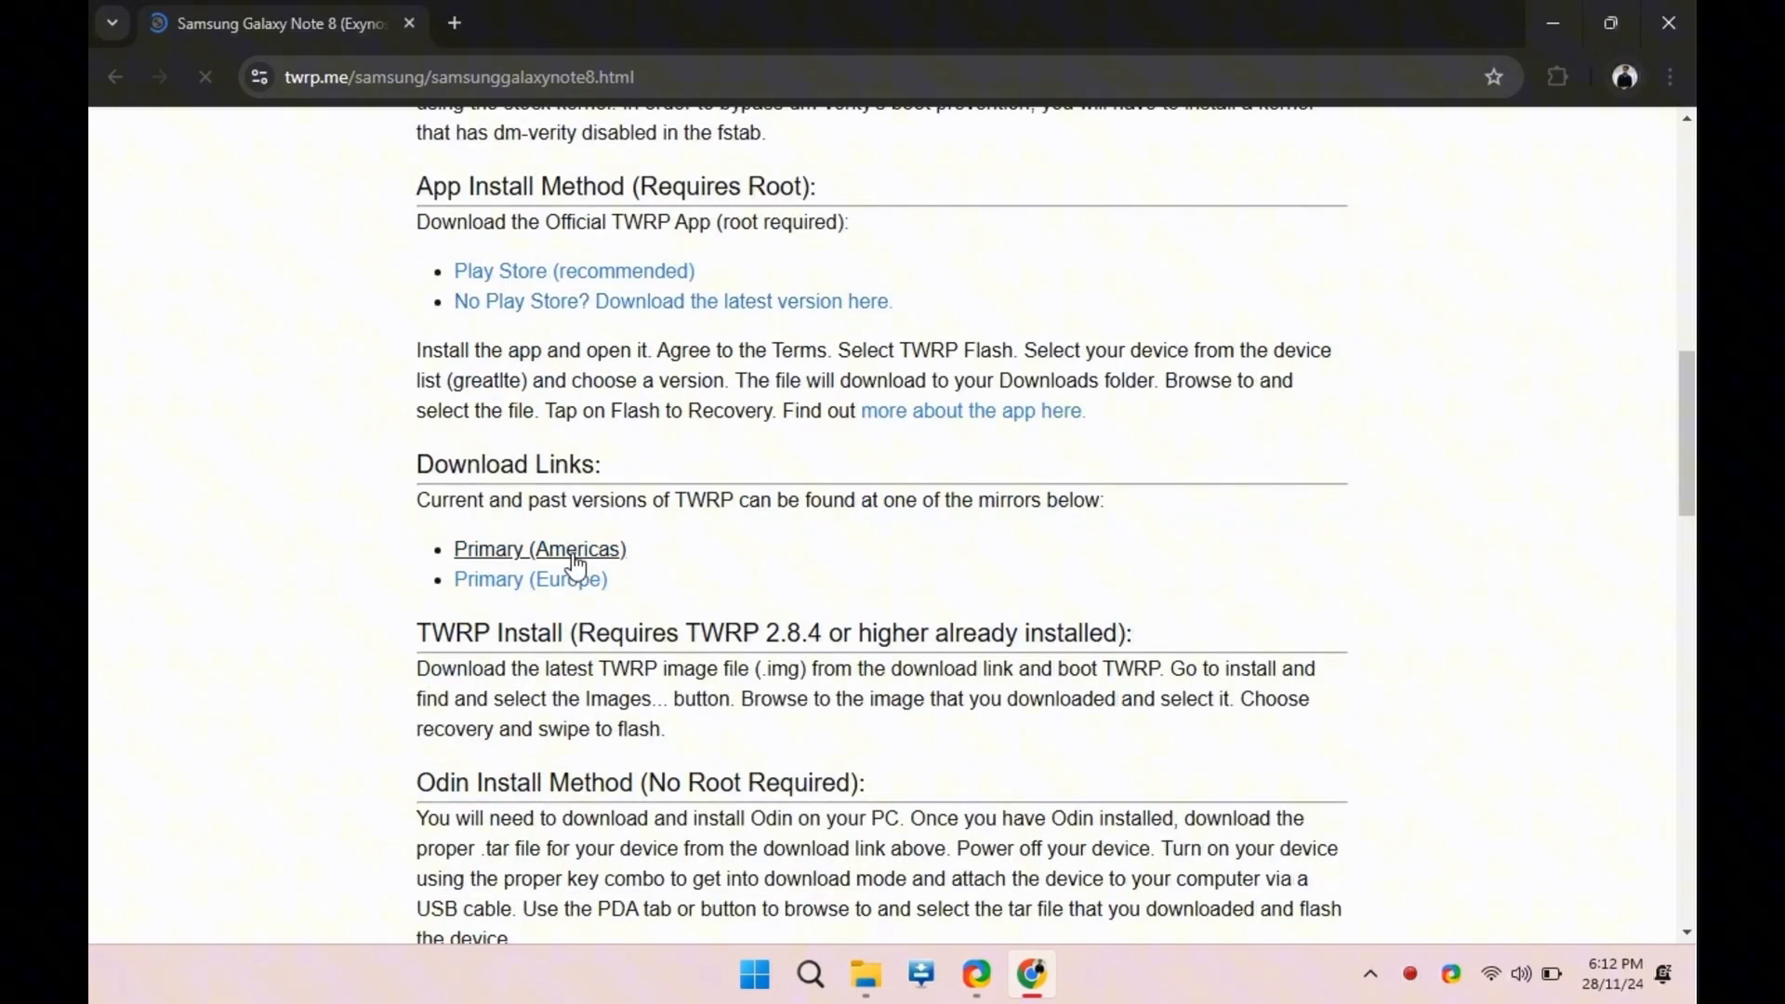
pyautogui.click(539, 549)
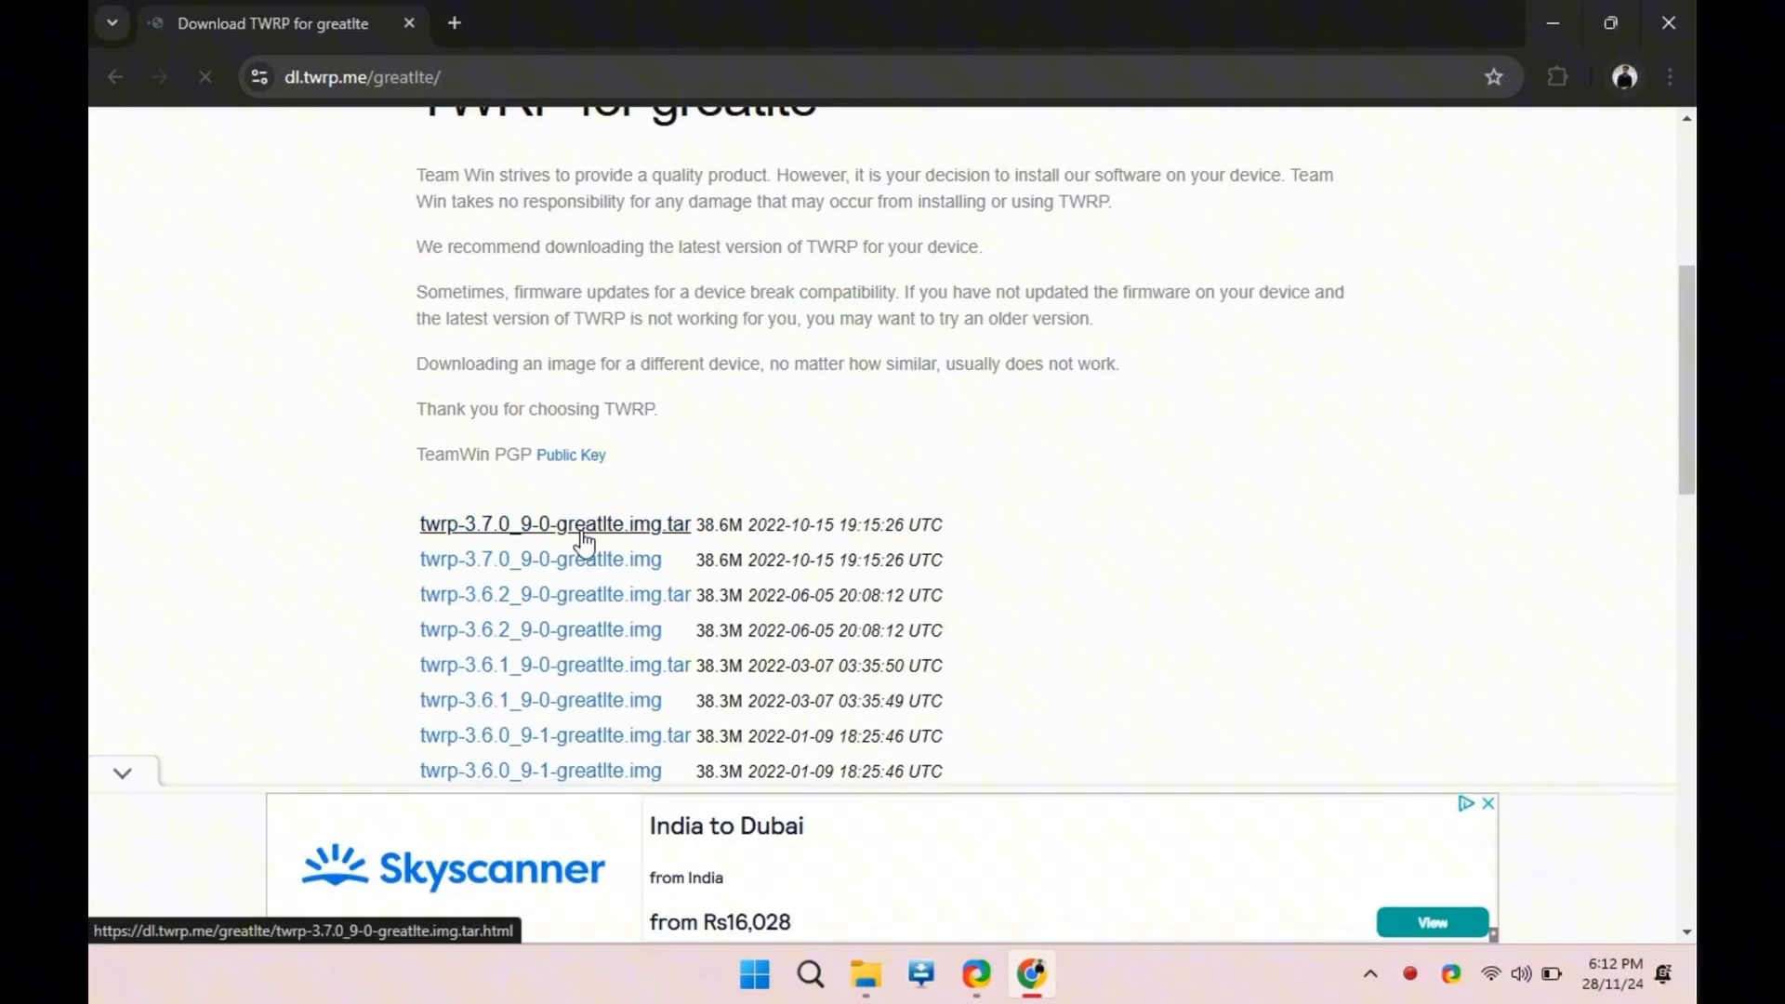
# Download twrp-3.7.0_9-0-greatlte.img.tar, check its progress and close the browser.
pyautogui.click(554, 524)
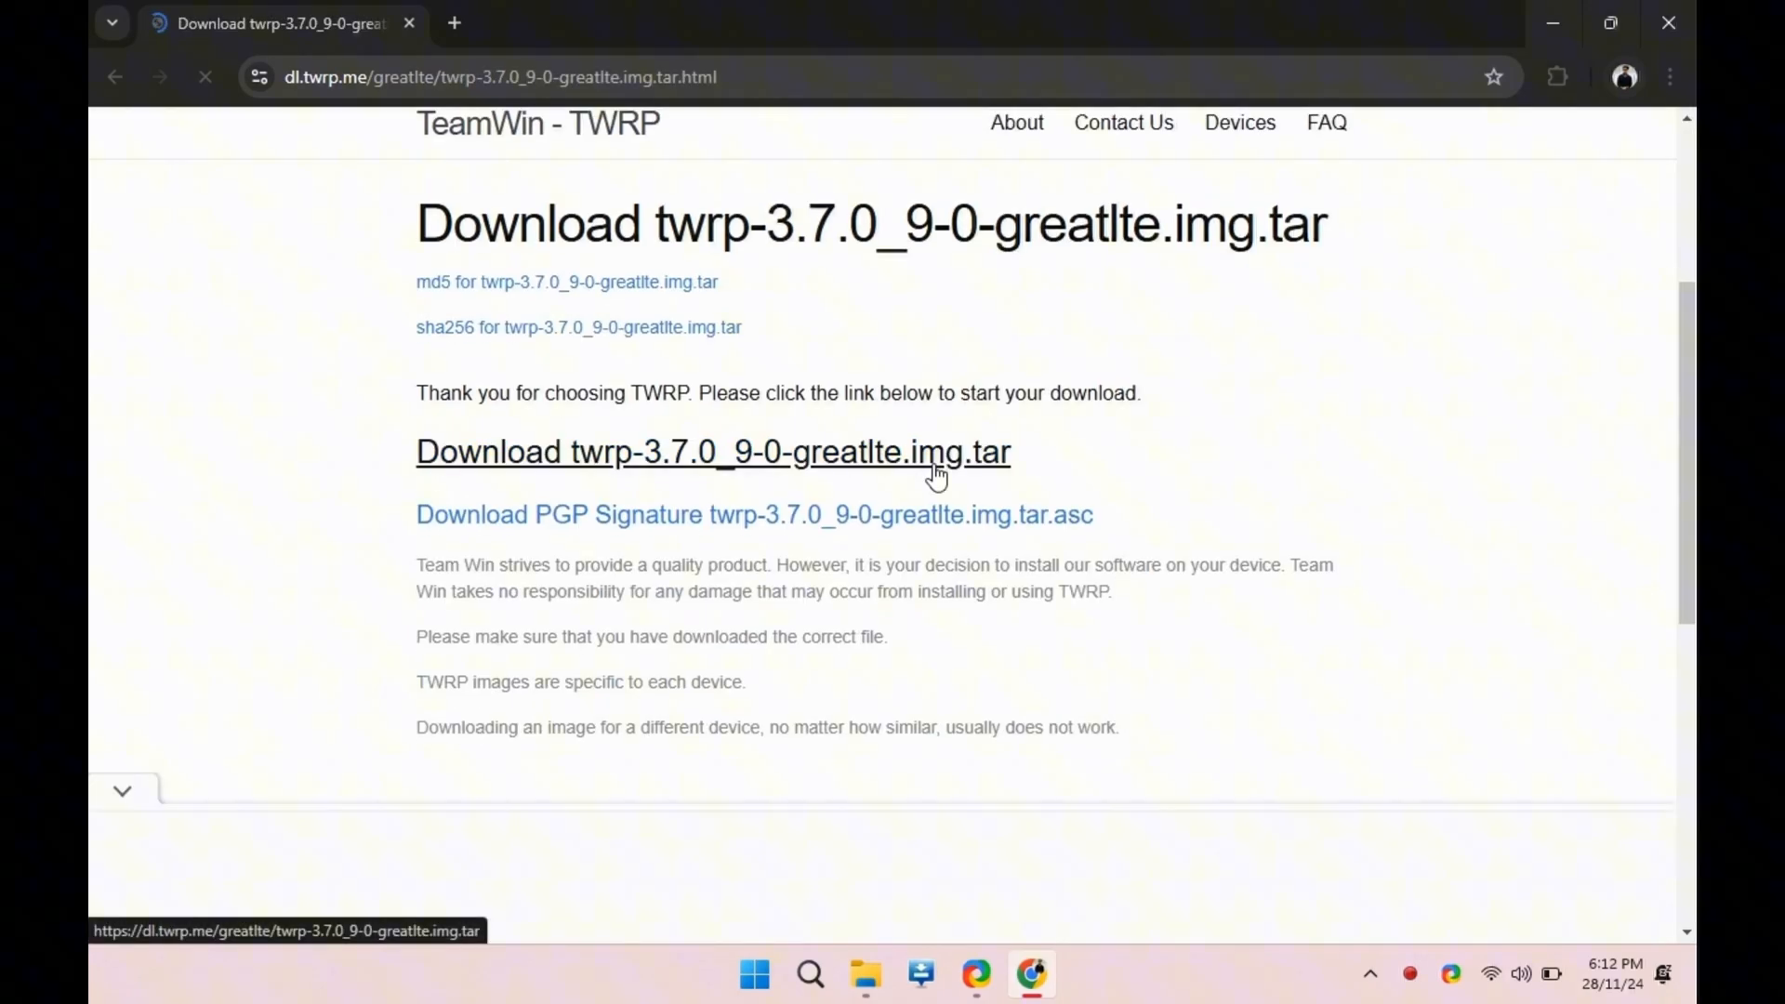
pyautogui.click(712, 450)
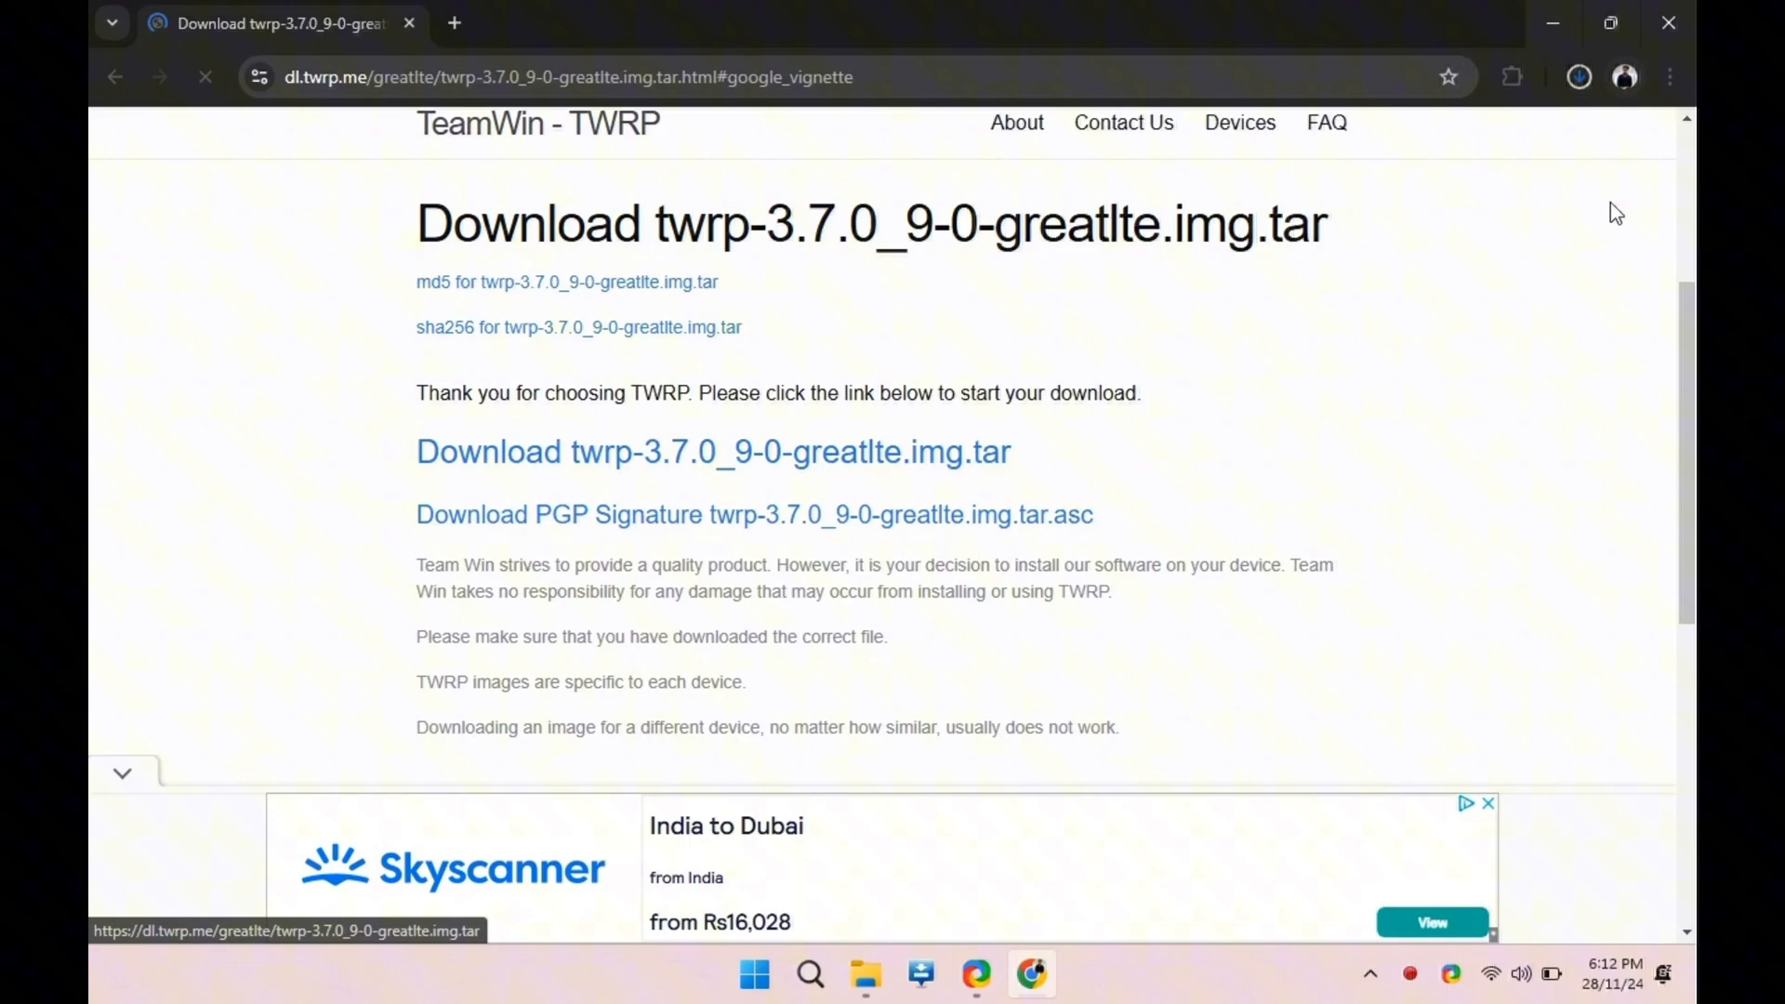
pyautogui.click(1578, 76)
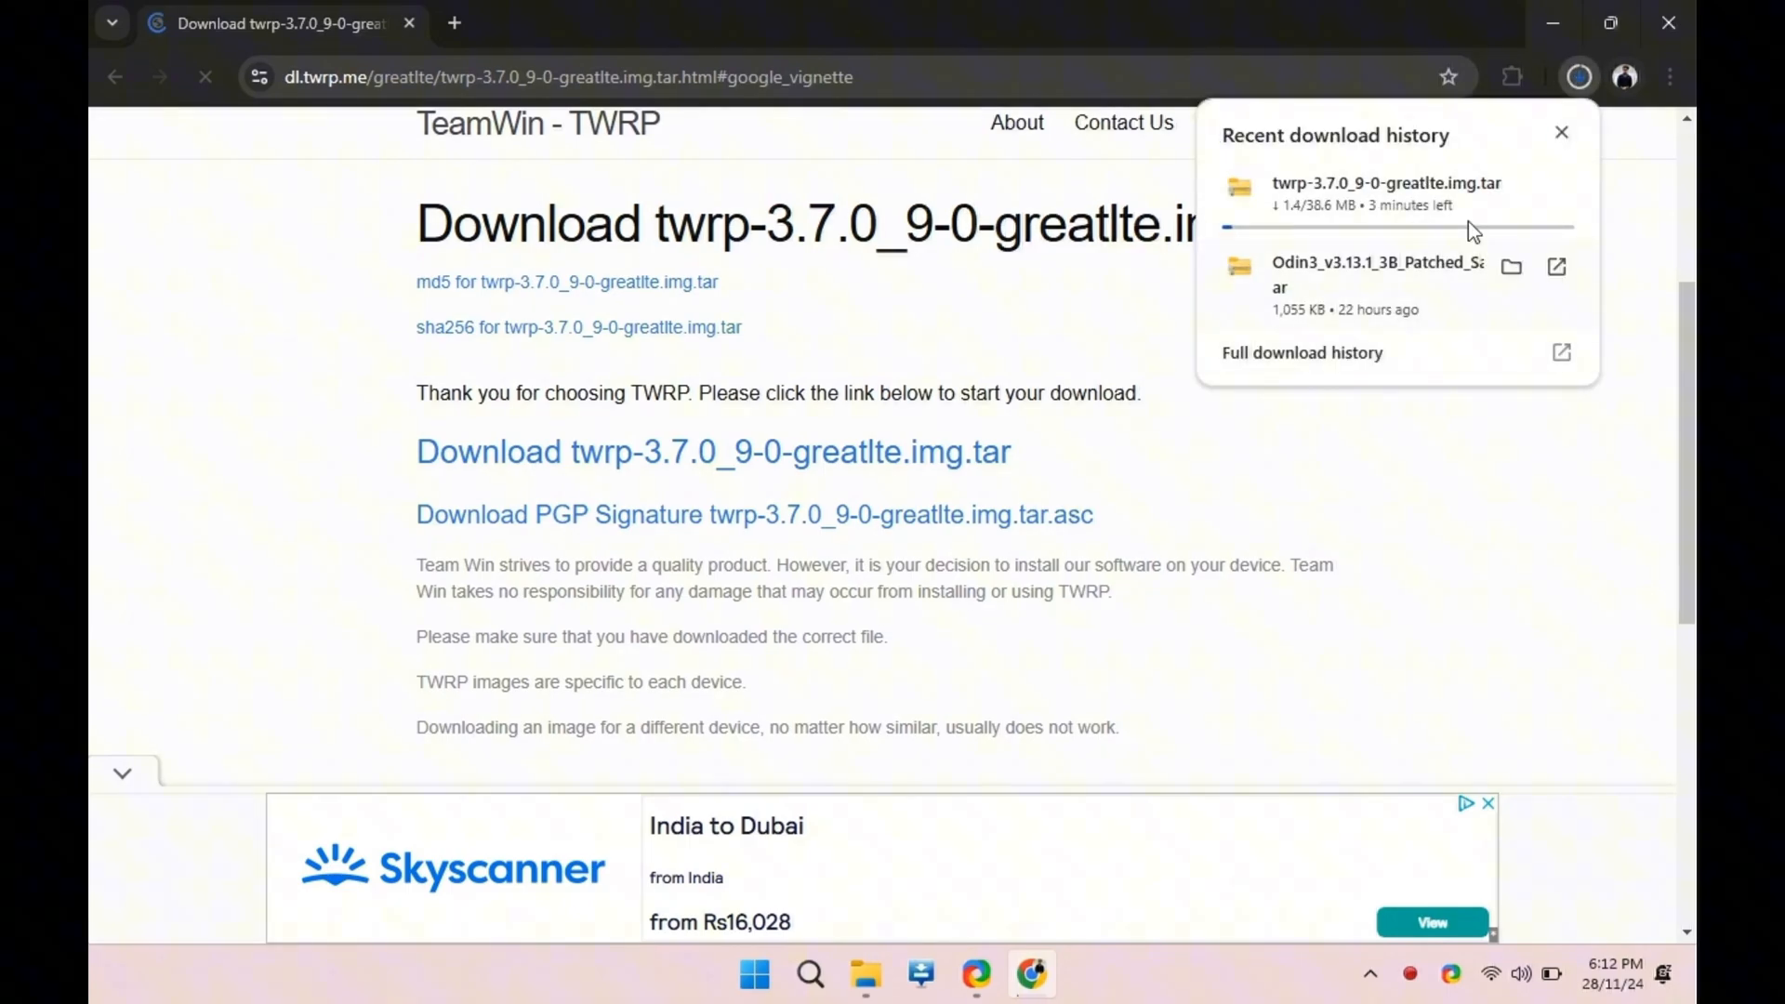
pyautogui.click(1301, 353)
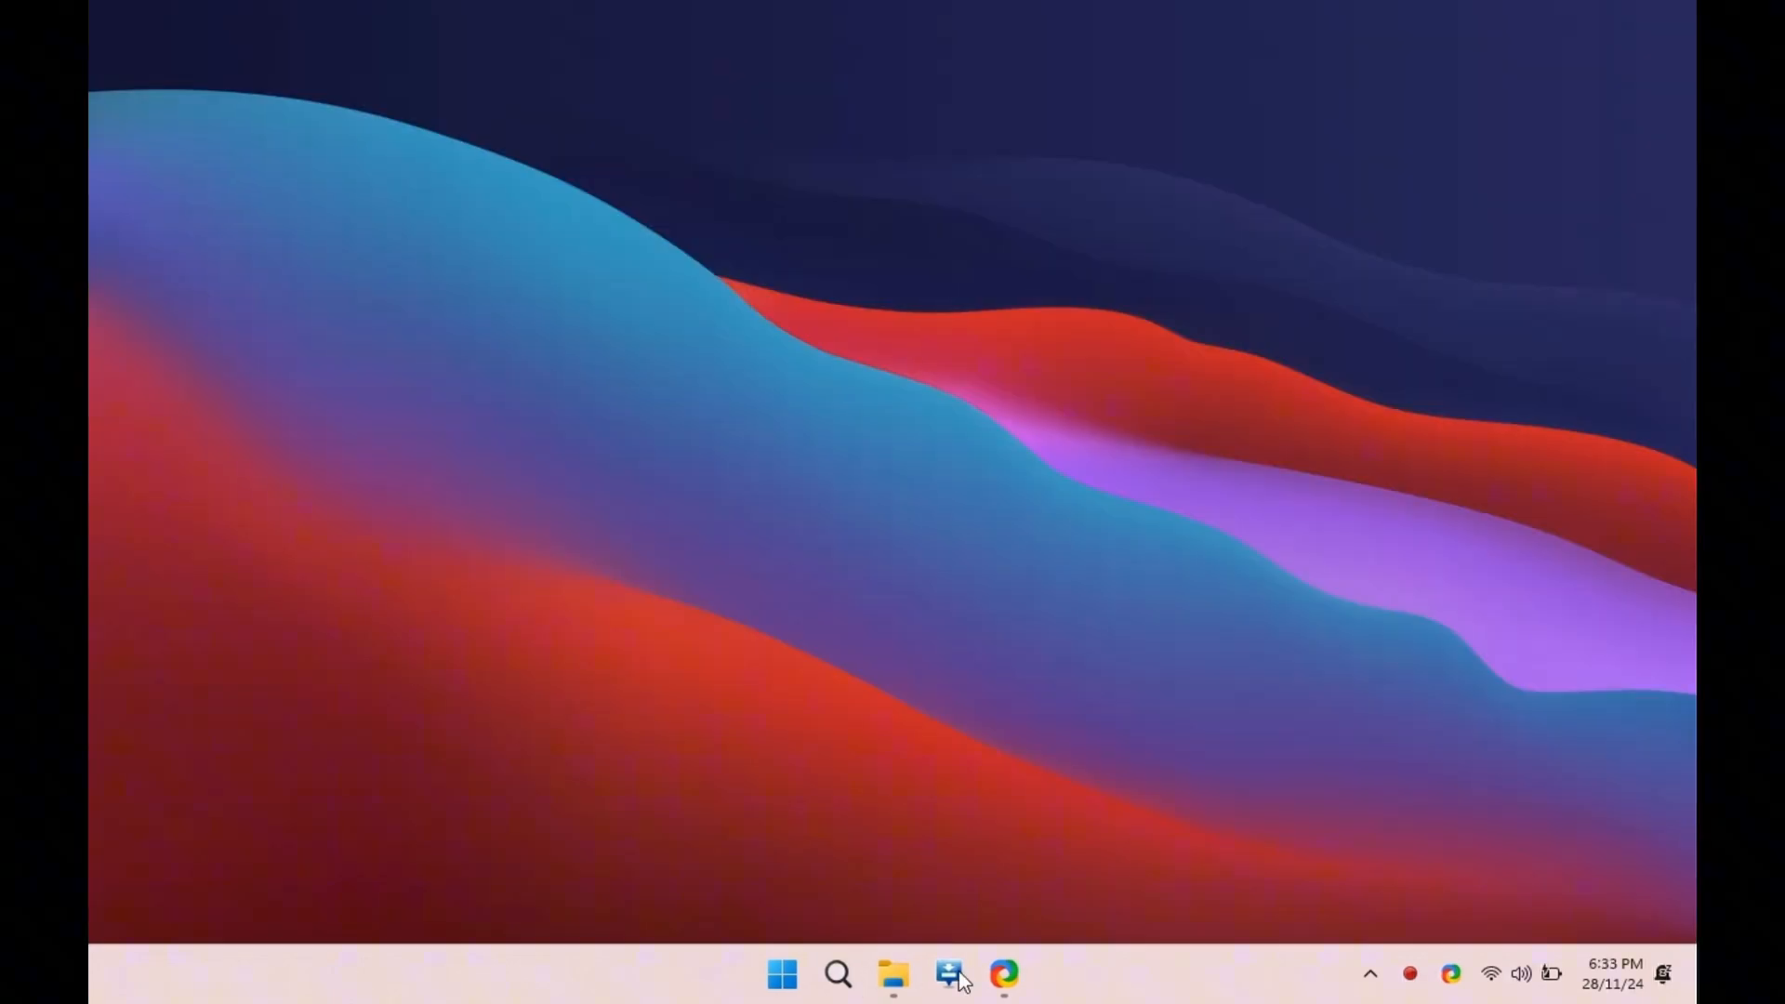
# Launch Odin3 v3.14, dismiss its warning and confirm the phone shows as Added.
pyautogui.click(950, 976)
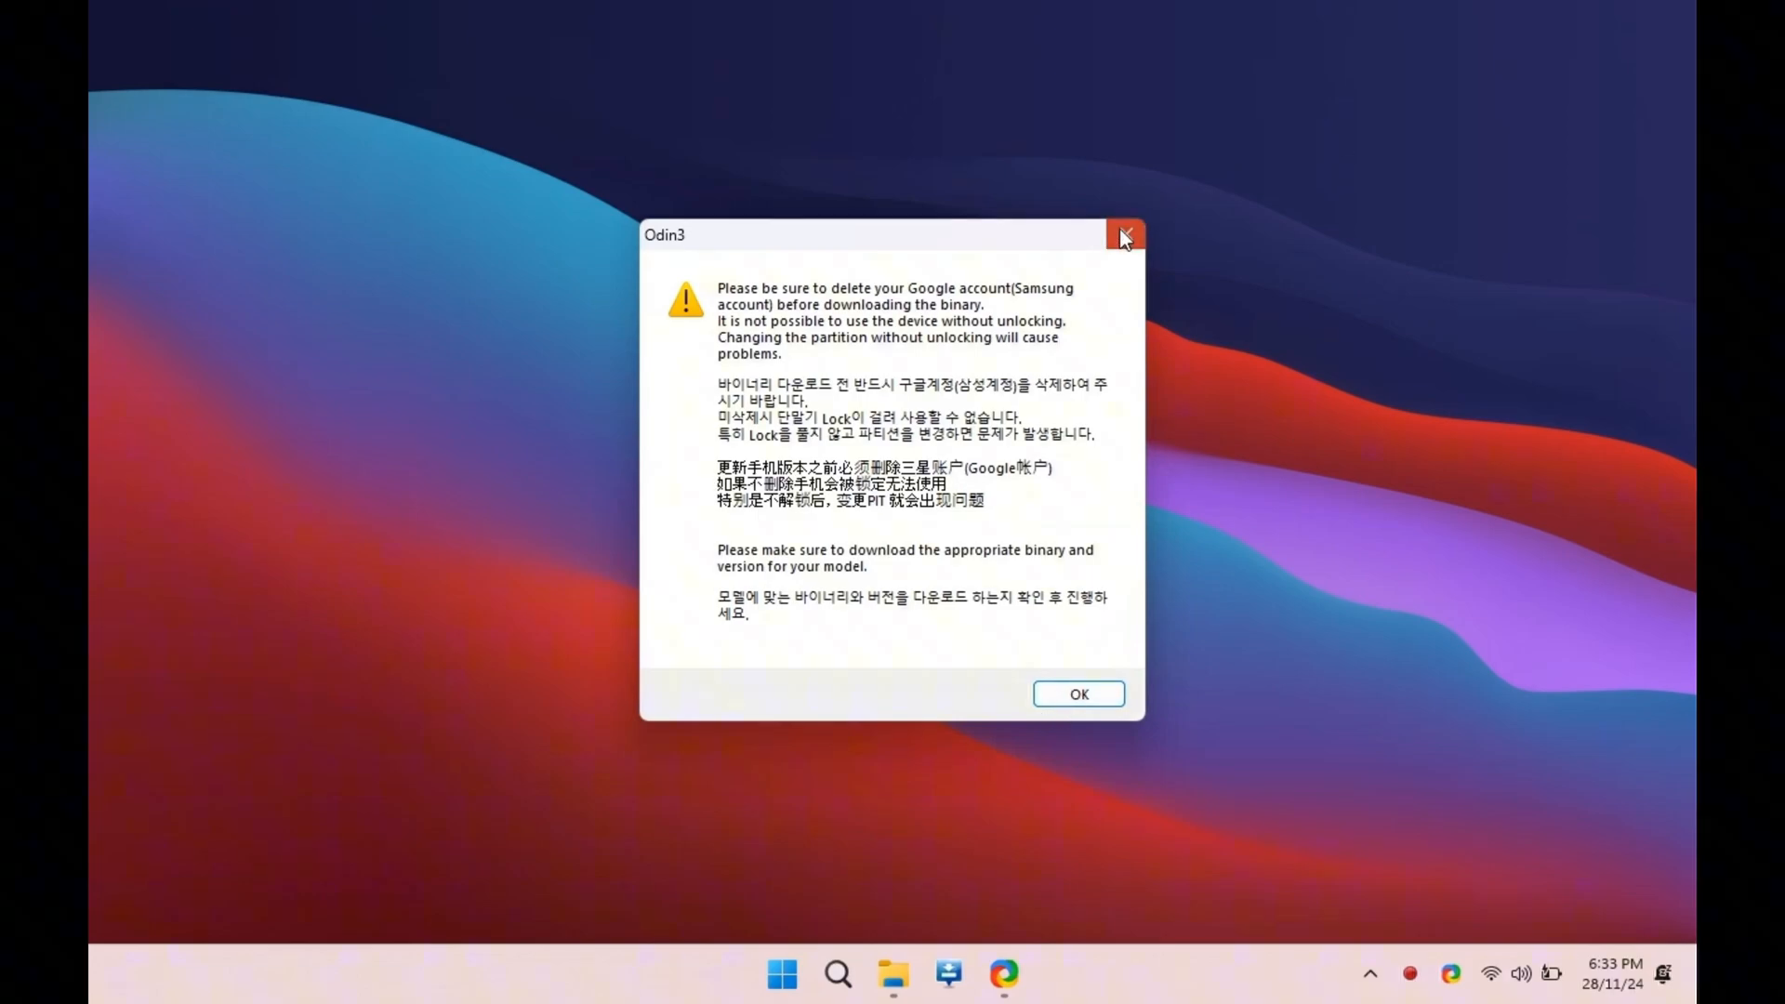
pyautogui.click(1076, 694)
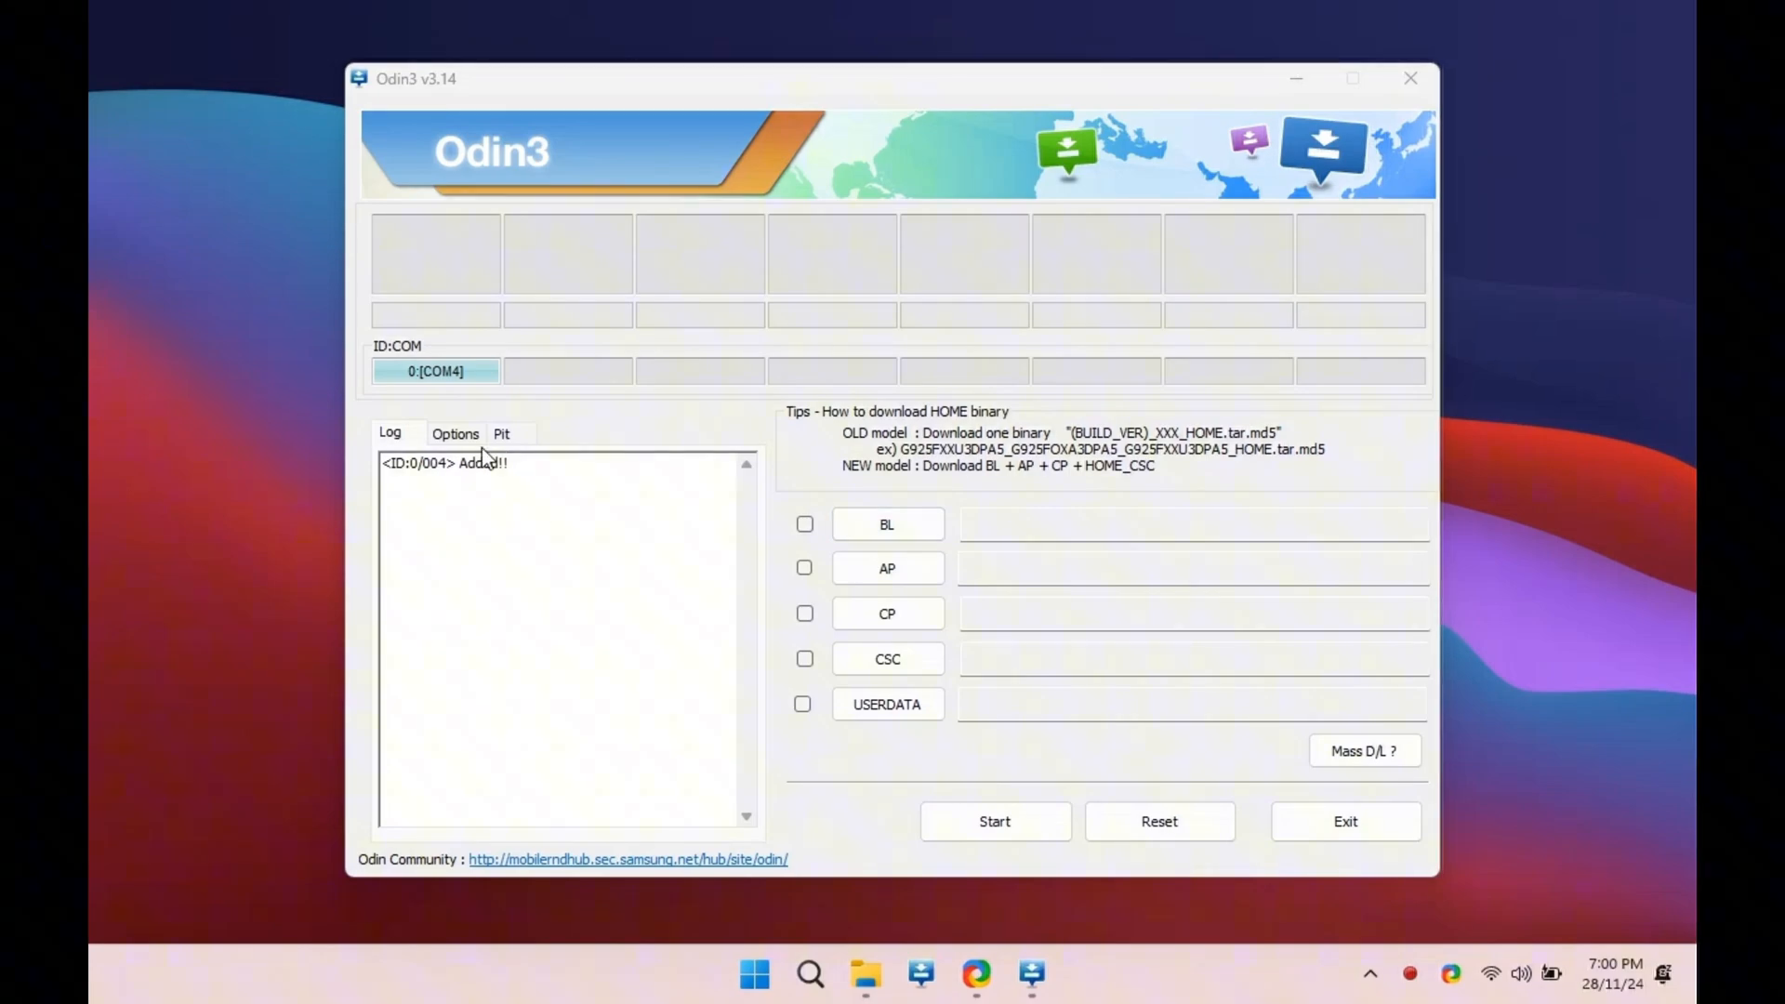
pyautogui.click(454, 433)
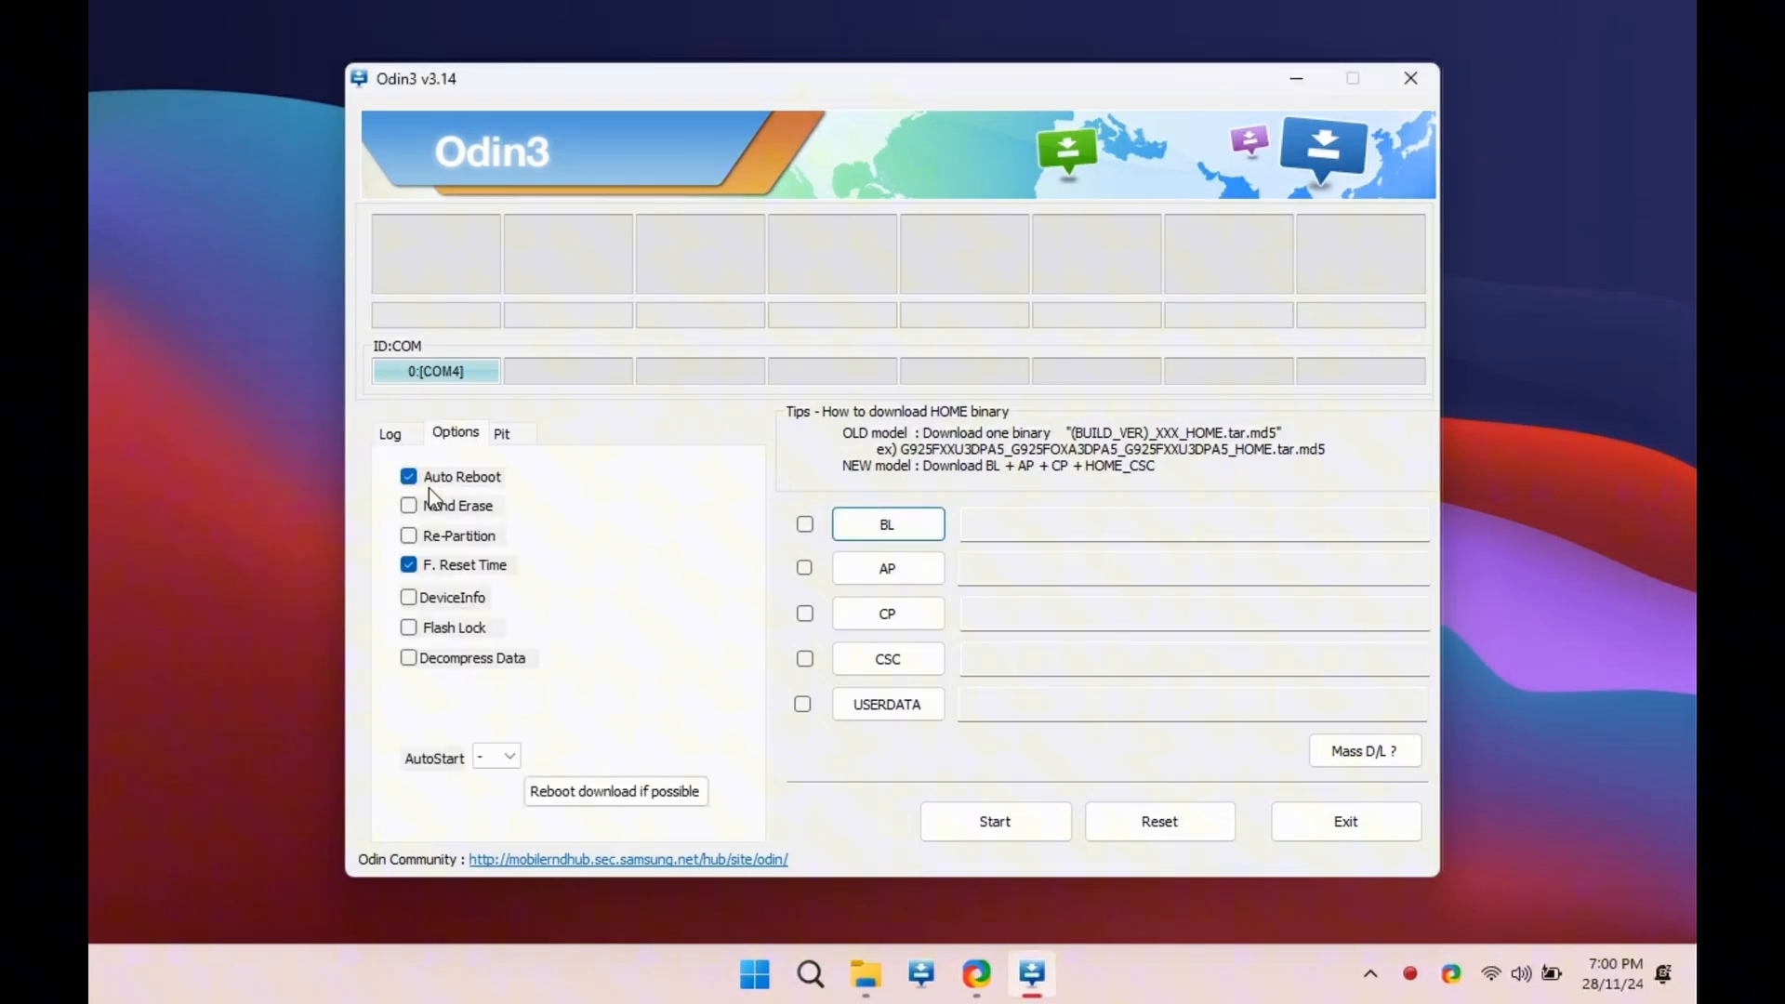
# Turn off Auto Reboot and bring up the file chooser for the AP slot.
pyautogui.click(409, 476)
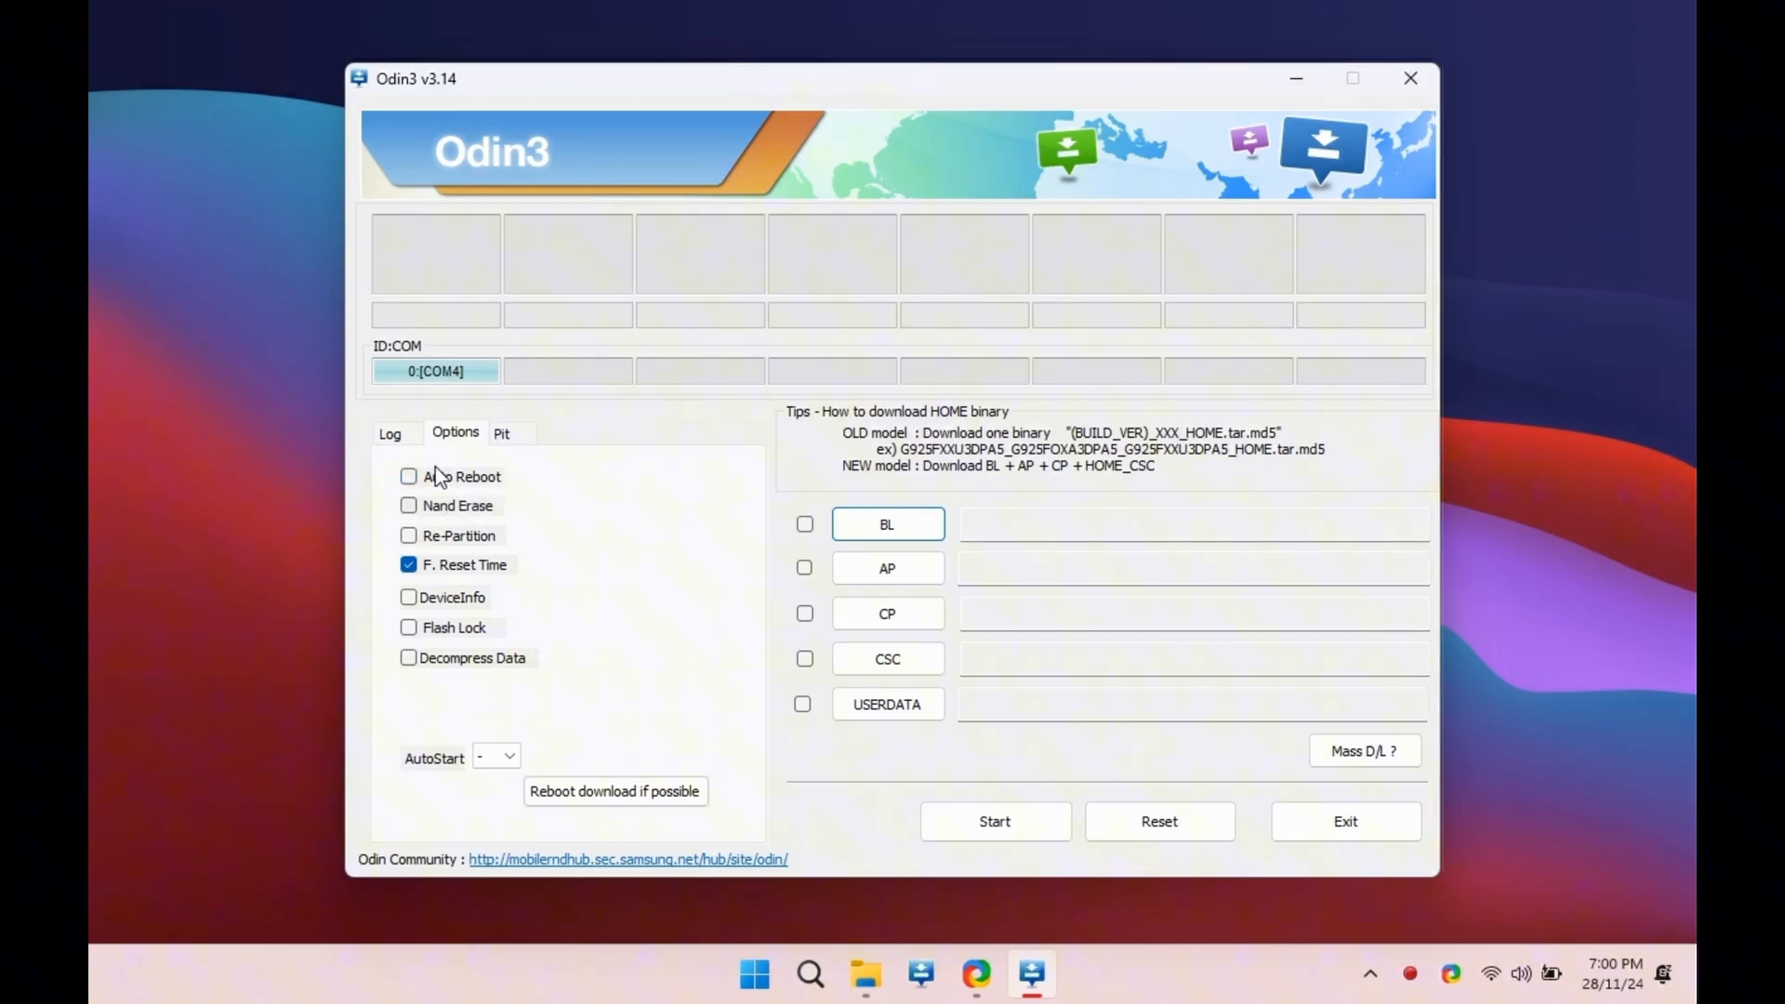
pyautogui.click(388, 434)
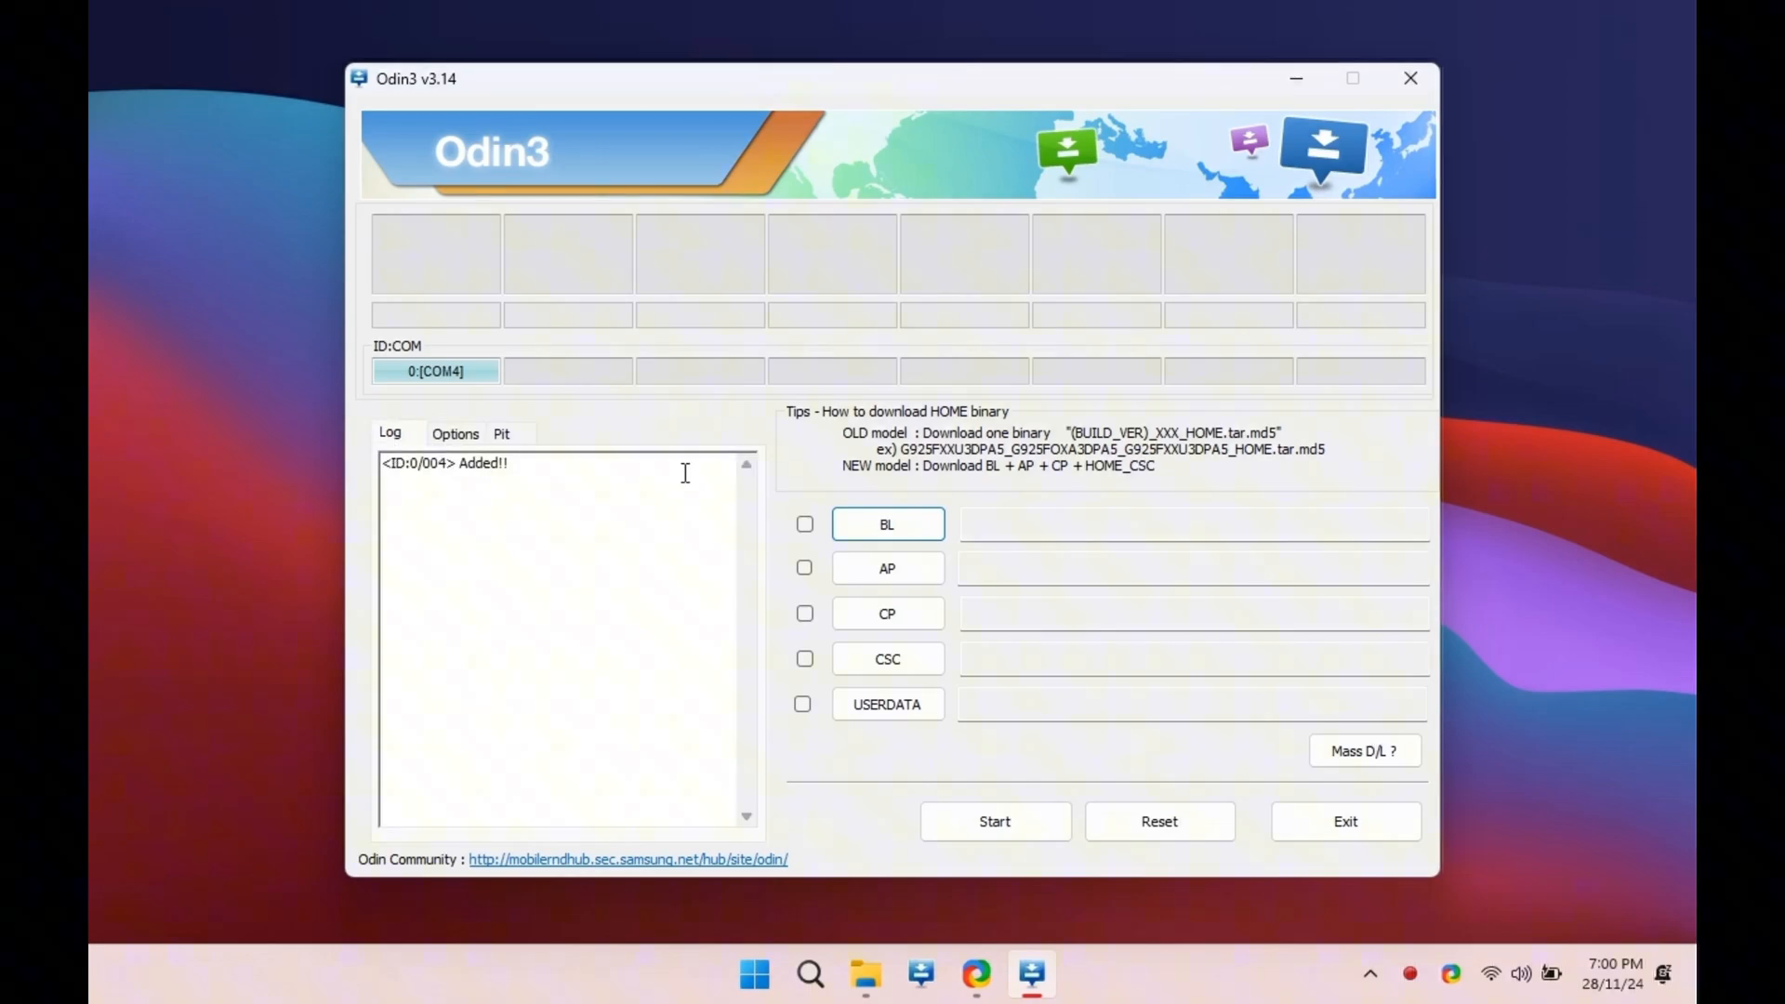
pyautogui.moveTo(886, 569)
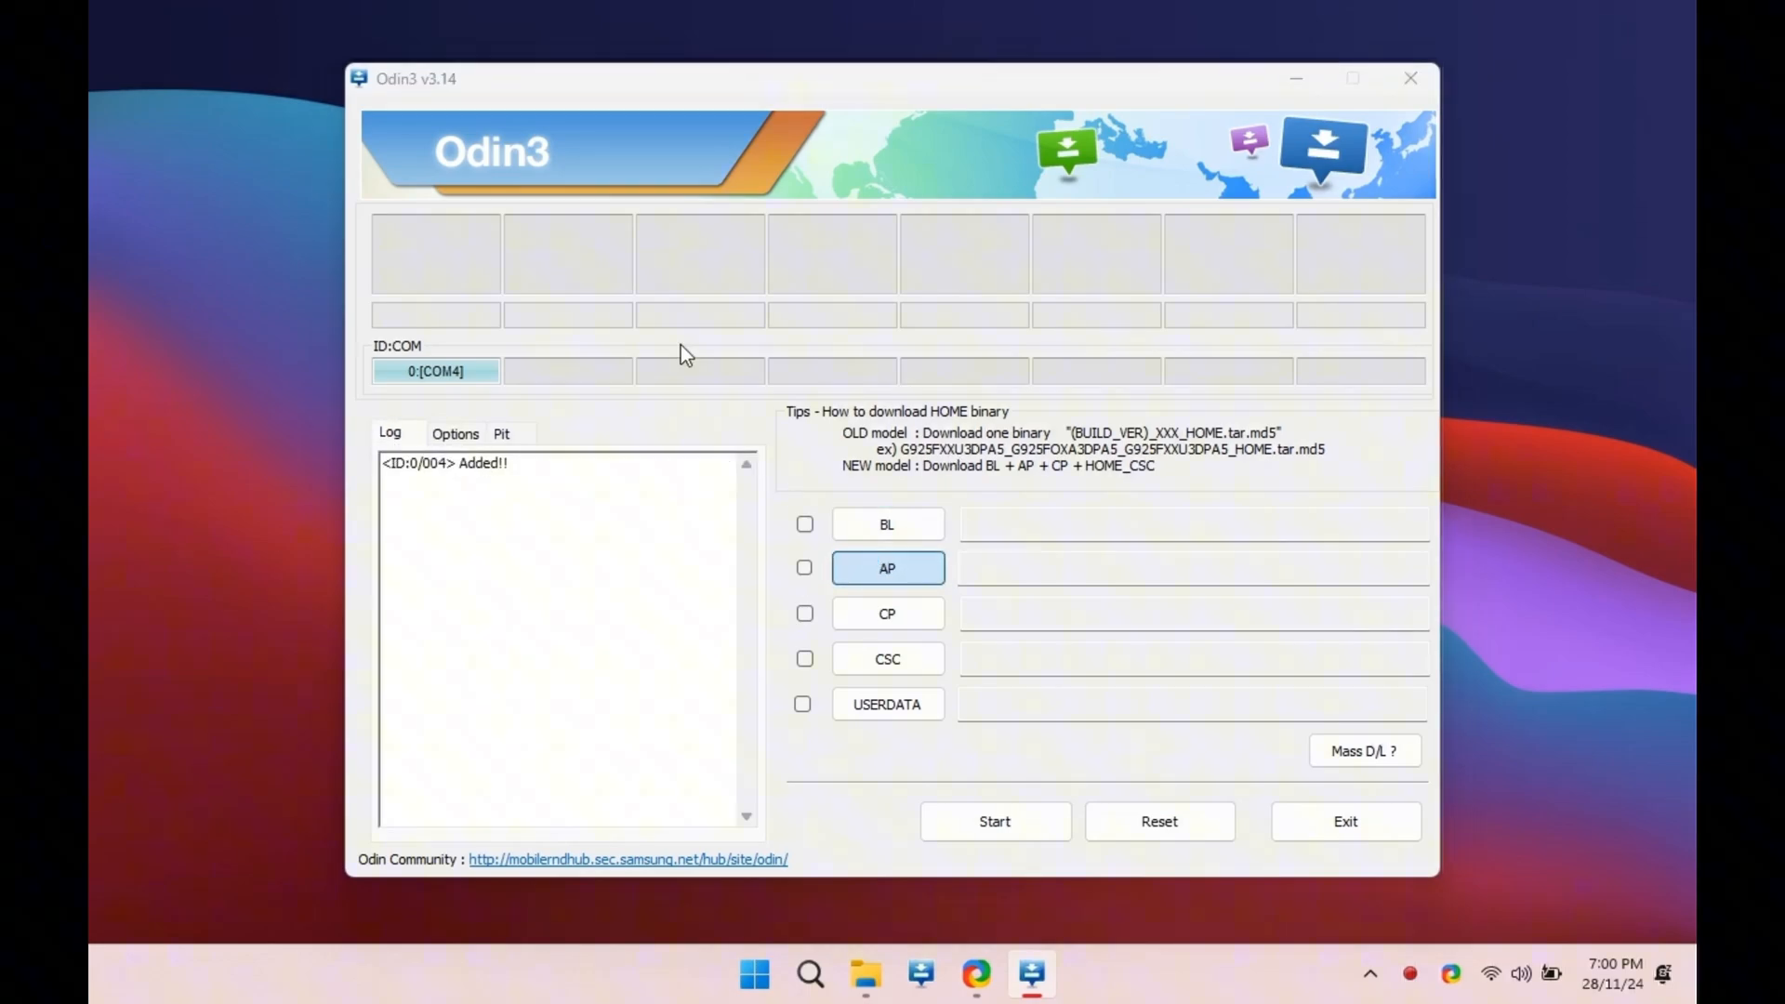
pyautogui.click(887, 569)
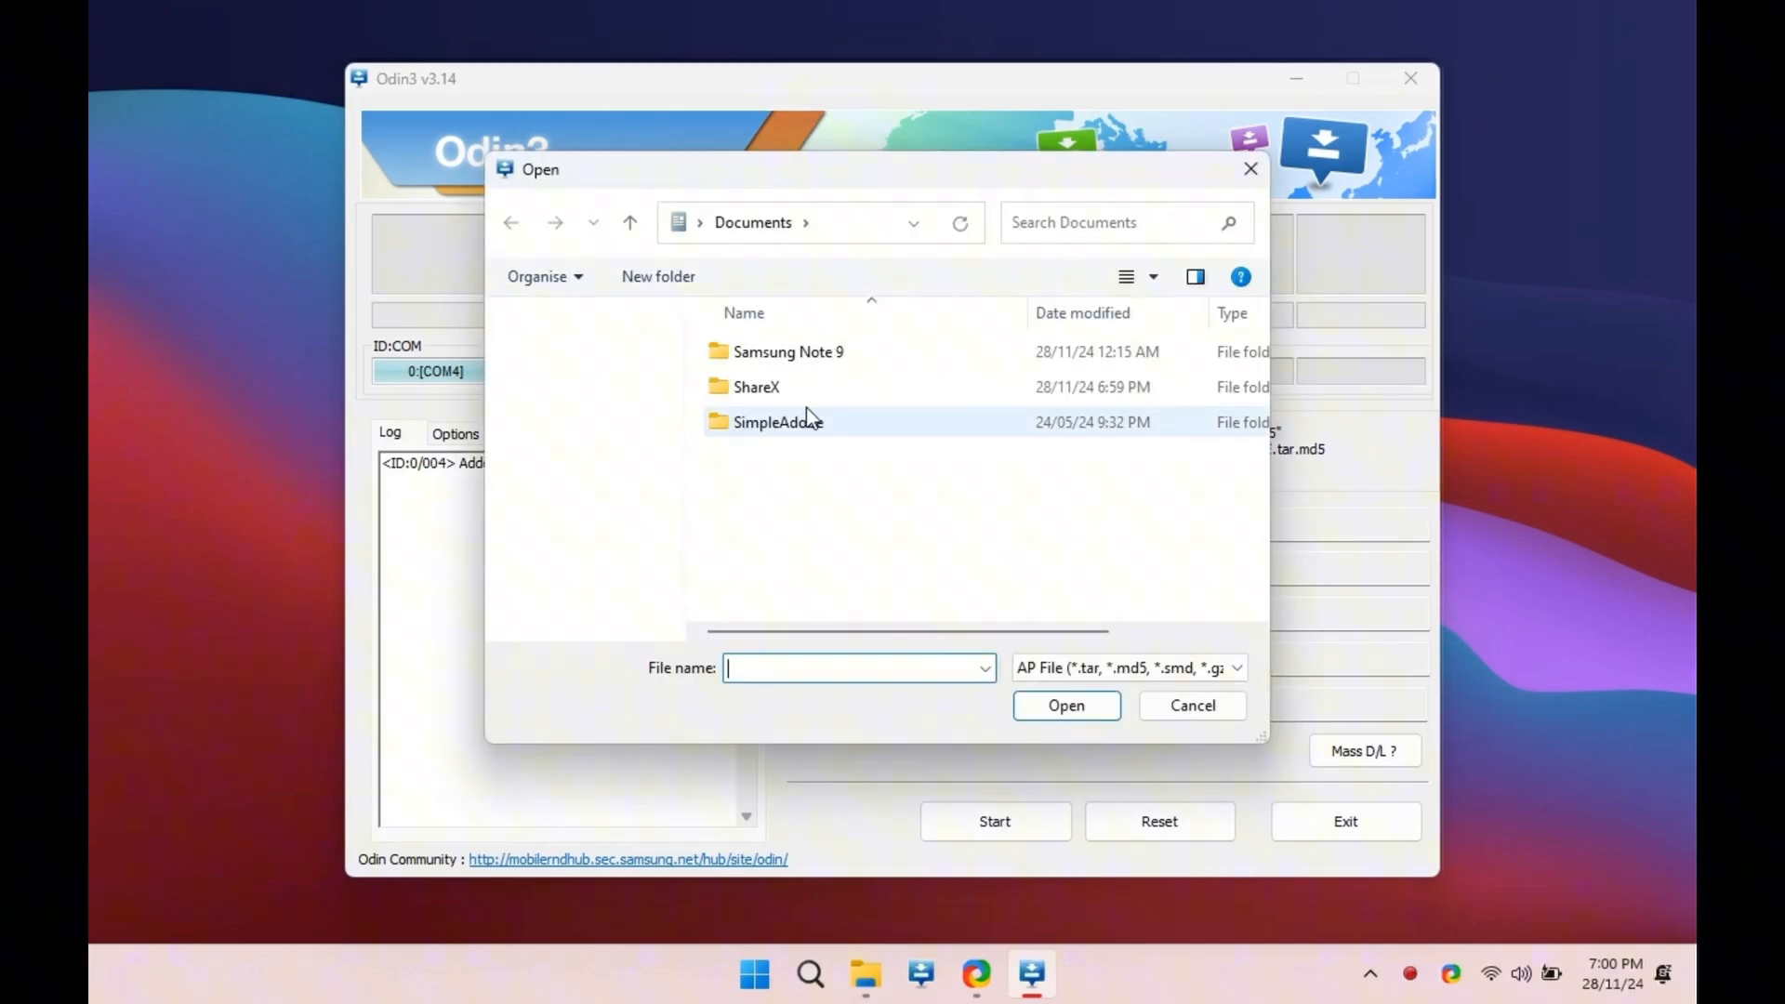
# Load twrp-3.7.0_9-0-greatlte.img.tar from Downloads > Twrp into the AP slot.
pyautogui.click(589, 437)
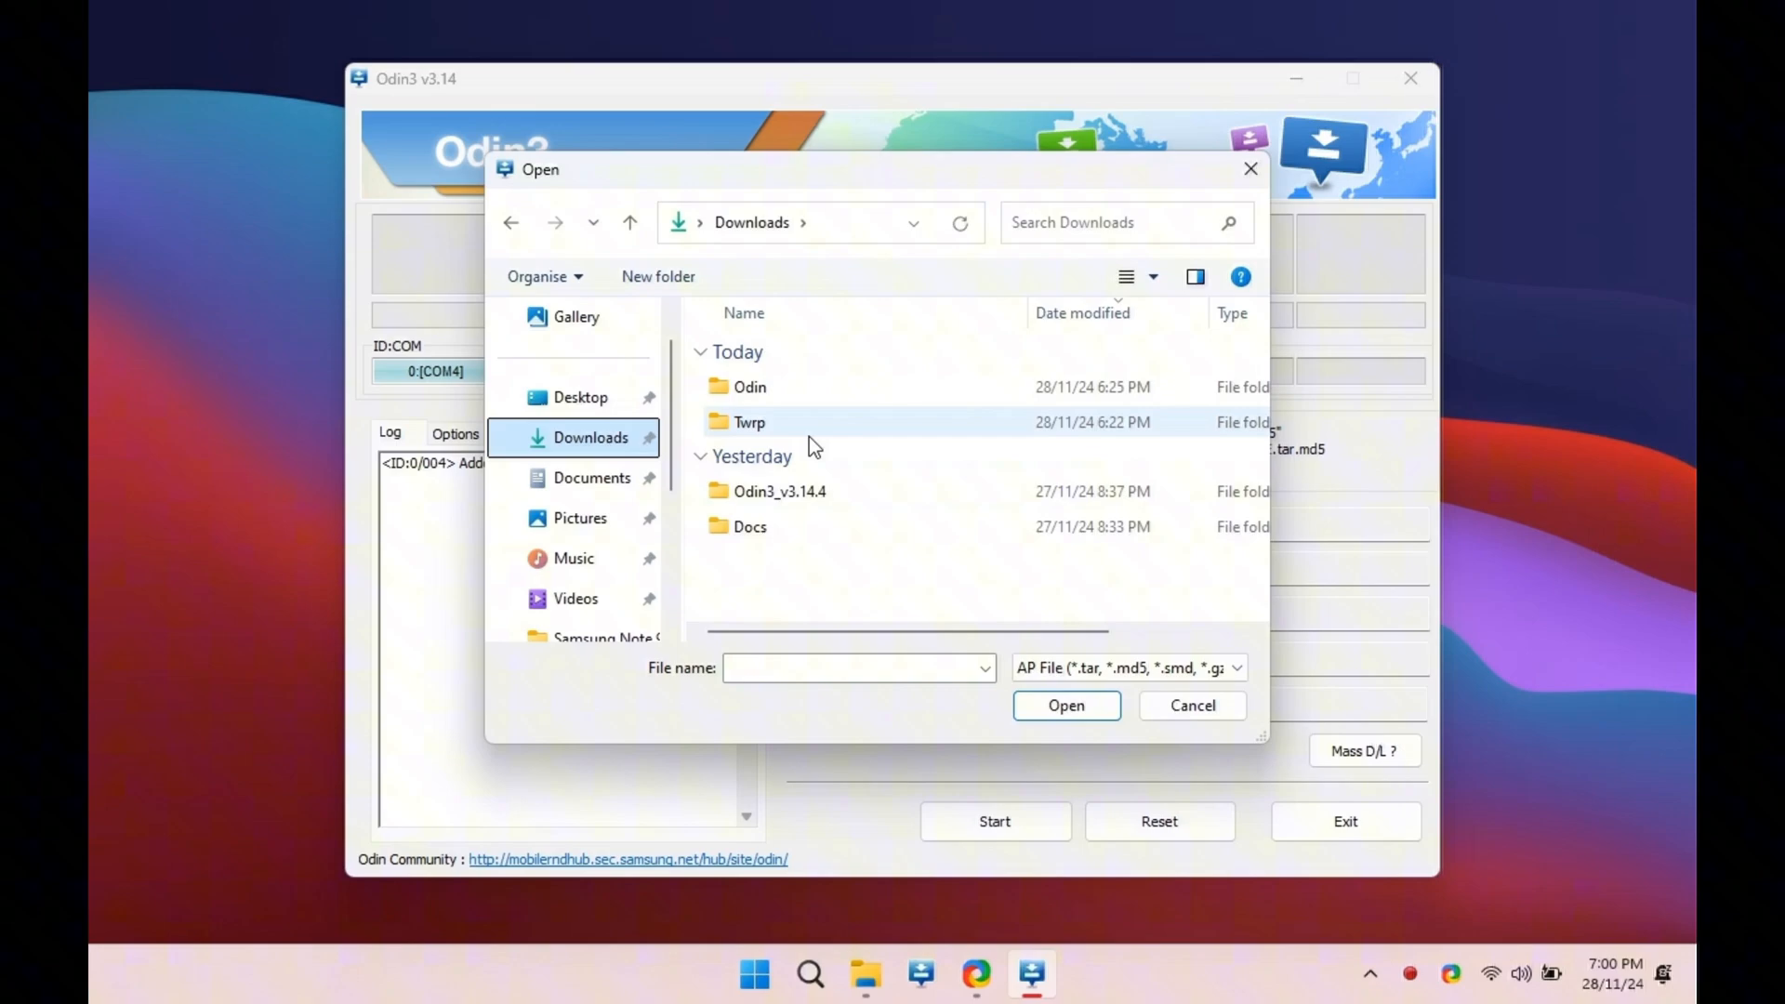
pyautogui.doubleClick(750, 422)
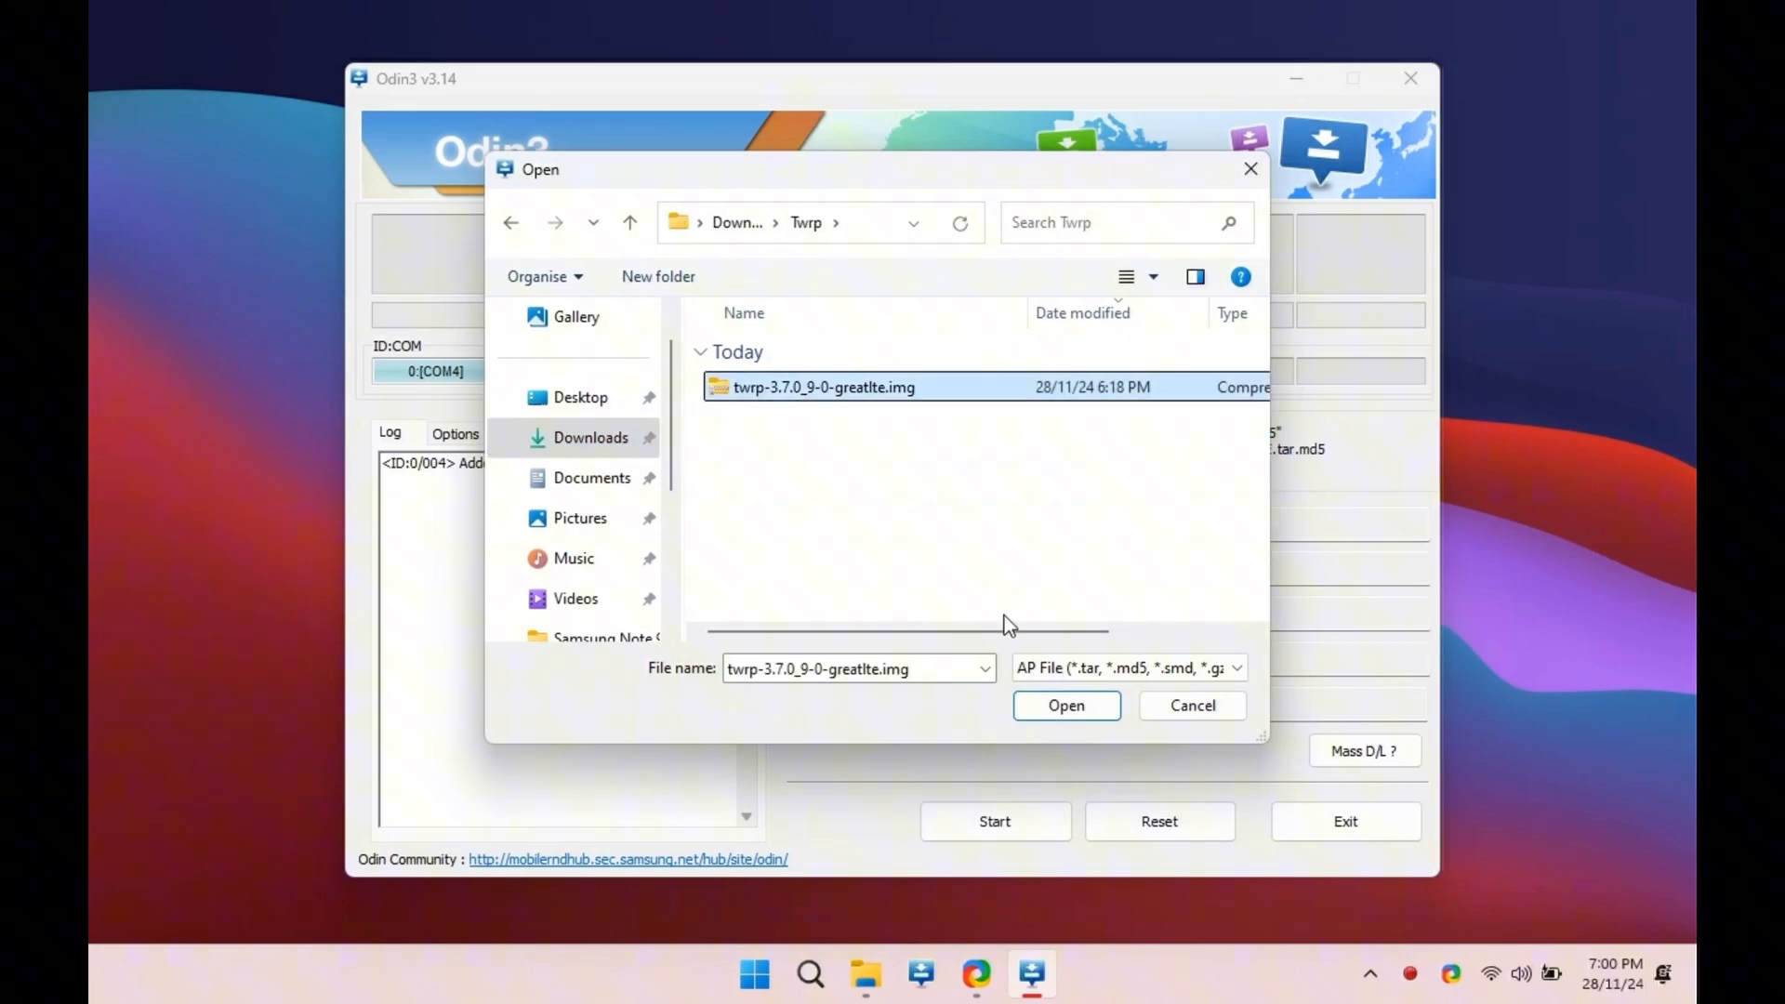
pyautogui.click(1065, 705)
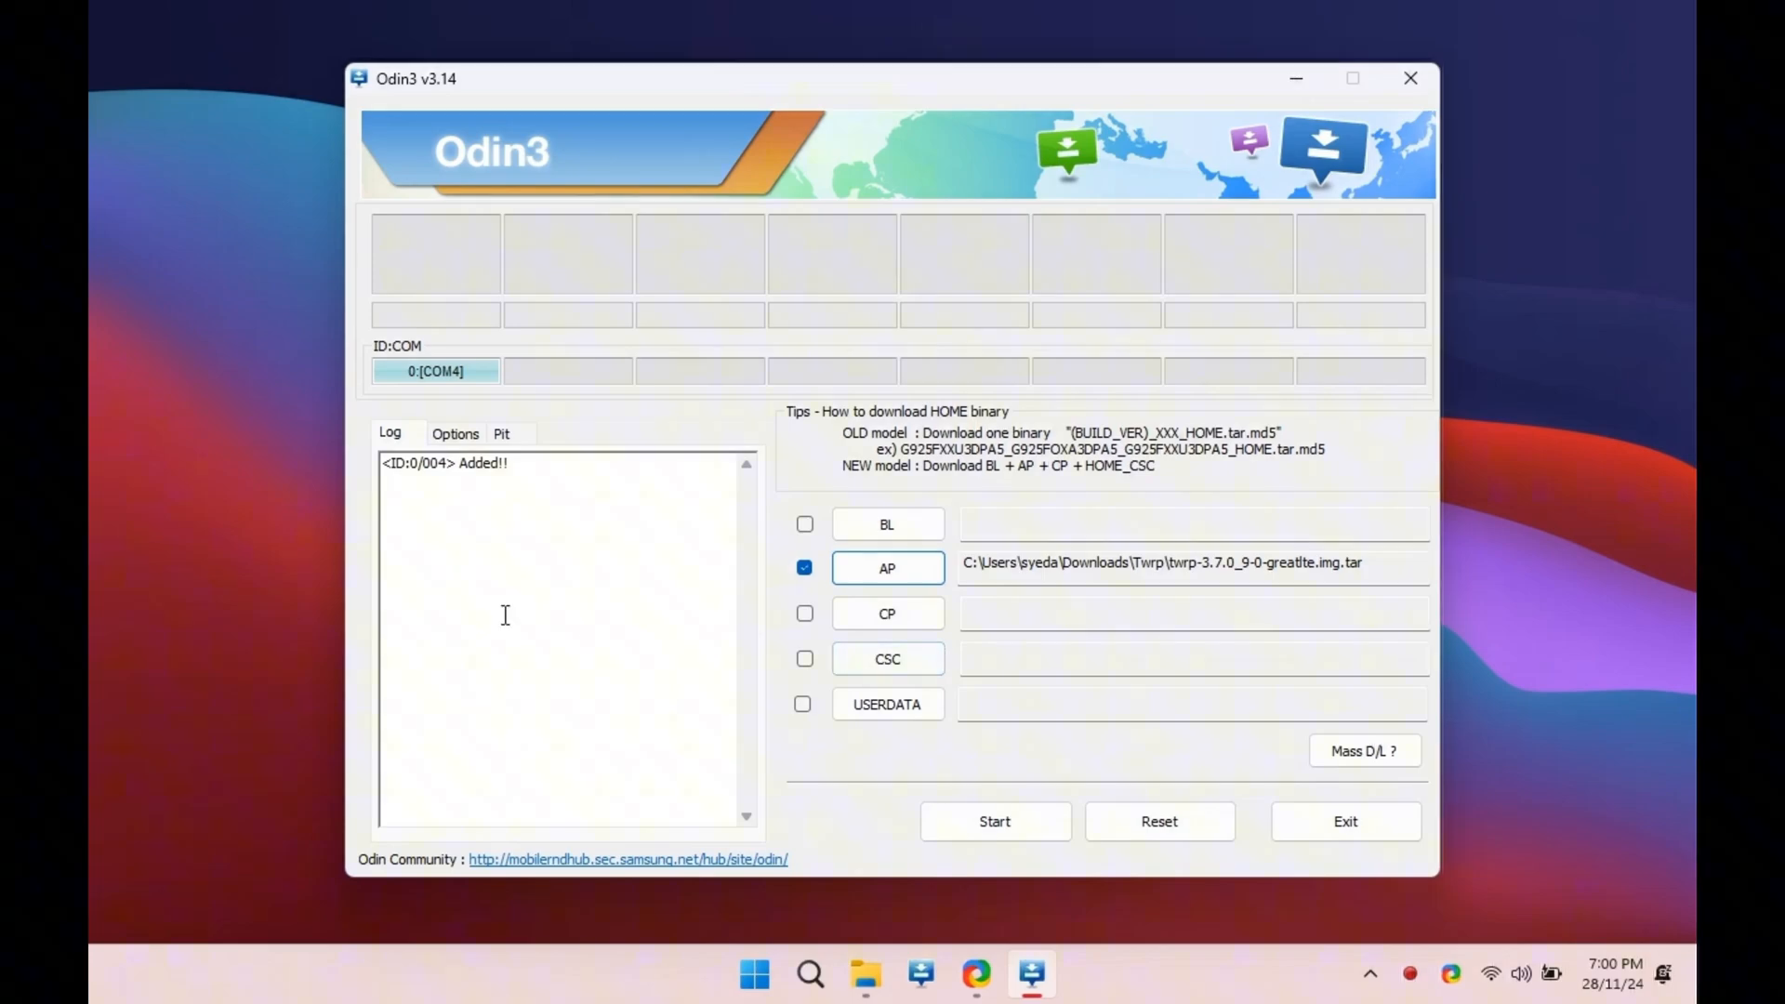
# Start flashing TWRP and wait for RESET! with RES OK in the log.
pyautogui.click(992, 820)
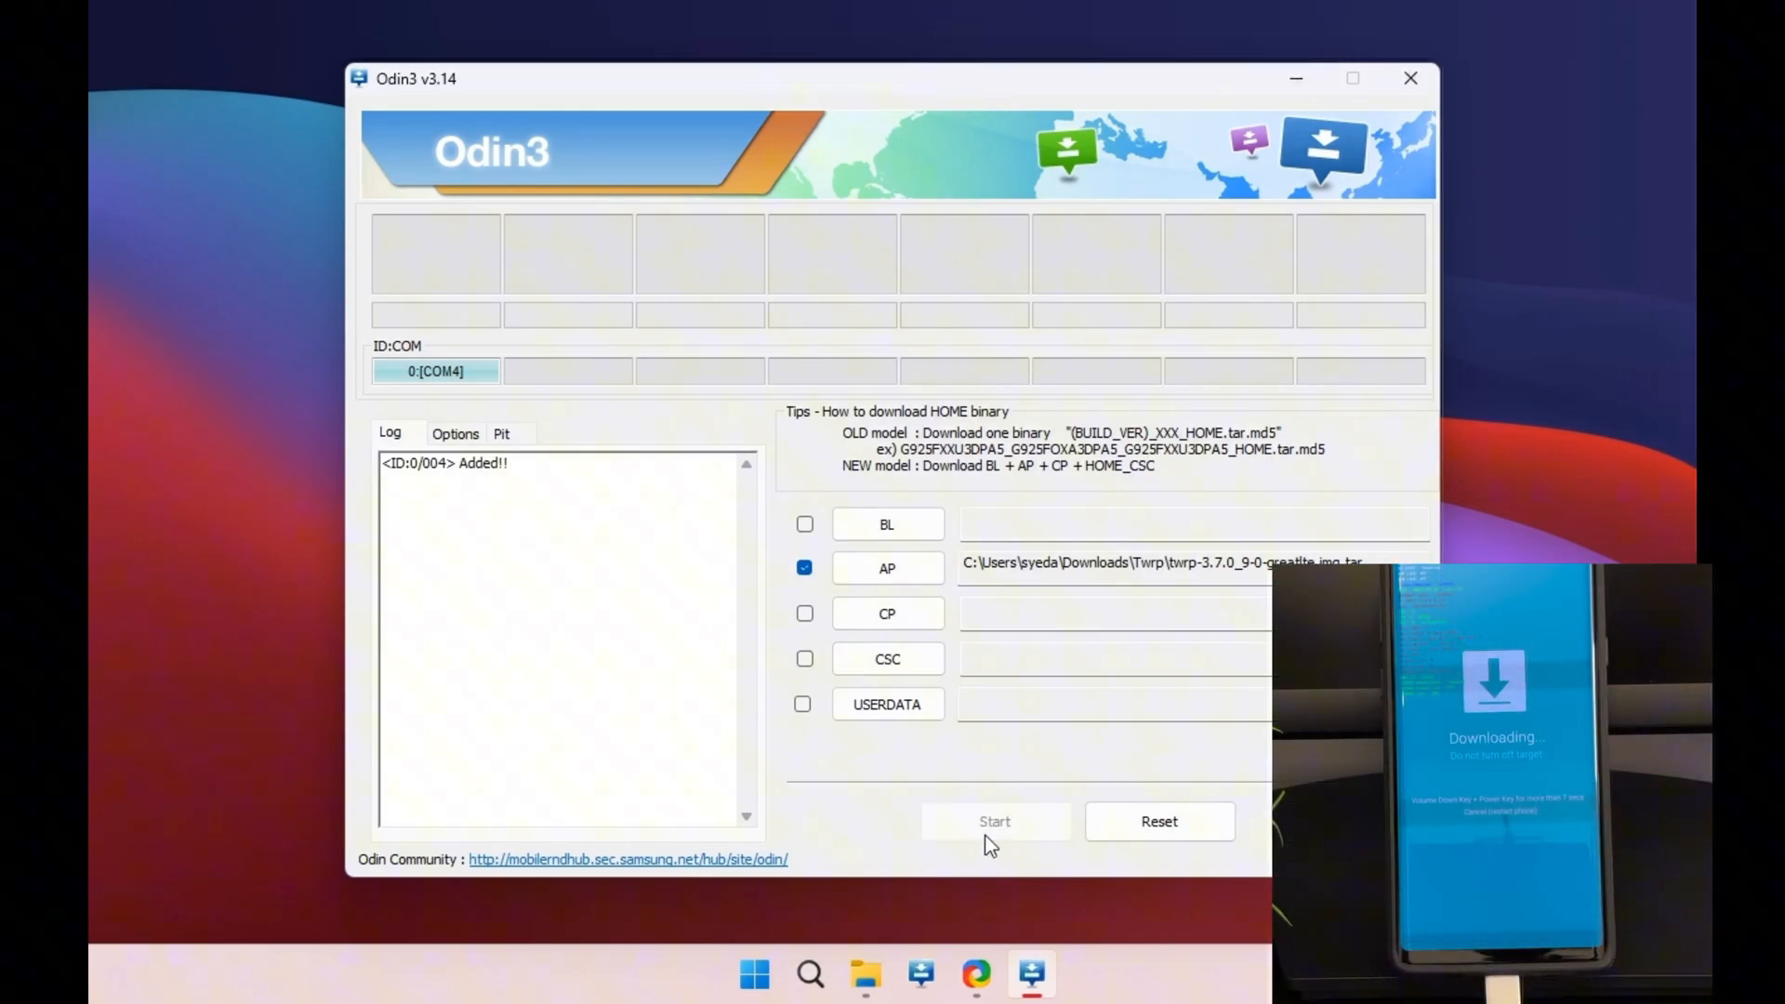
pyautogui.click(993, 819)
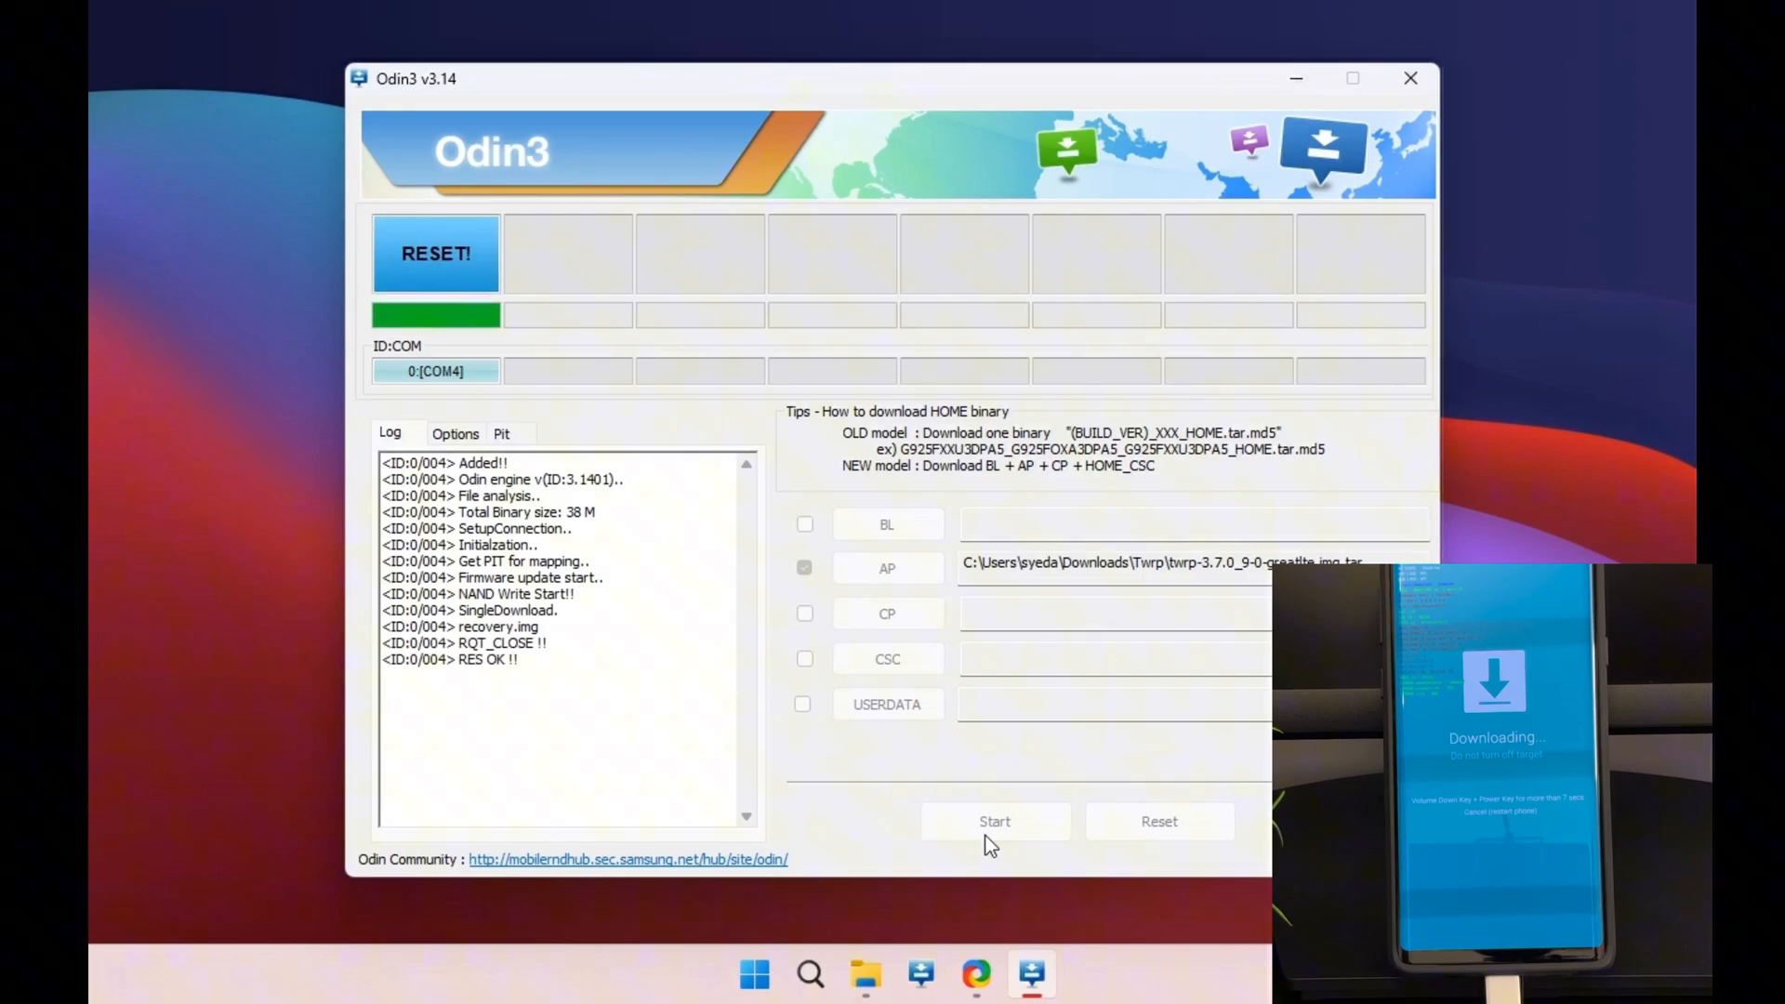
pyautogui.click(993, 820)
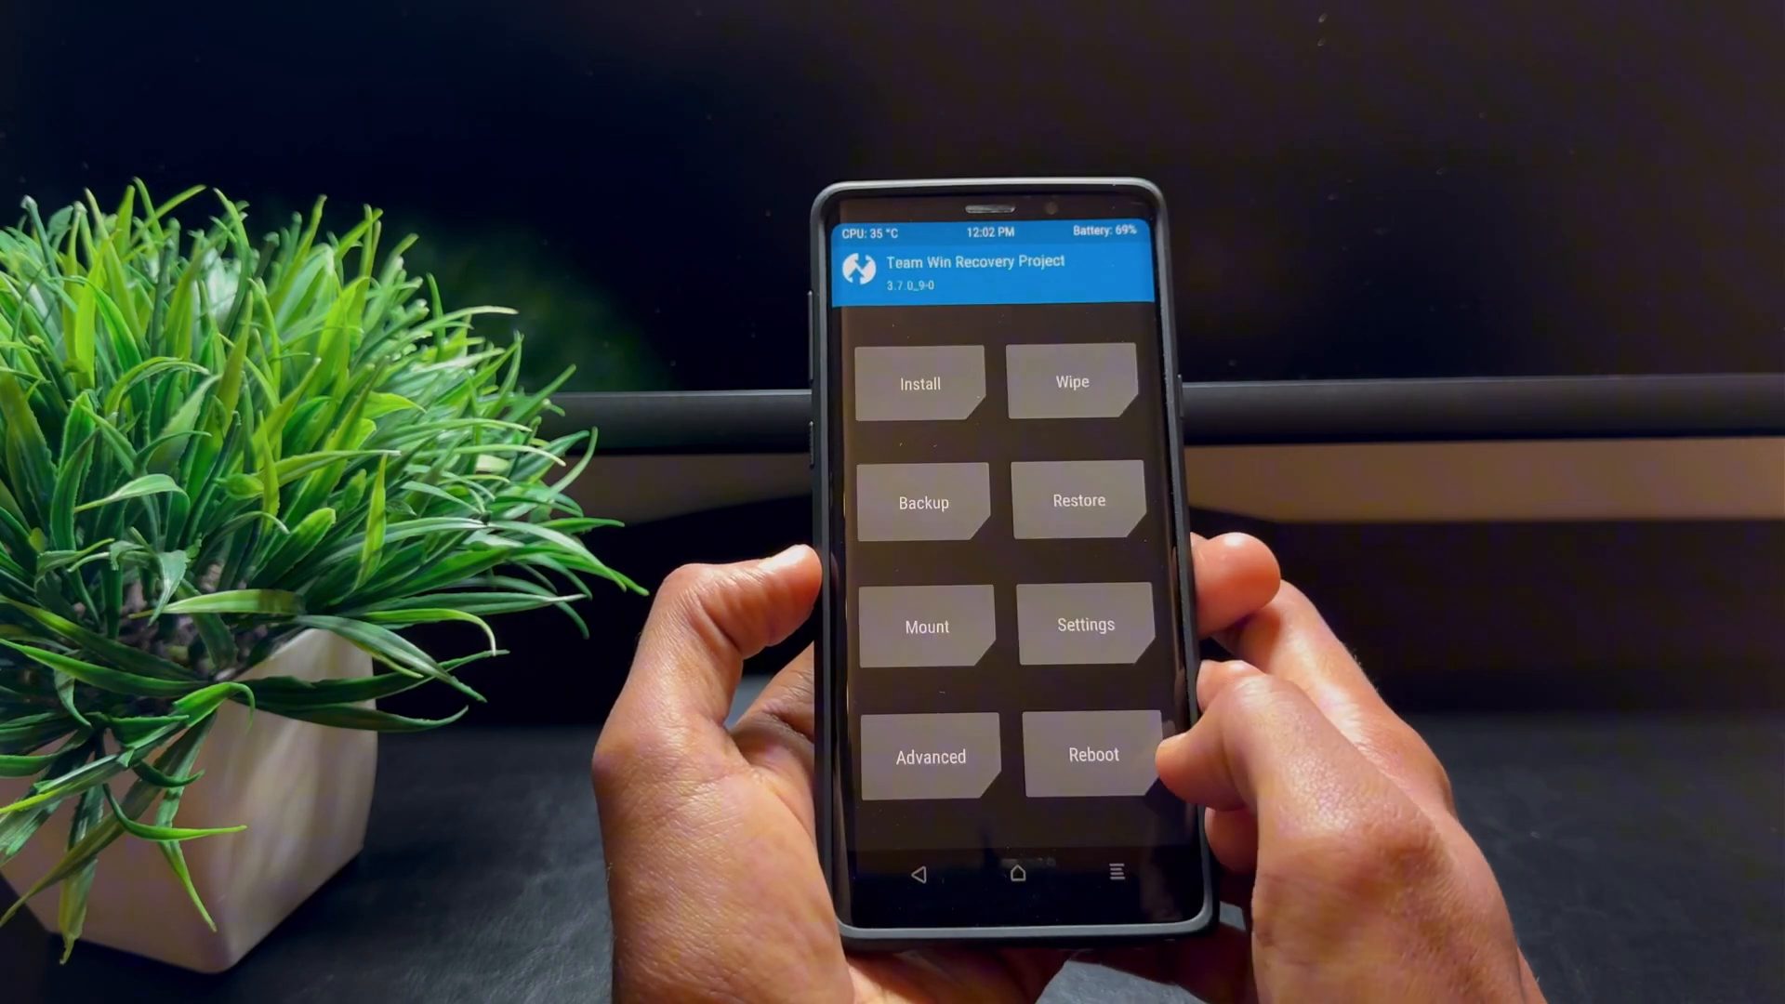
# Format the phone's data via Wipe > Format Data, confirming with 'yes'.
pyautogui.click(1070, 383)
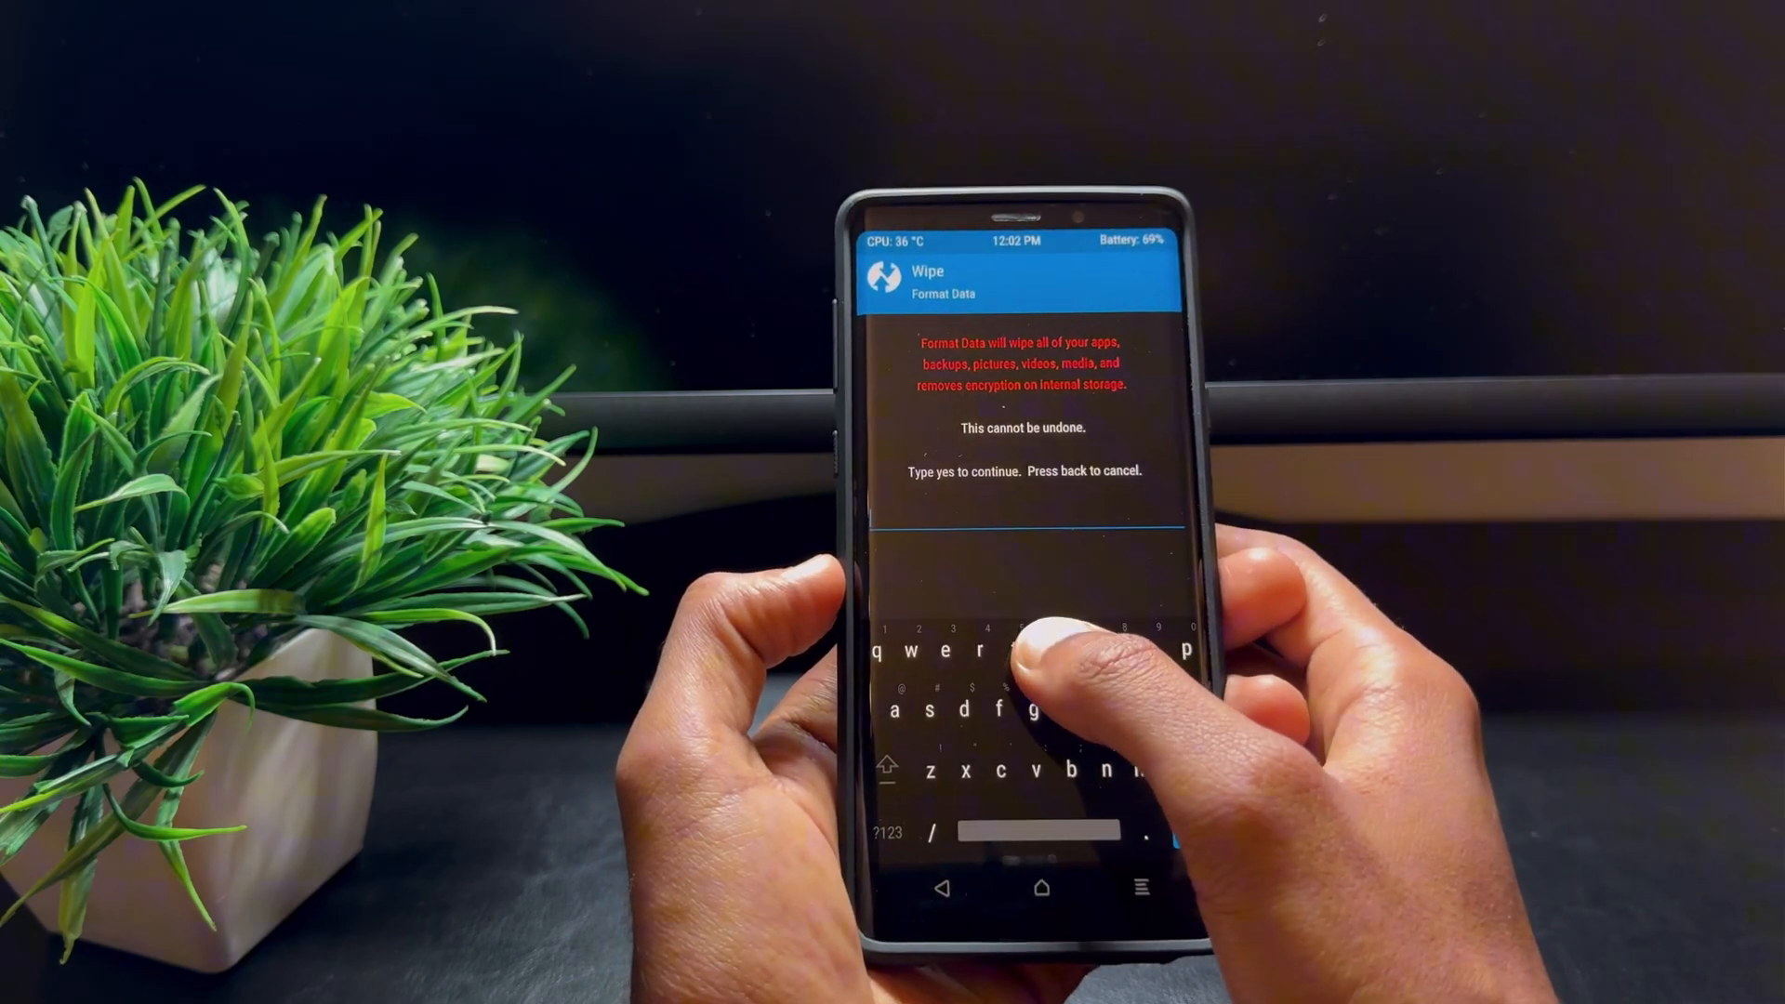
pyautogui.write('yes')
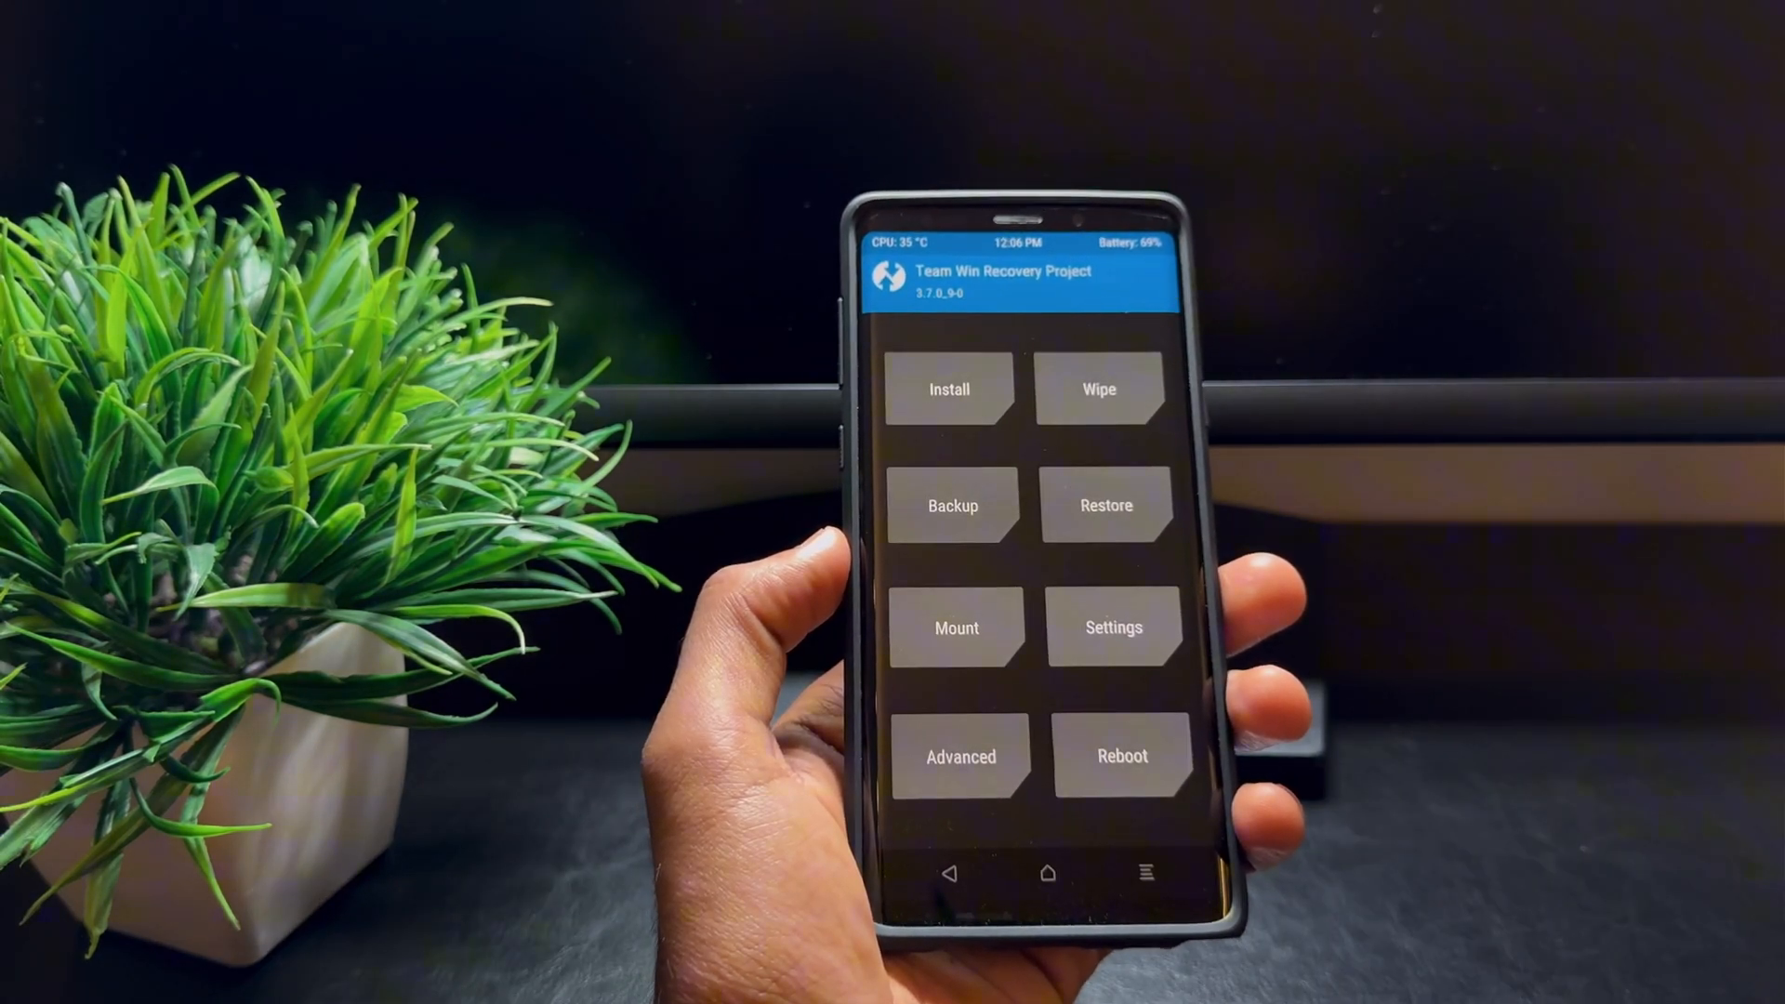
# Flash Magisk-v28.0.zip from the Micro SD card and reboot the phone into Android.
pyautogui.click(950, 389)
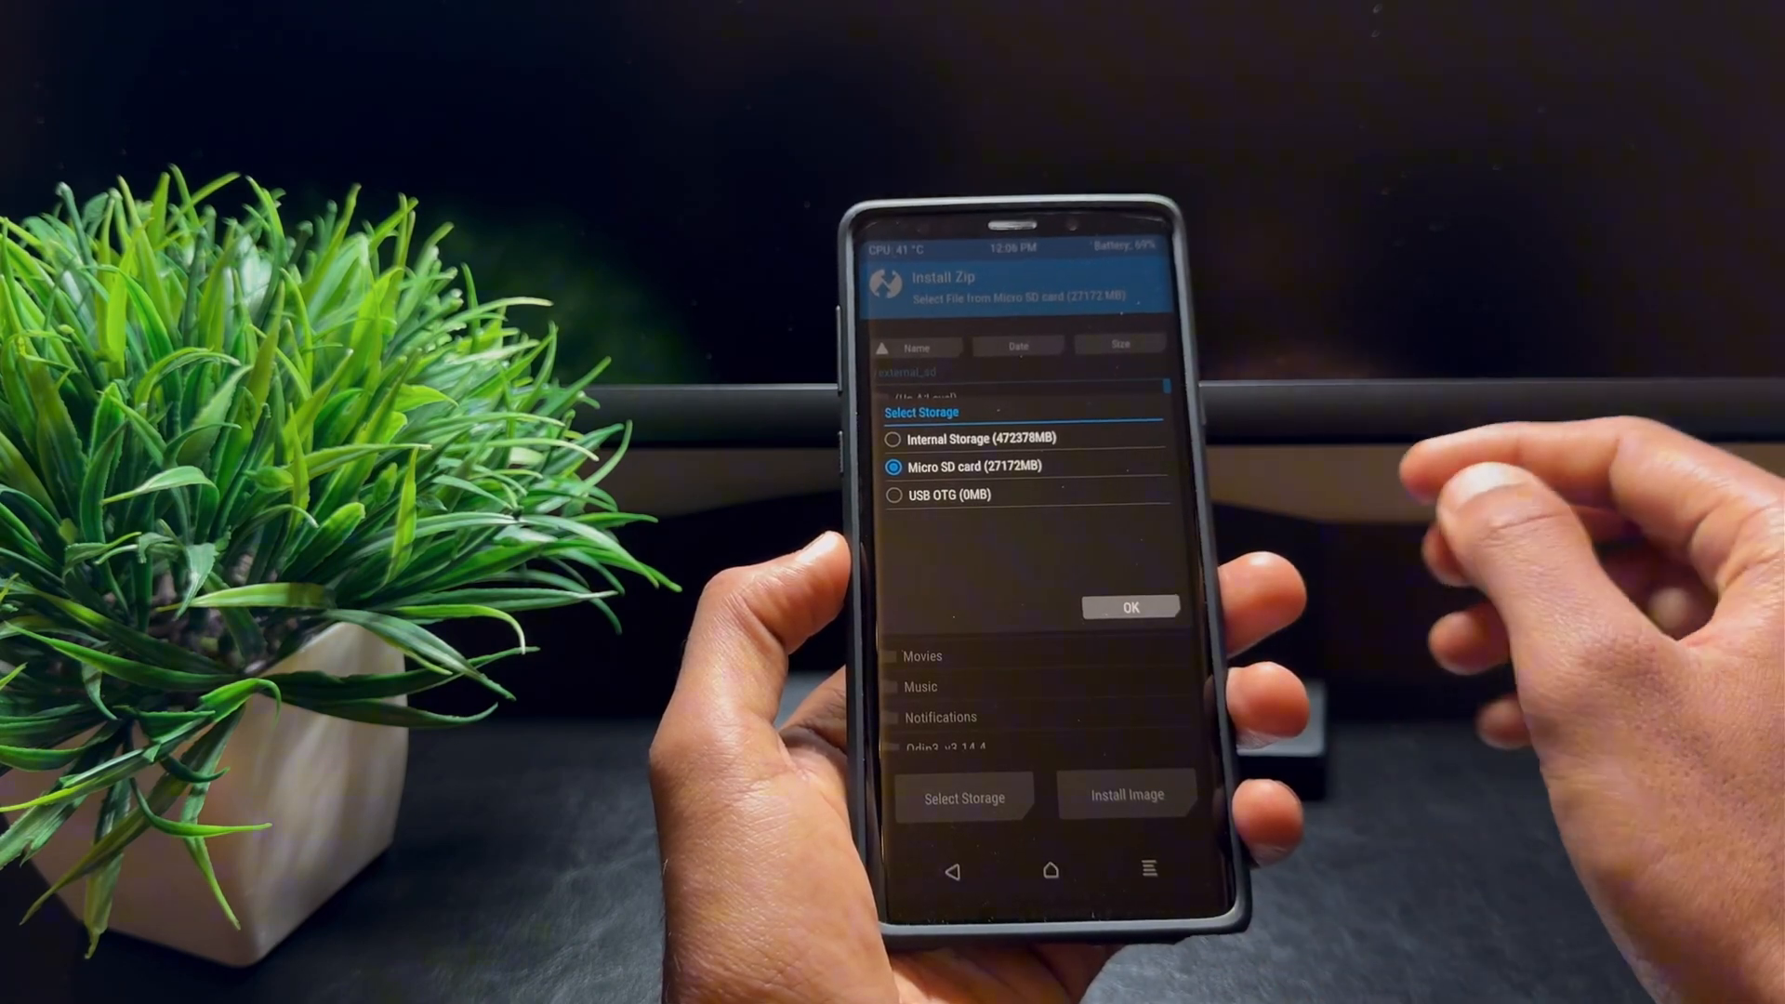
pyautogui.click(1129, 606)
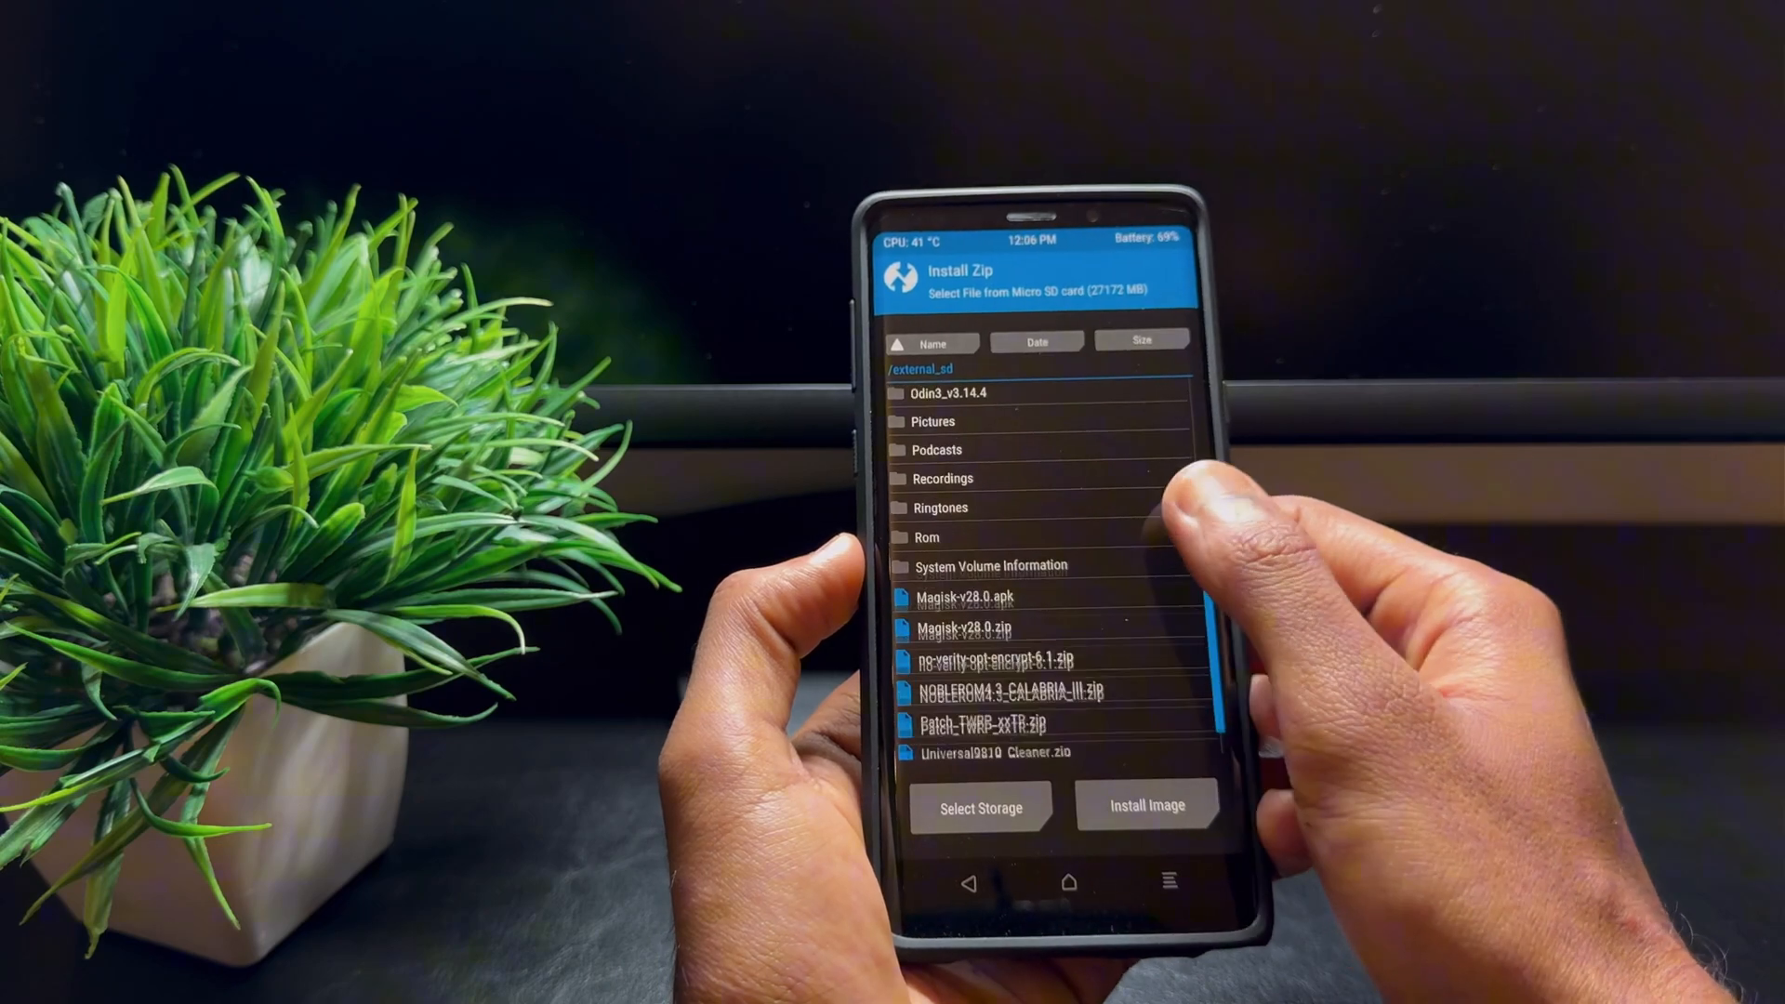
pyautogui.scroll(-3)
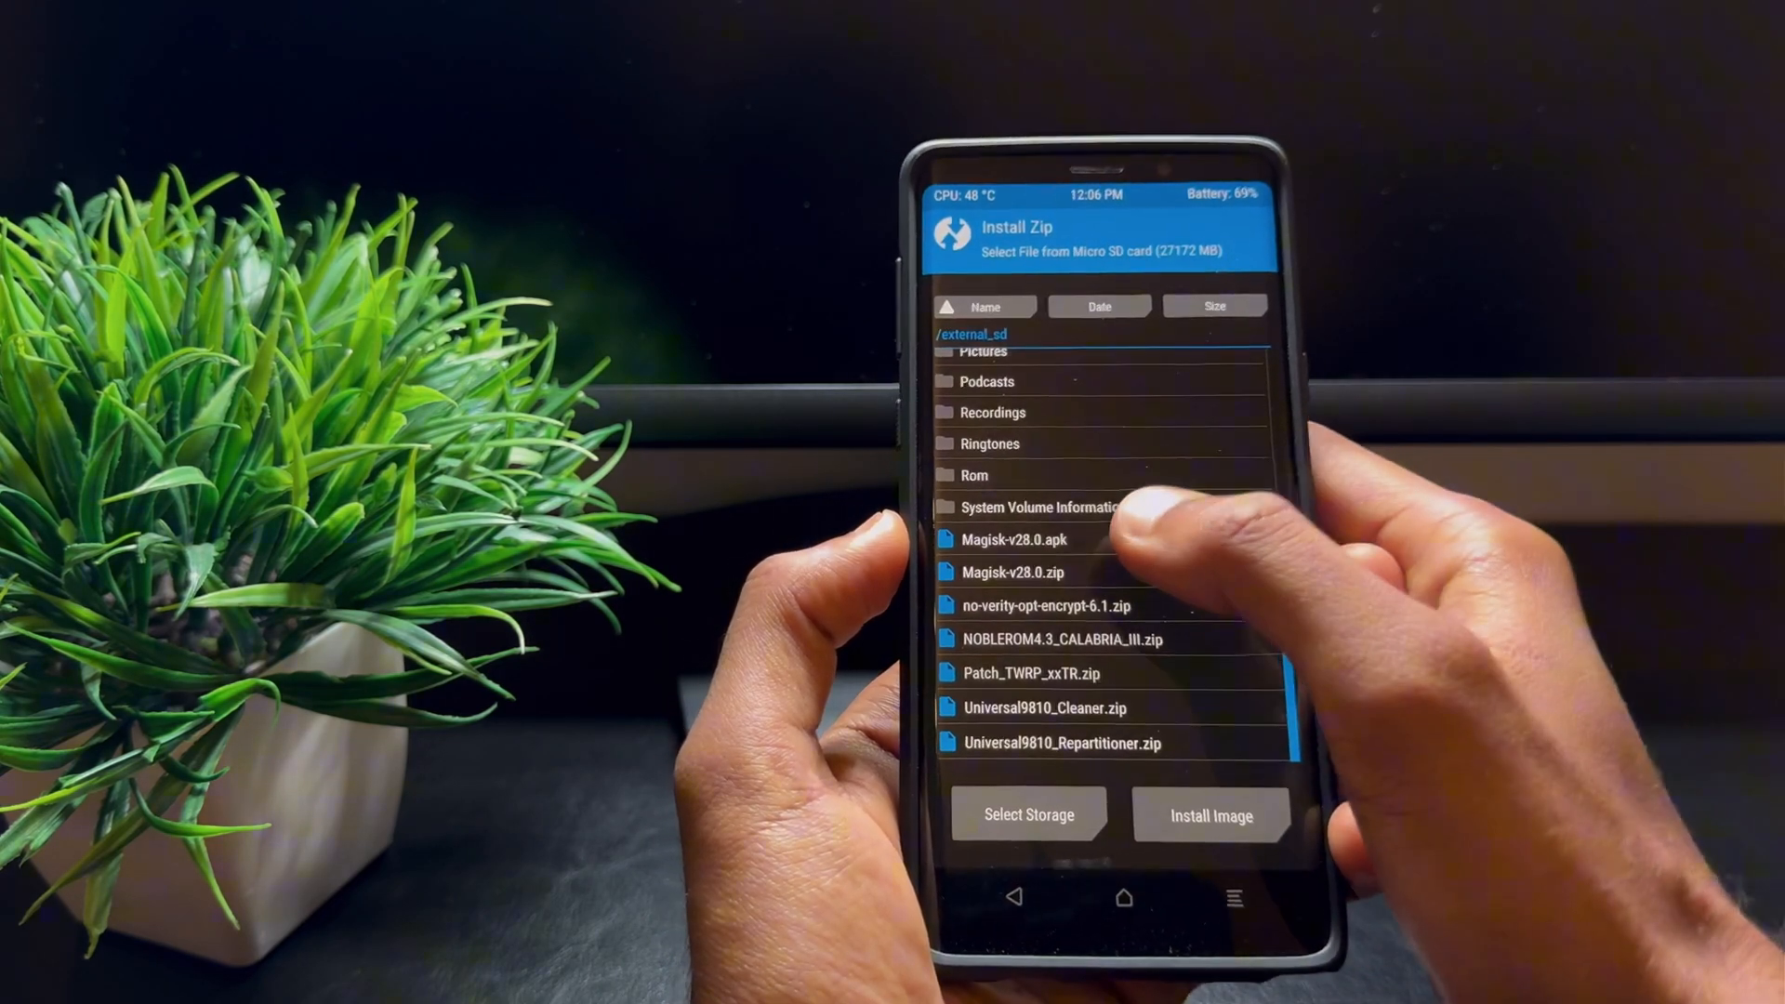
pyautogui.click(1010, 570)
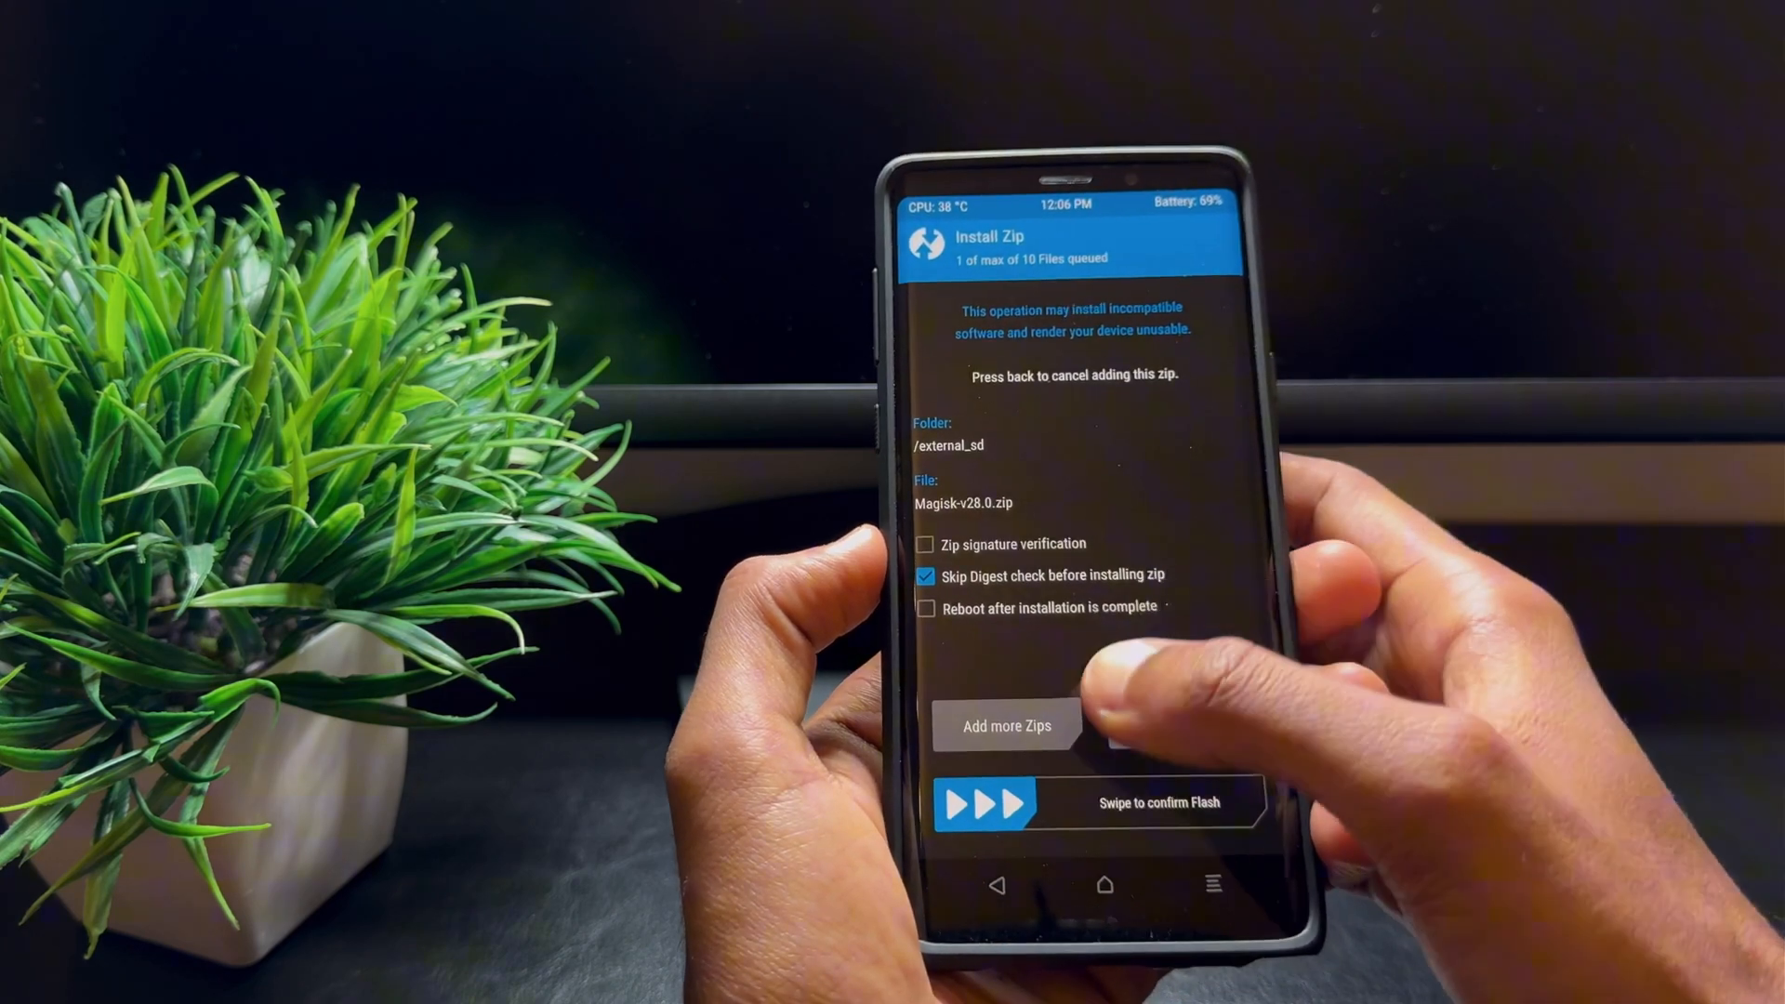
pyautogui.moveTo(991, 805); pyautogui.dragTo(1195, 805)
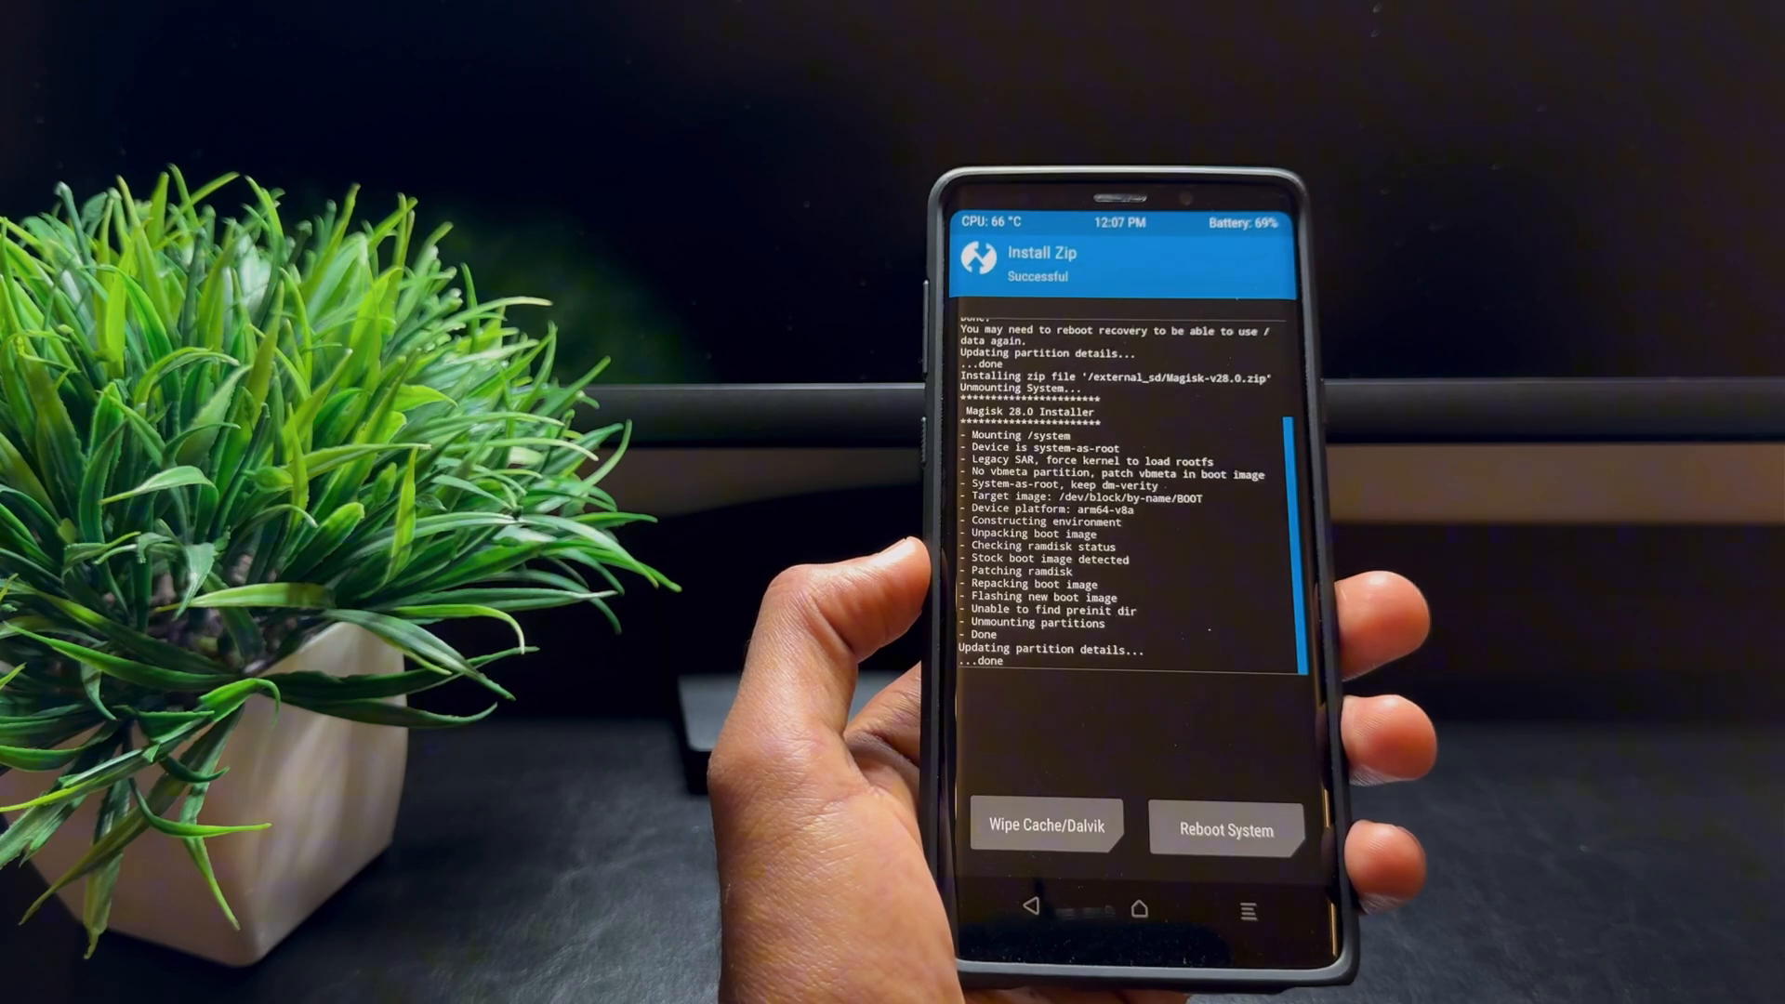
pyautogui.click(1227, 827)
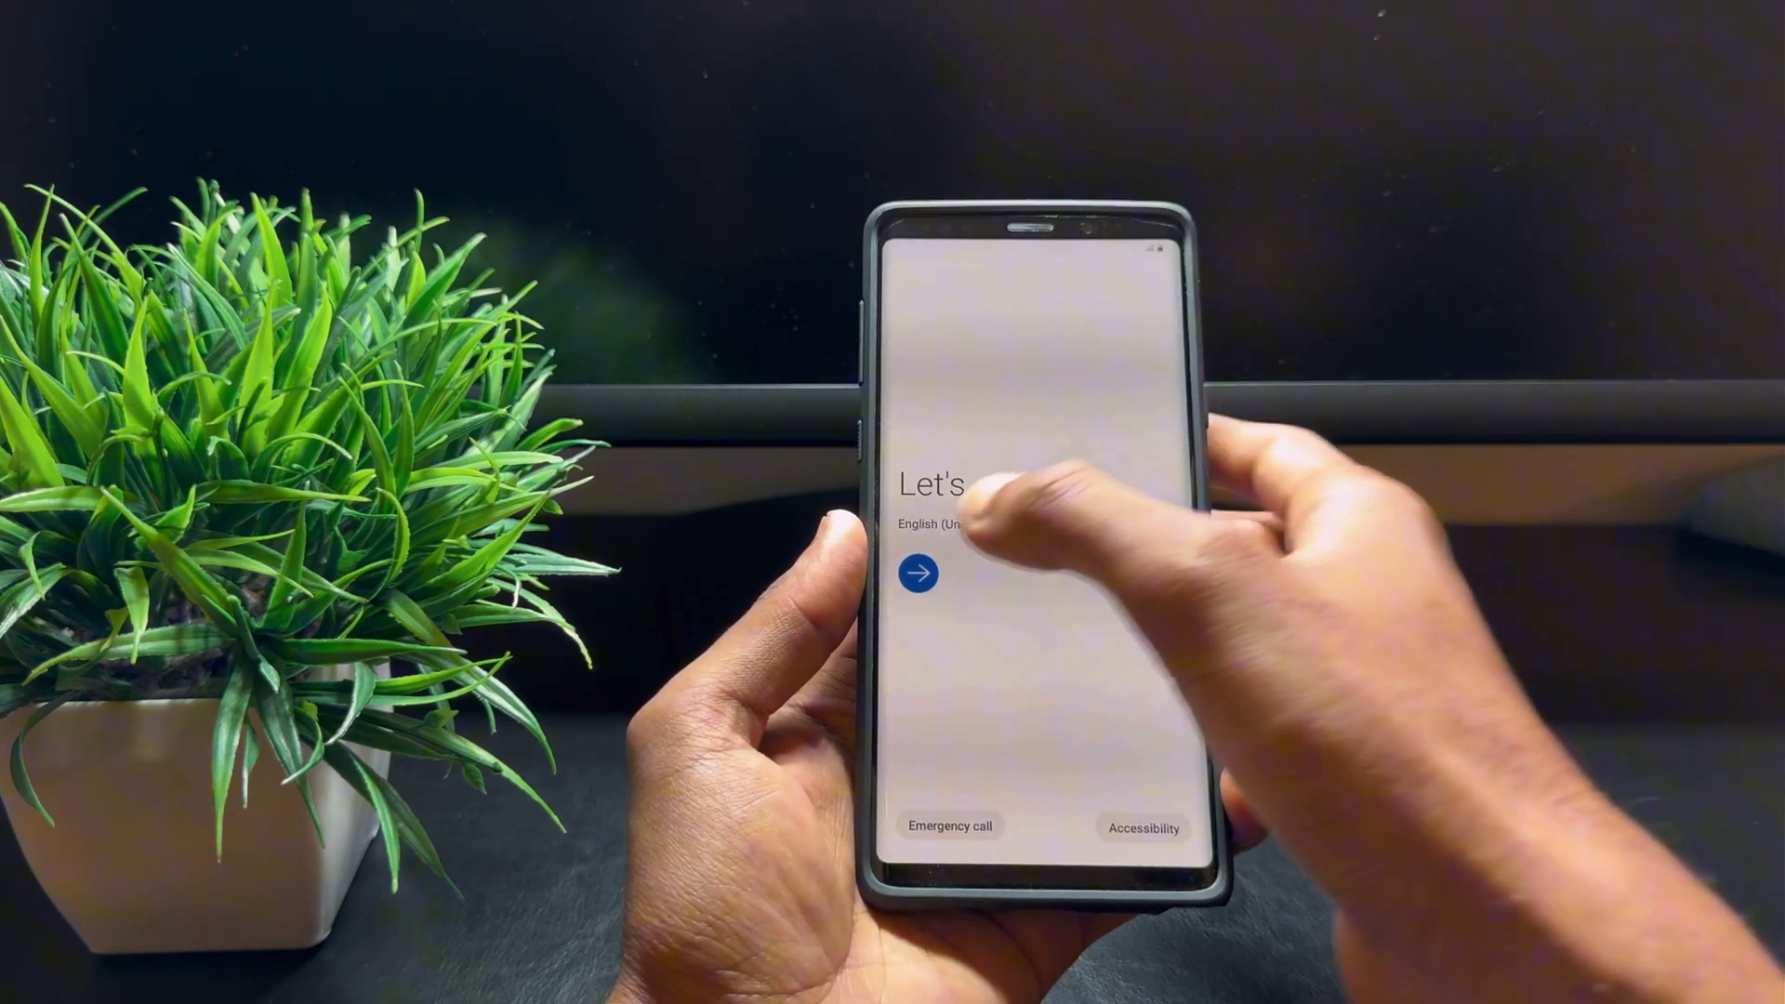
# Complete the Android welcome setup to reach the app drawer showing Magisk.
pyautogui.click(918, 574)
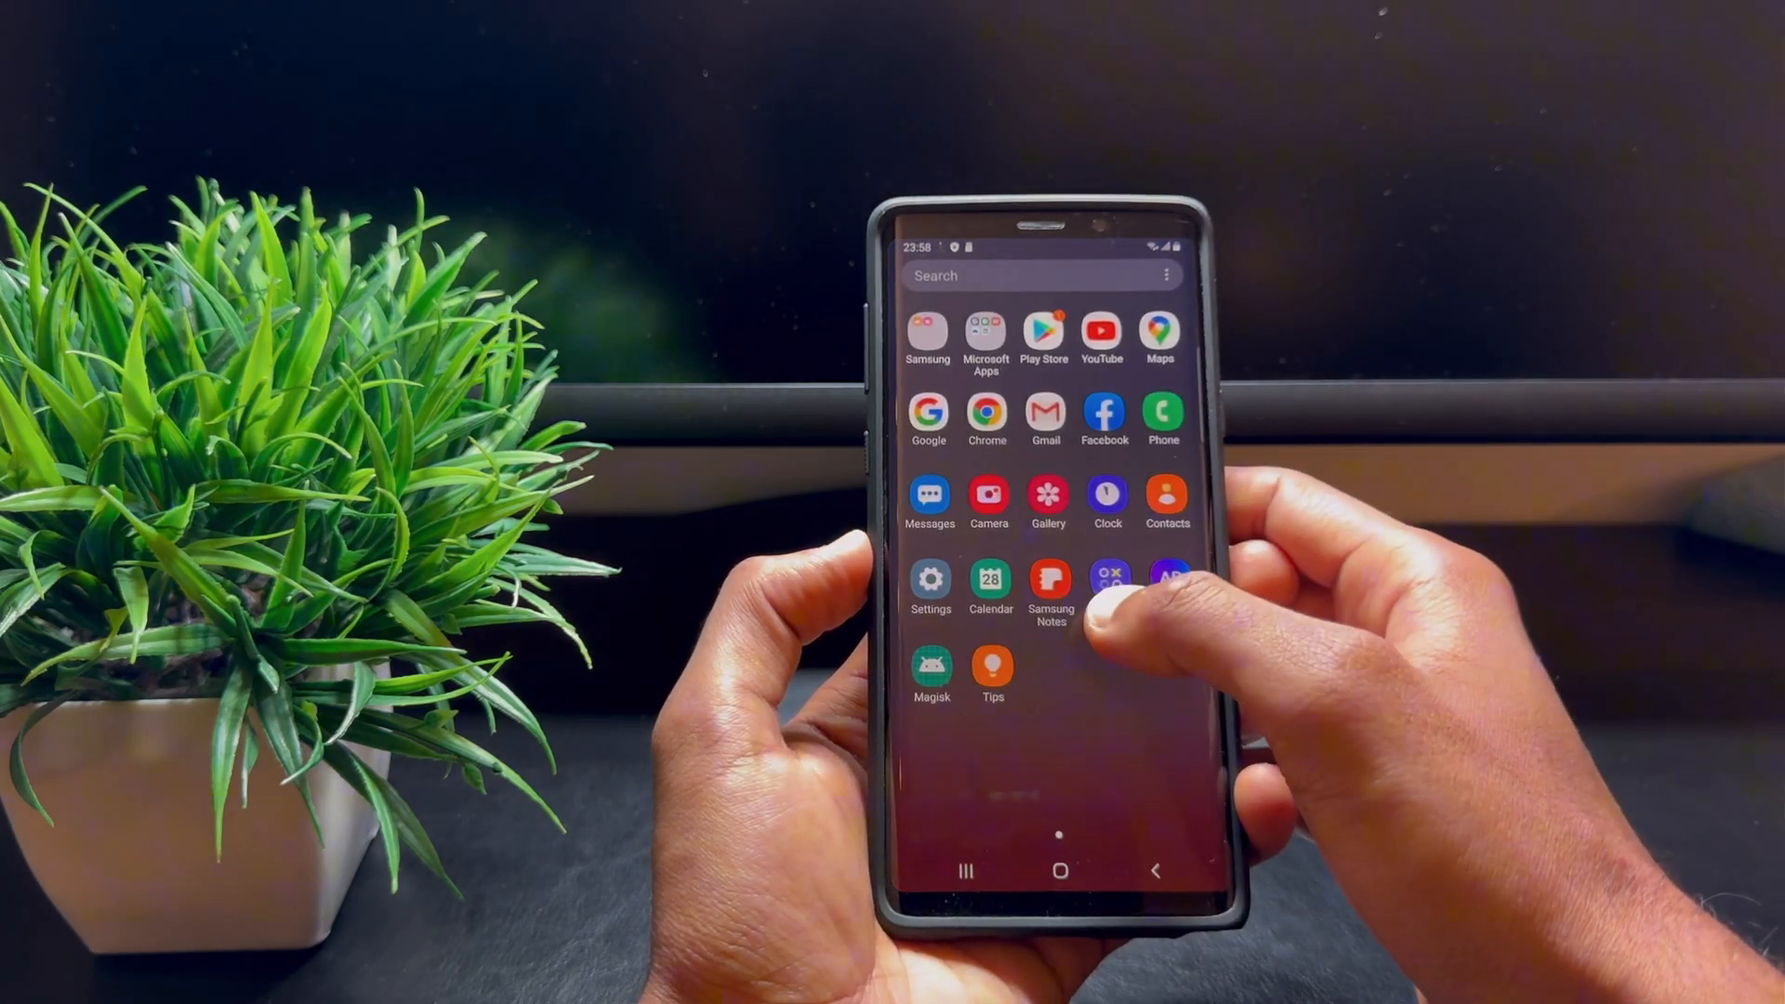
# Install Magisk-v28.0.apk from the SD card through Samsung My Files.
pyautogui.click(927, 330)
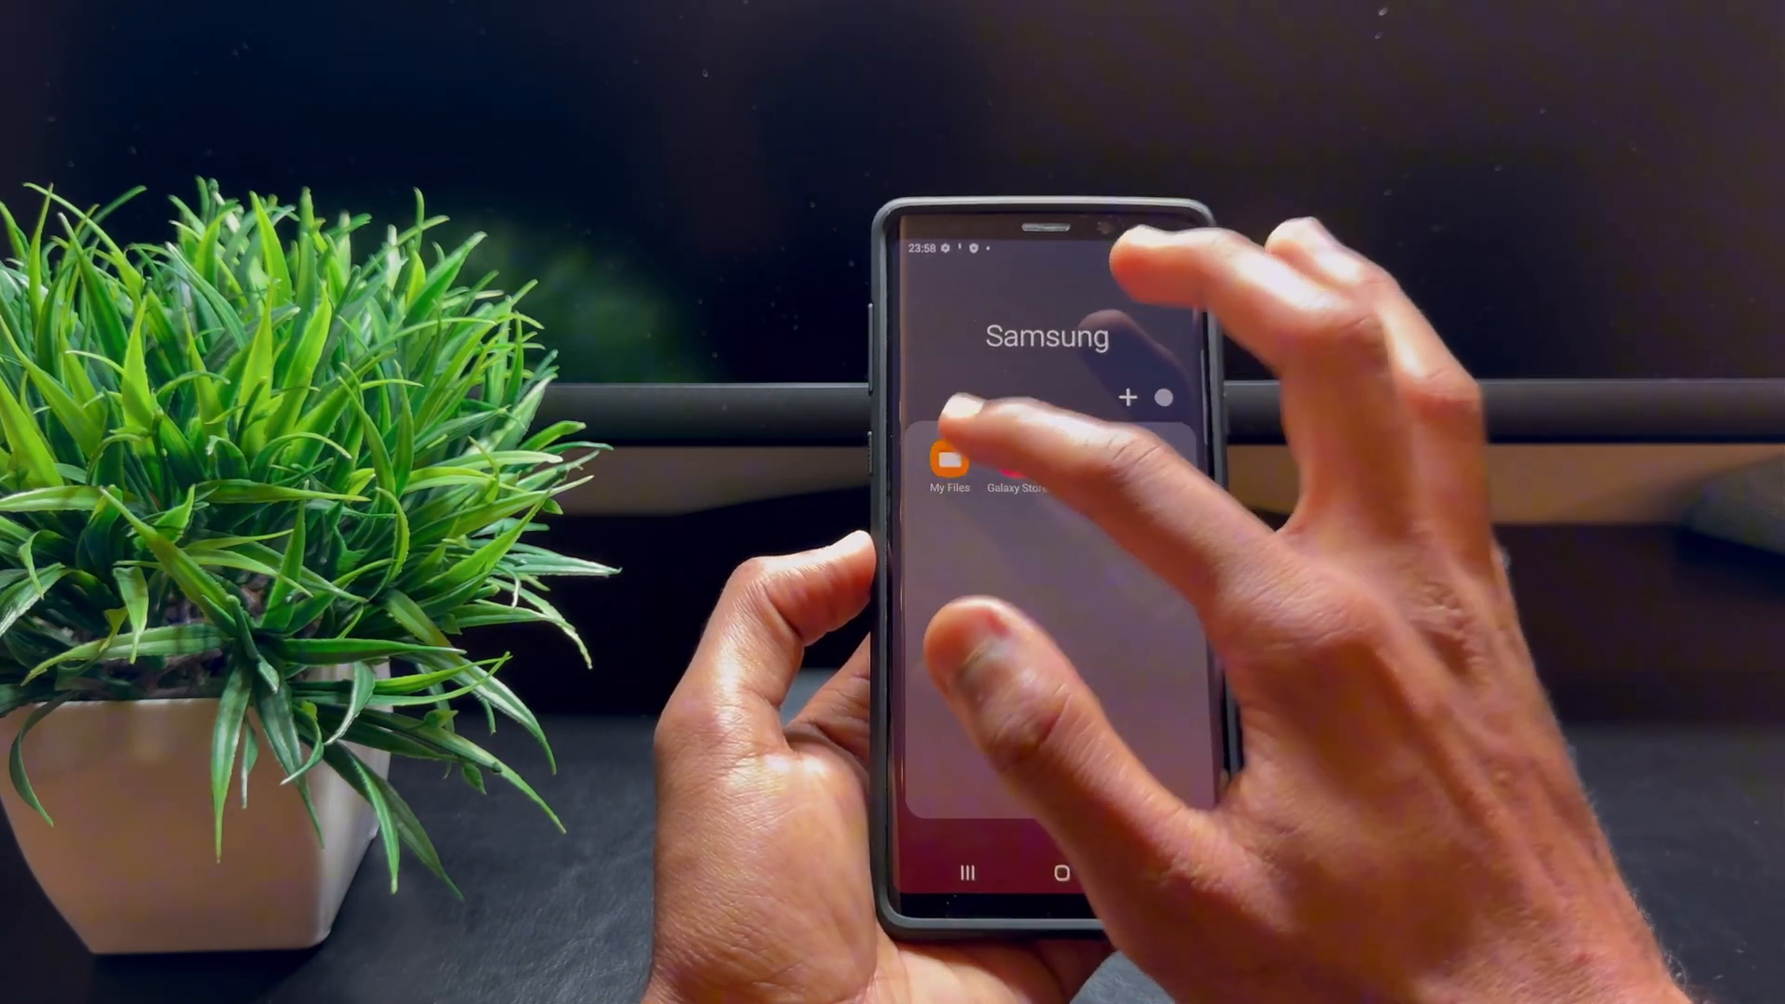
pyautogui.click(948, 462)
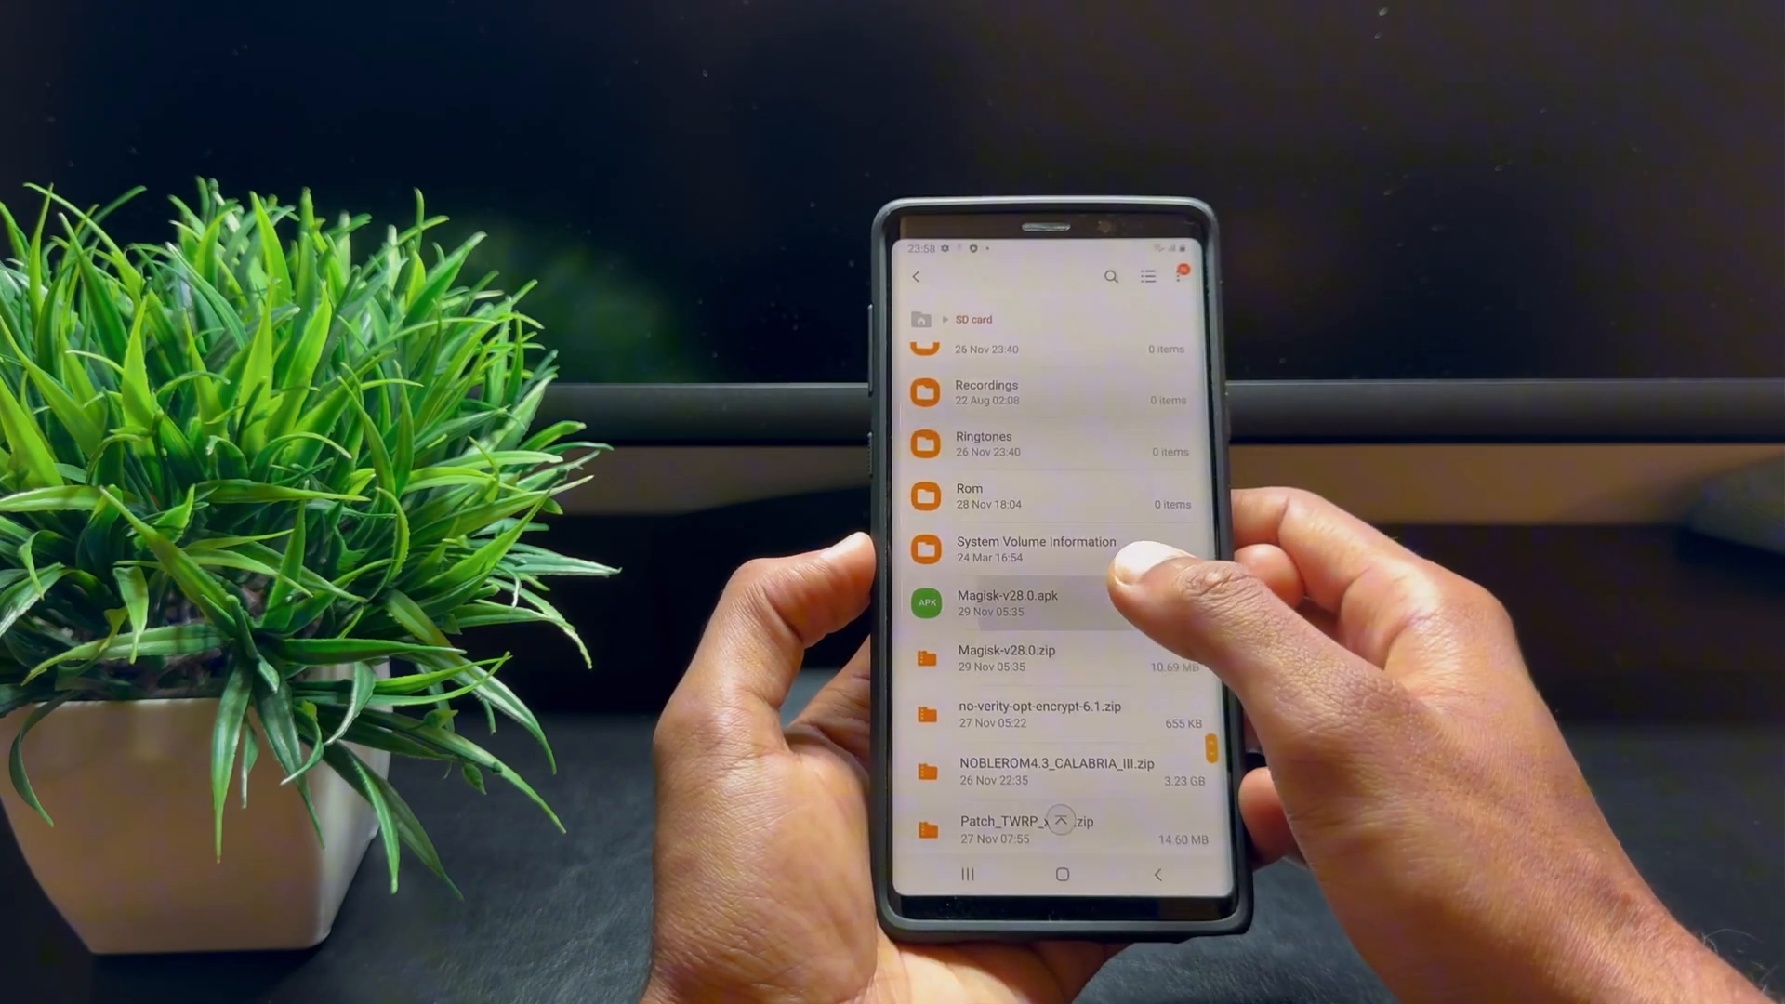
pyautogui.click(1006, 603)
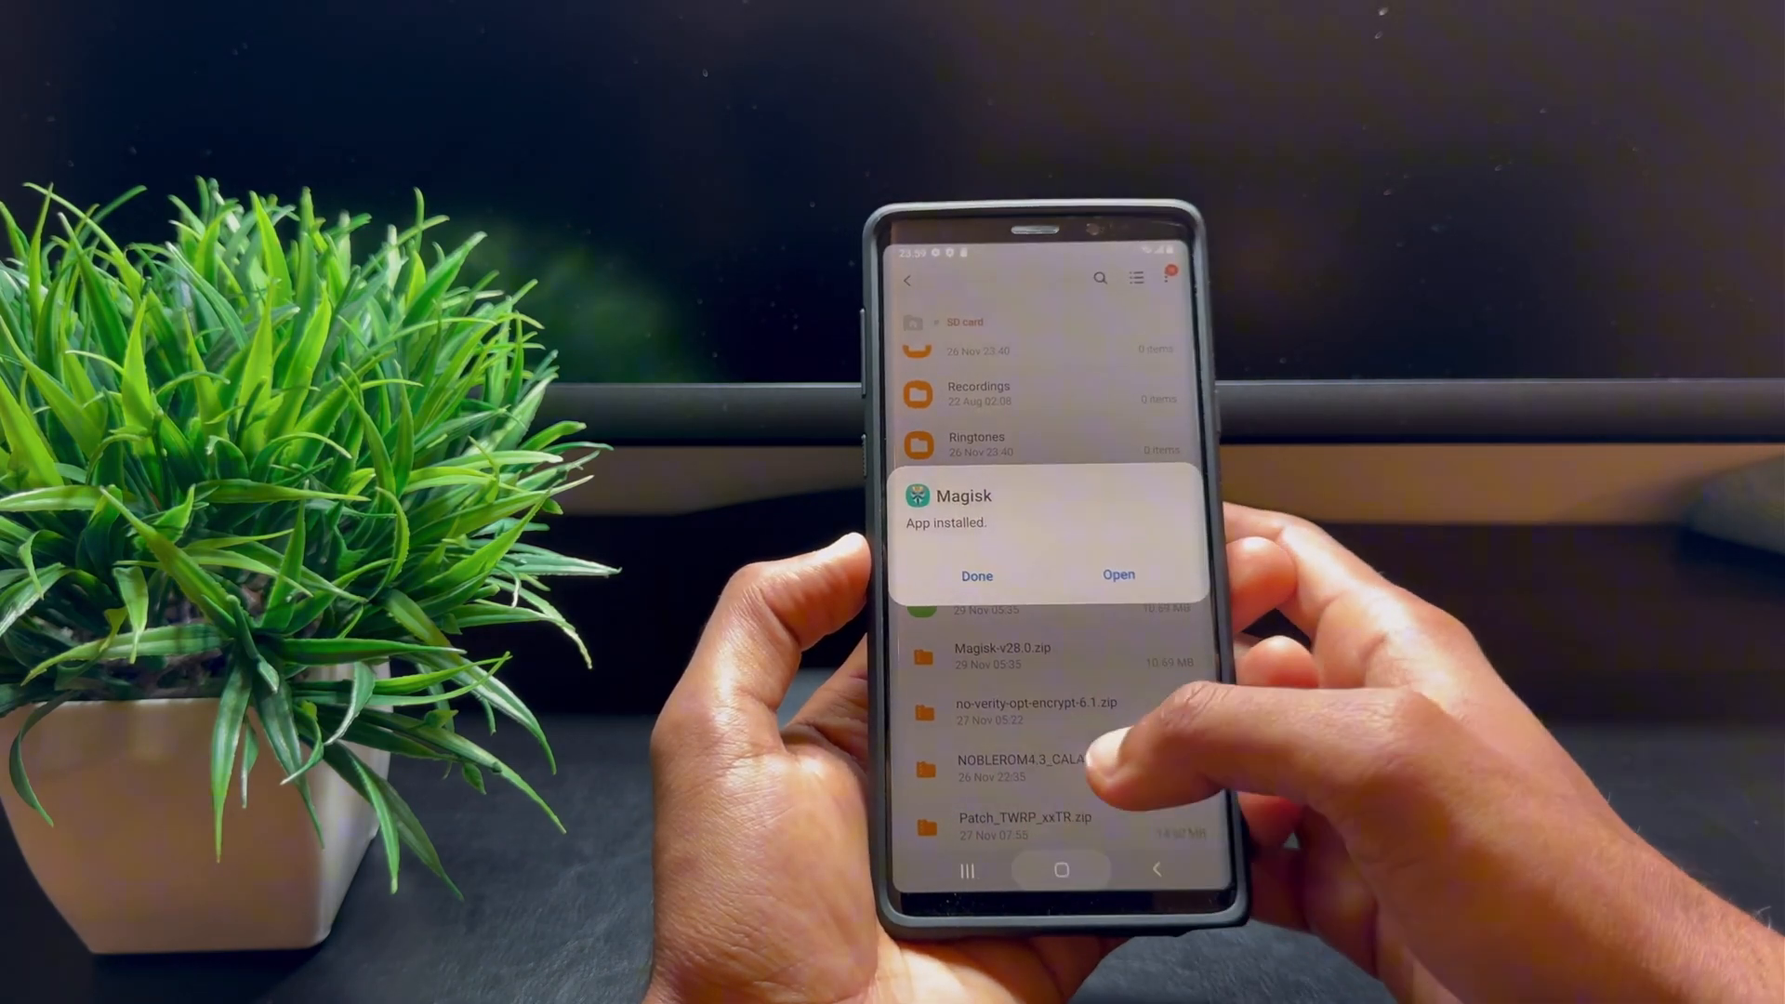
pyautogui.click(975, 574)
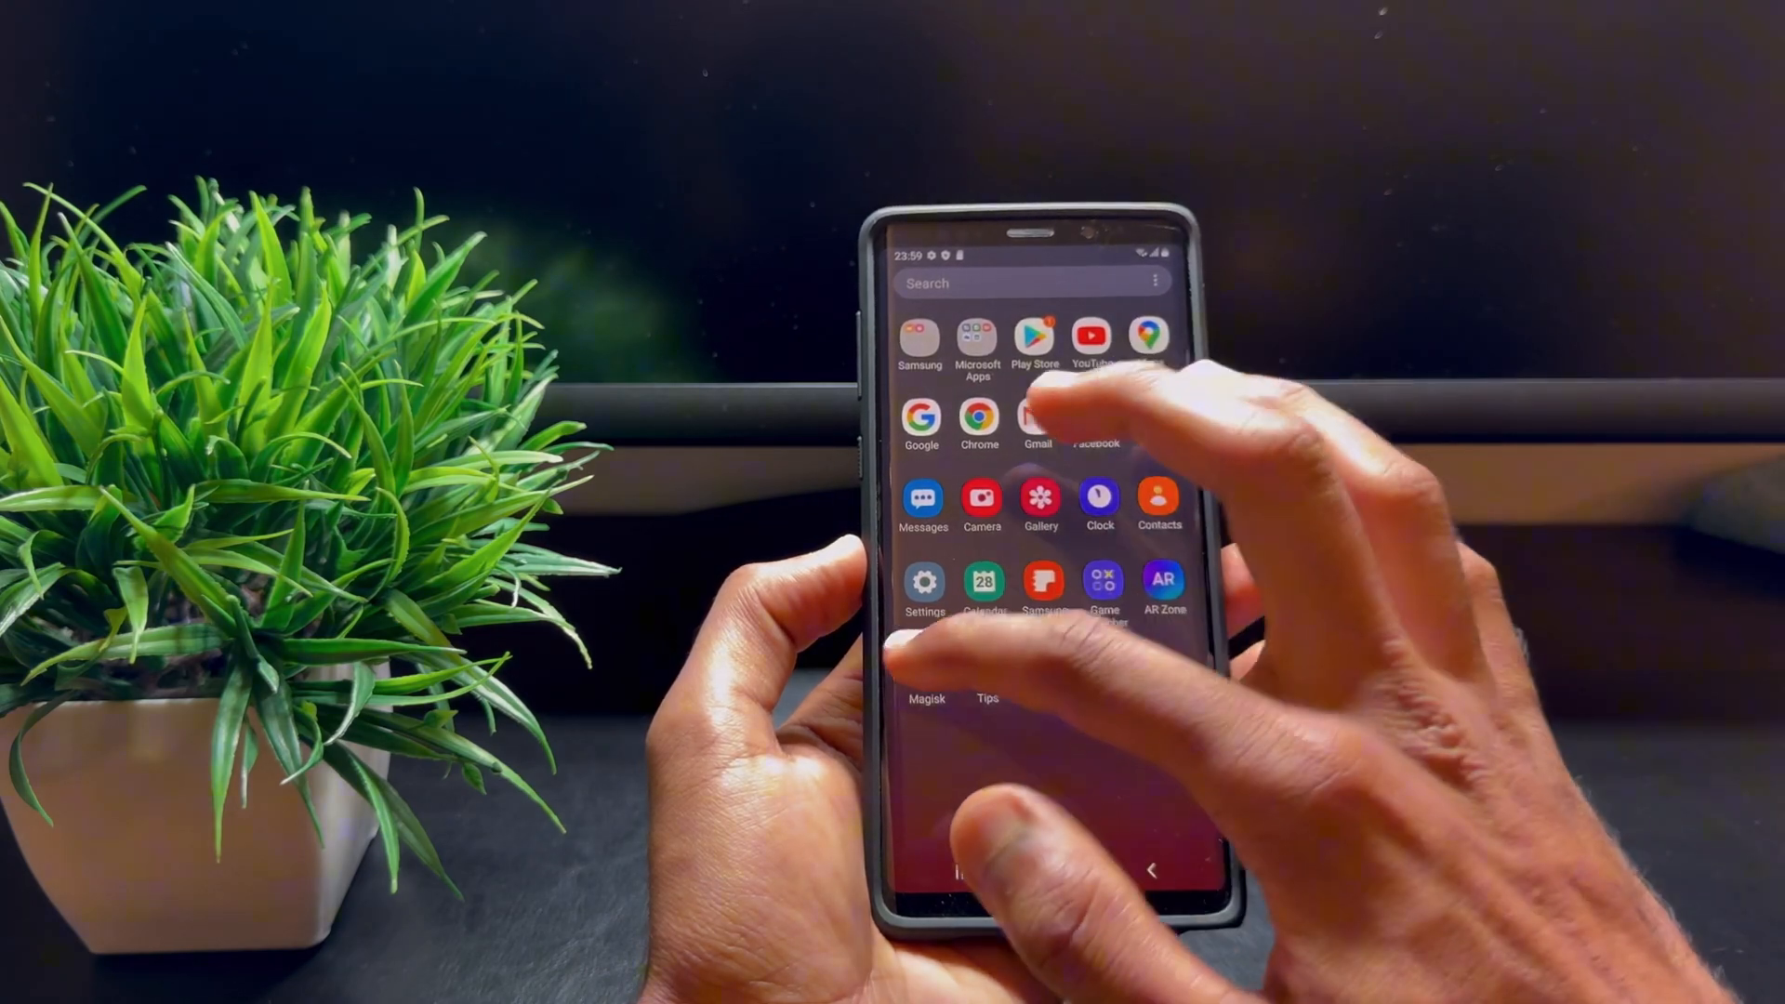
# Confirm Magisk 28.0 is installed and reach the Configure DenyList page in settings.
pyautogui.click(924, 665)
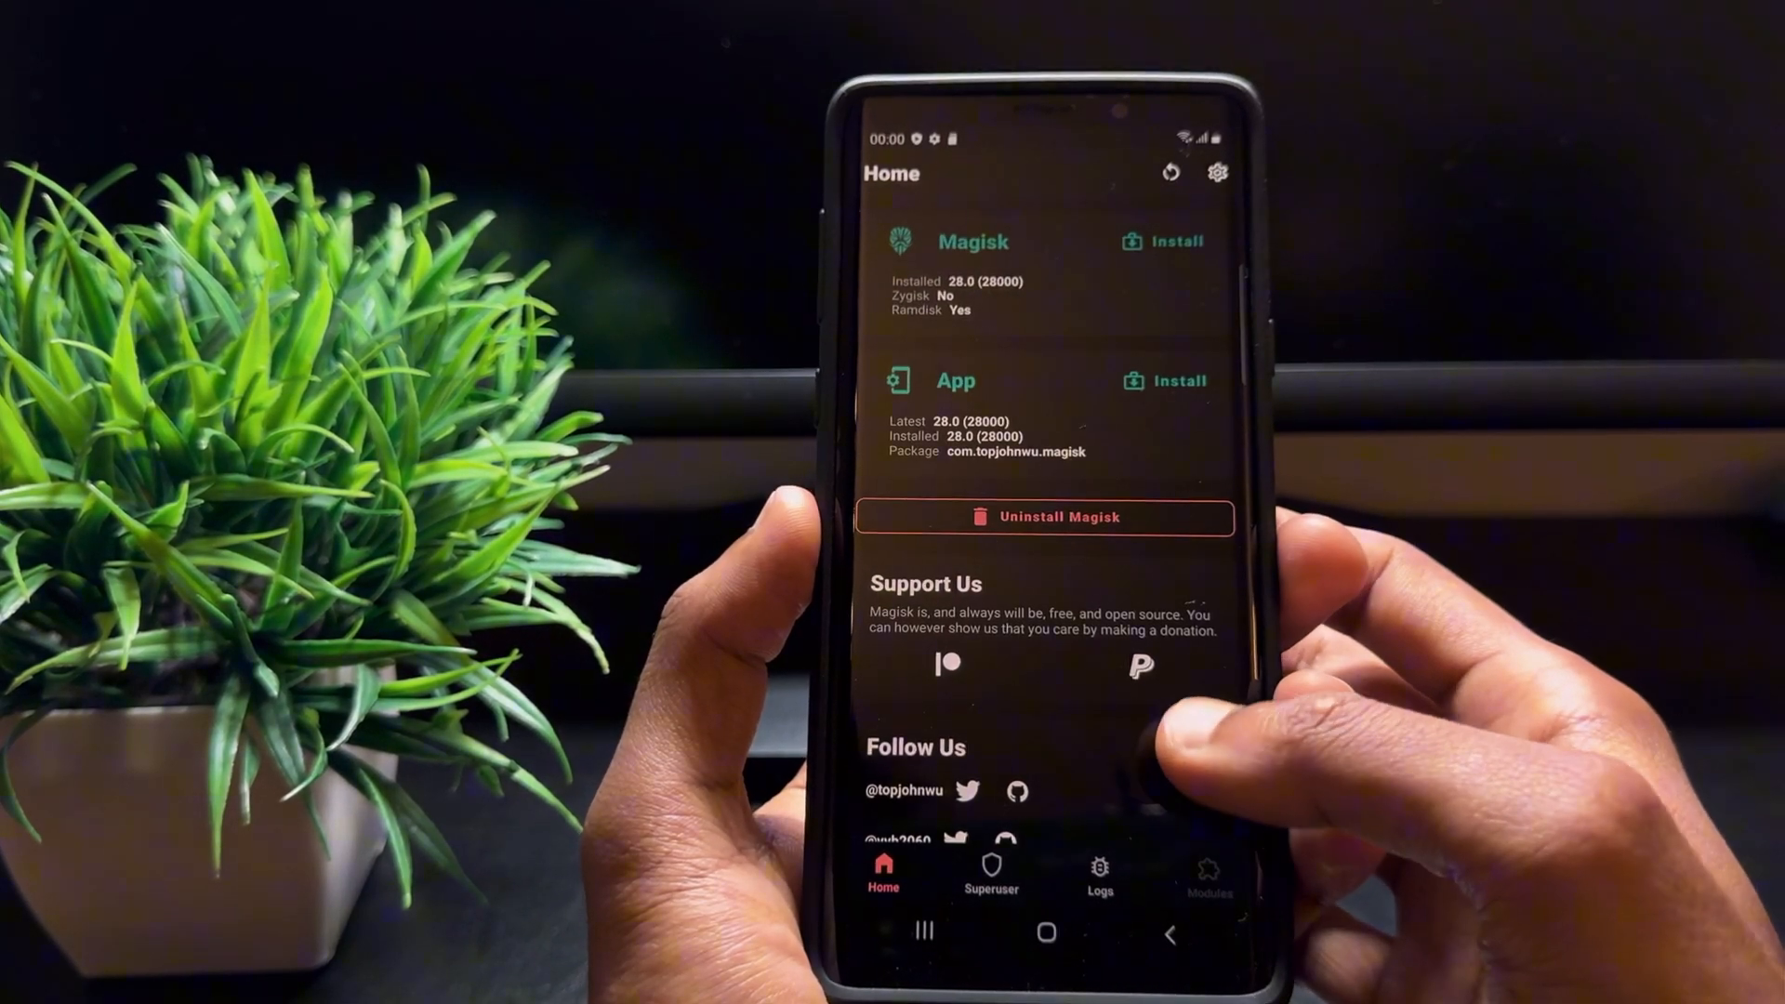
pyautogui.click(1216, 171)
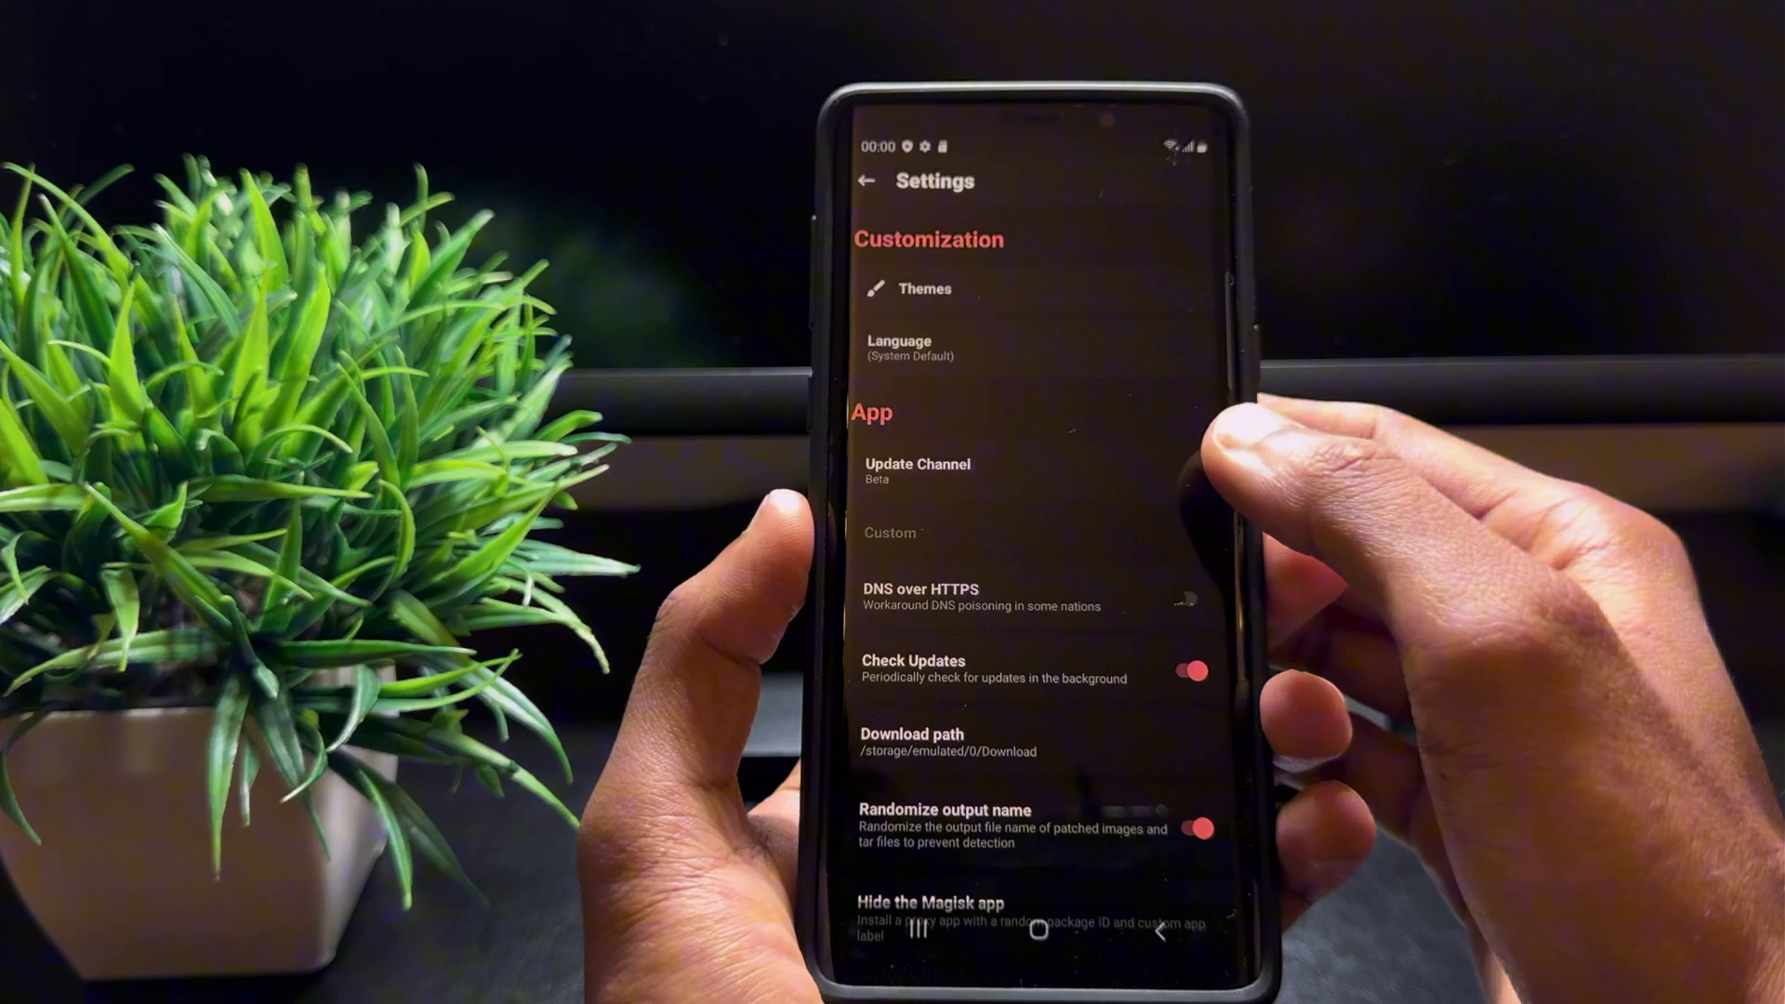
pyautogui.scroll(-3)
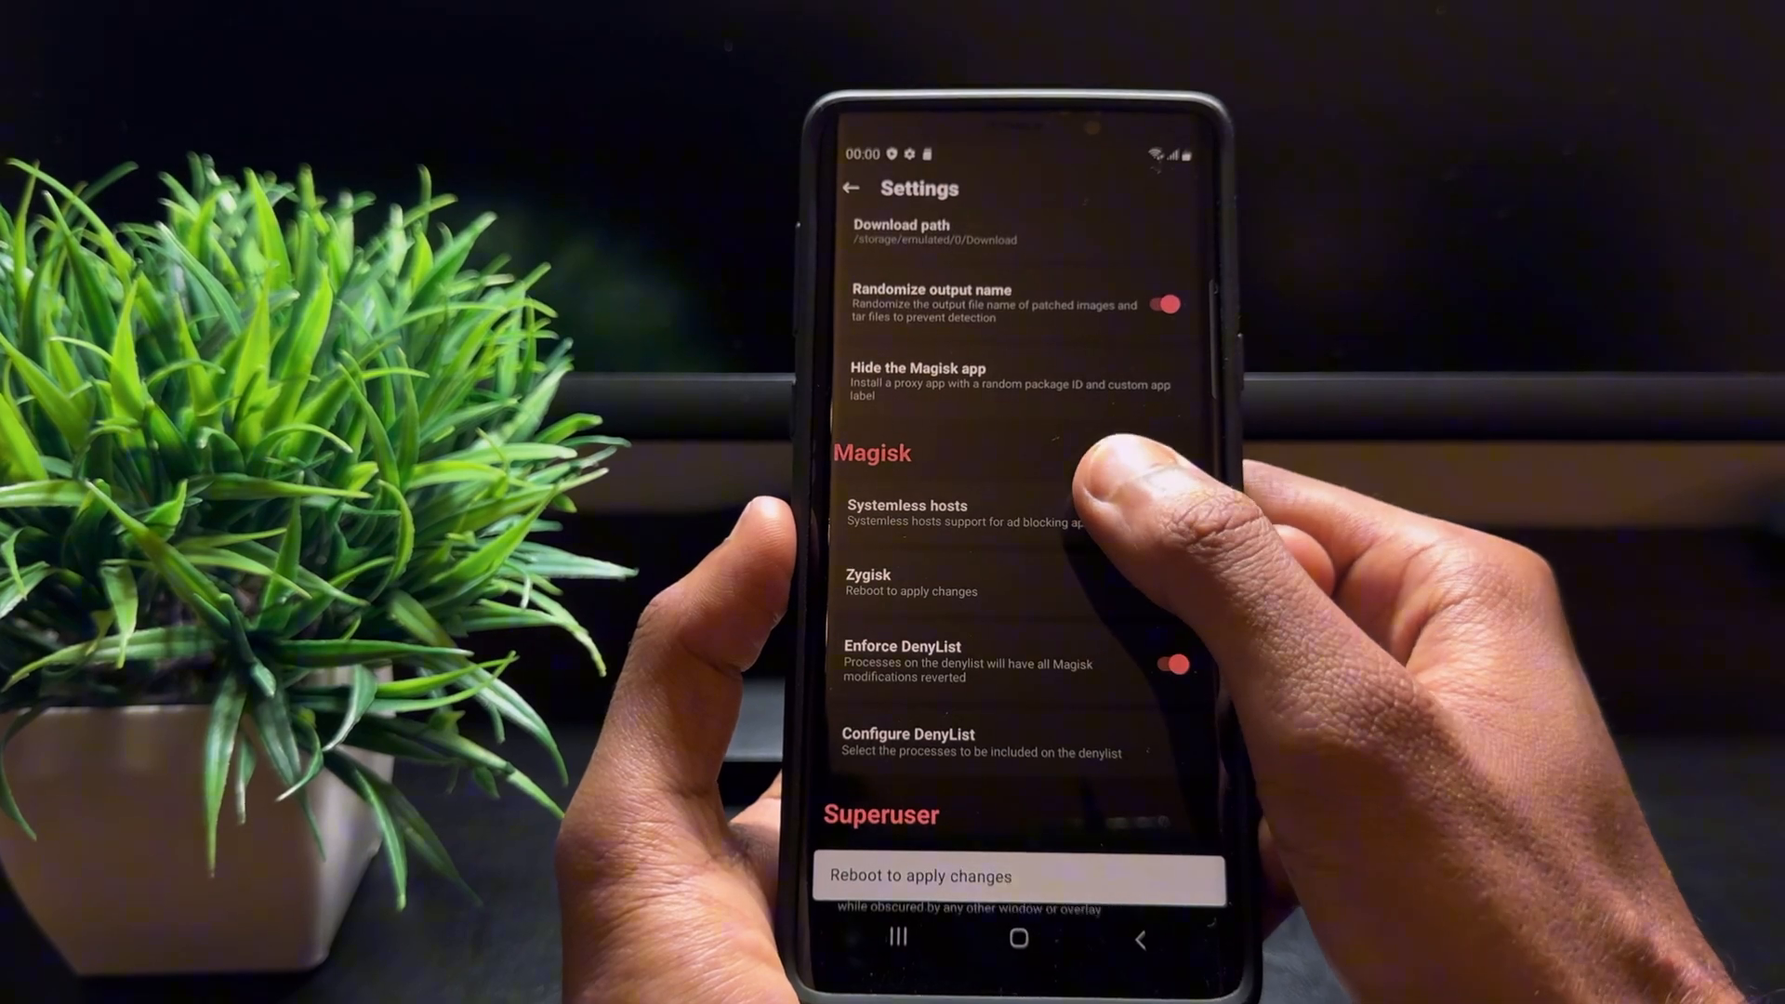
pyautogui.click(909, 742)
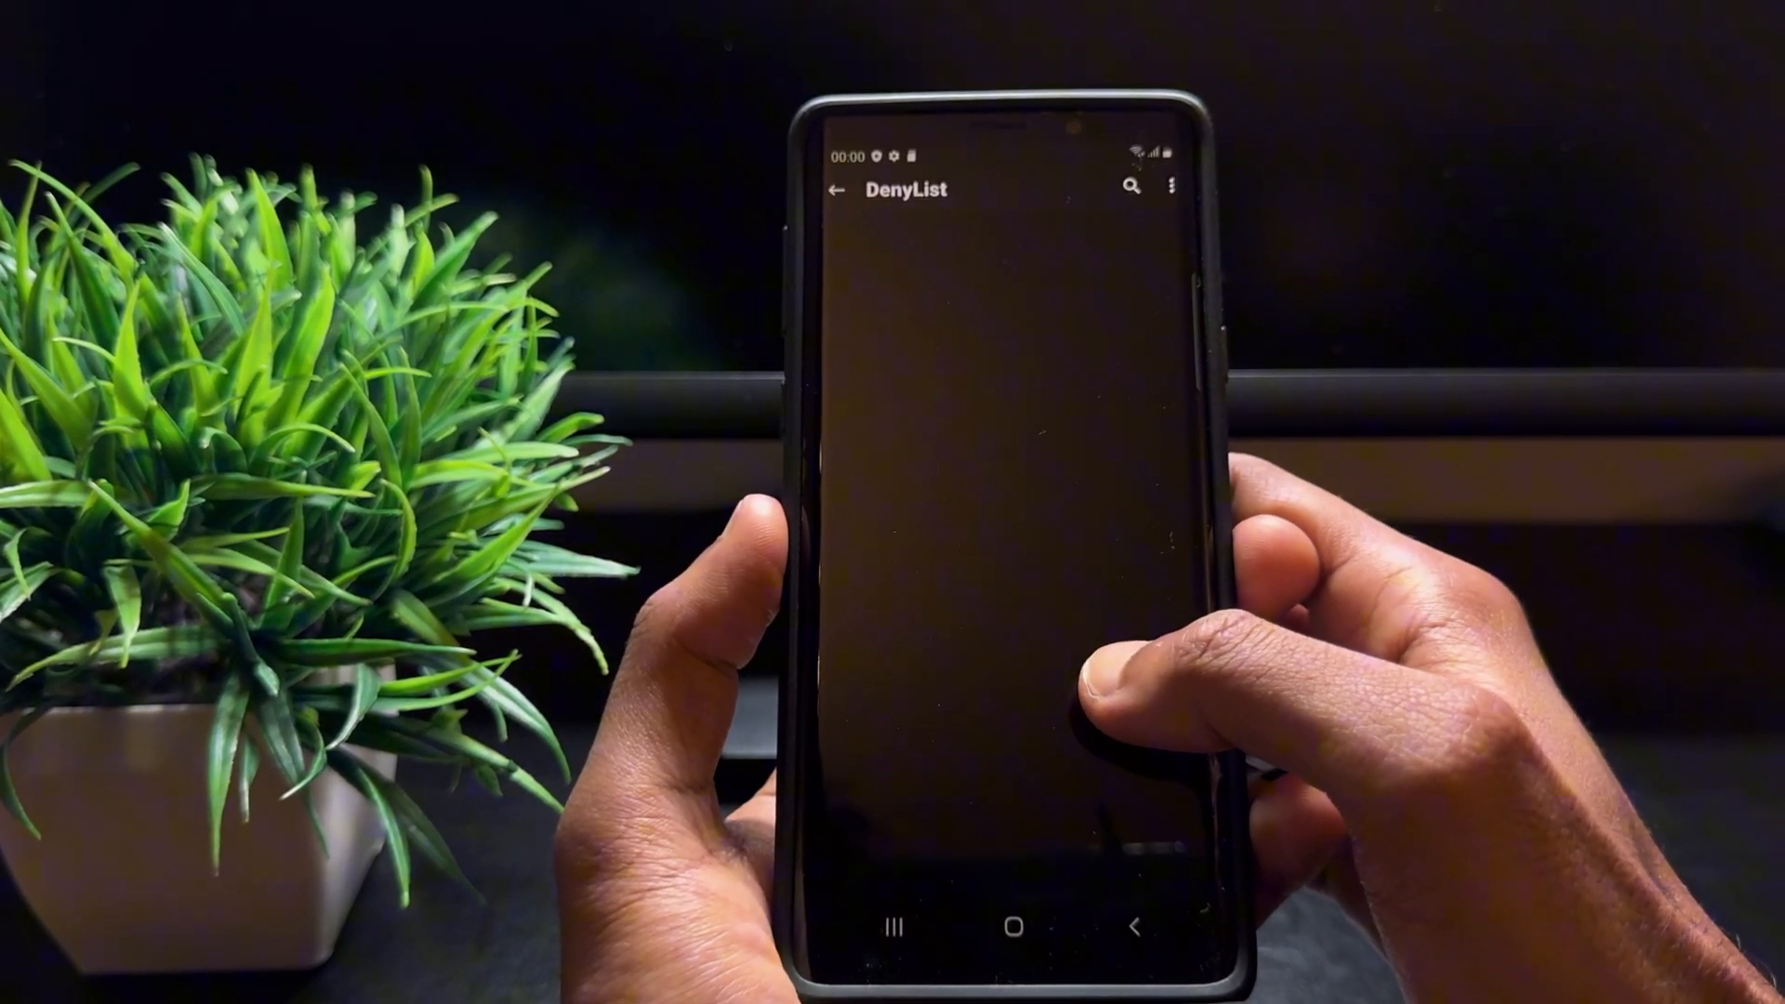